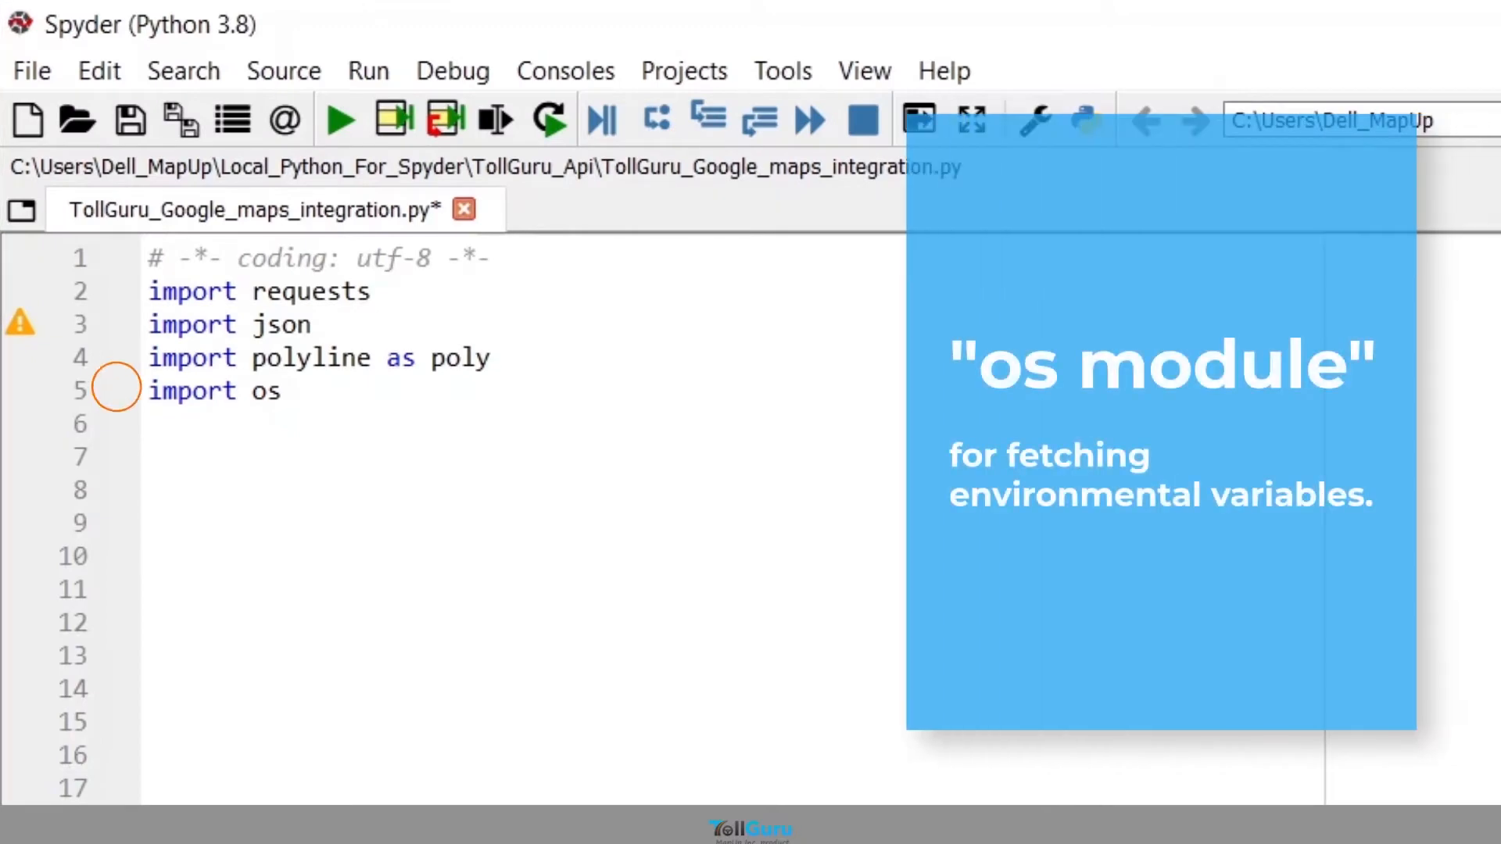
{"action": "mouse_move", "coordinate": [116, 390]}
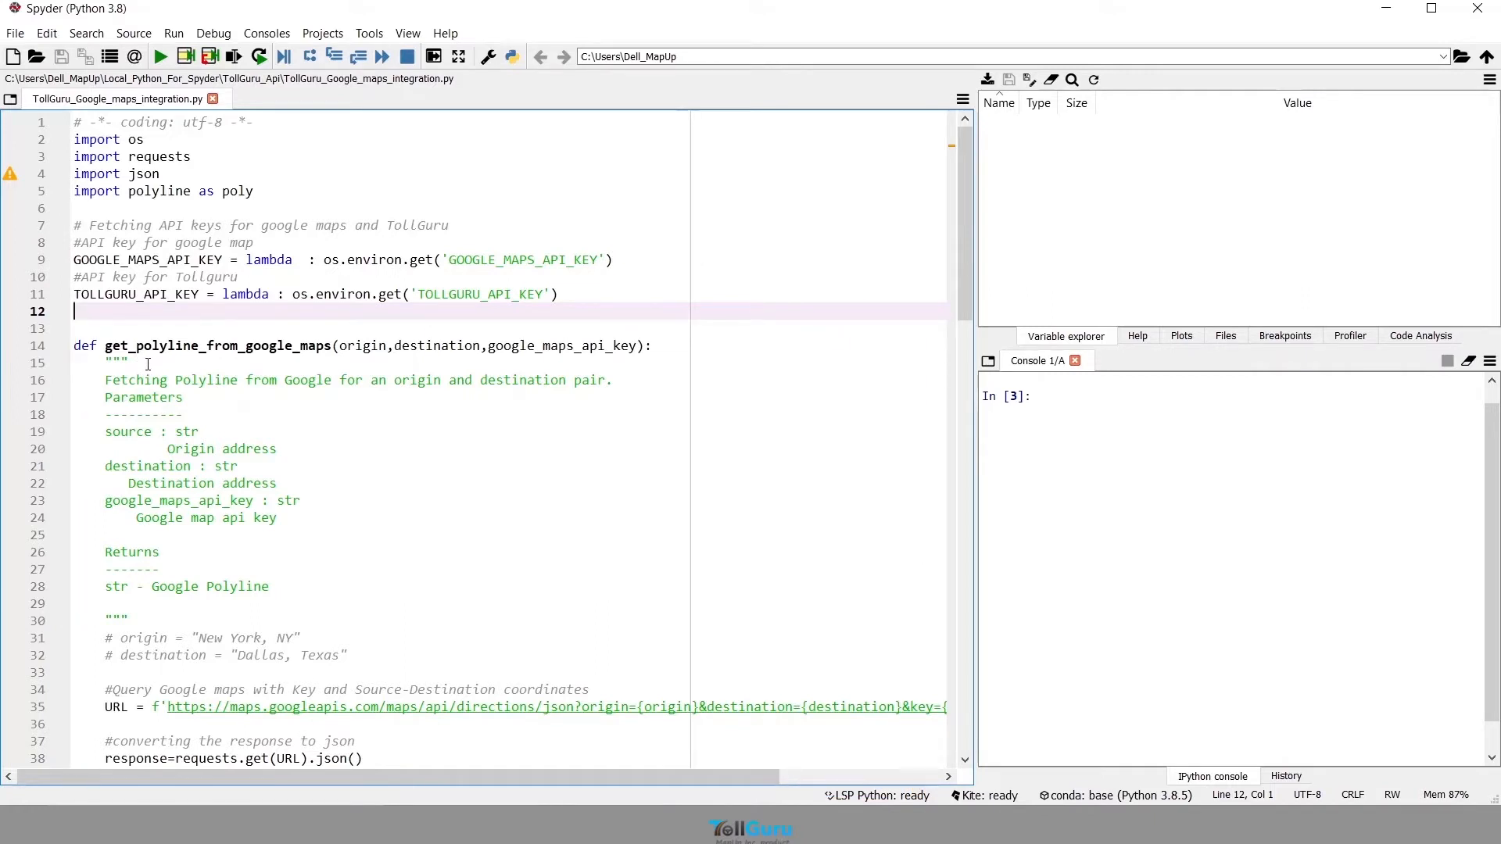
Scroll through get_polyline_from_google_maps to review the New York to Dallas directions request.
{"action": "scroll", "scroll_direction": "down", "scroll_amount": 3}
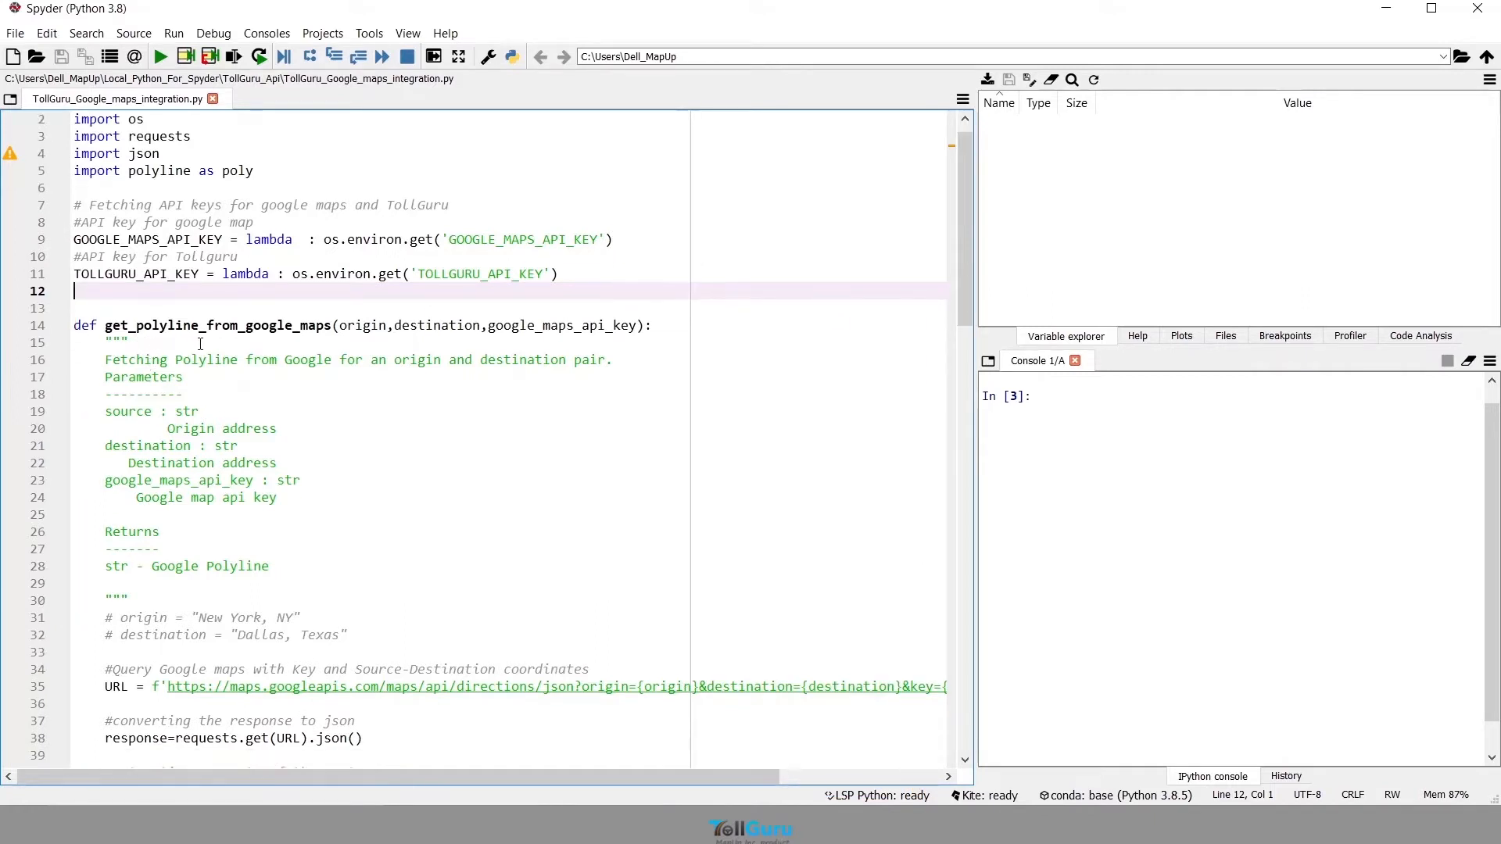
{"action": "scroll", "scroll_direction": "down", "scroll_amount": 3}
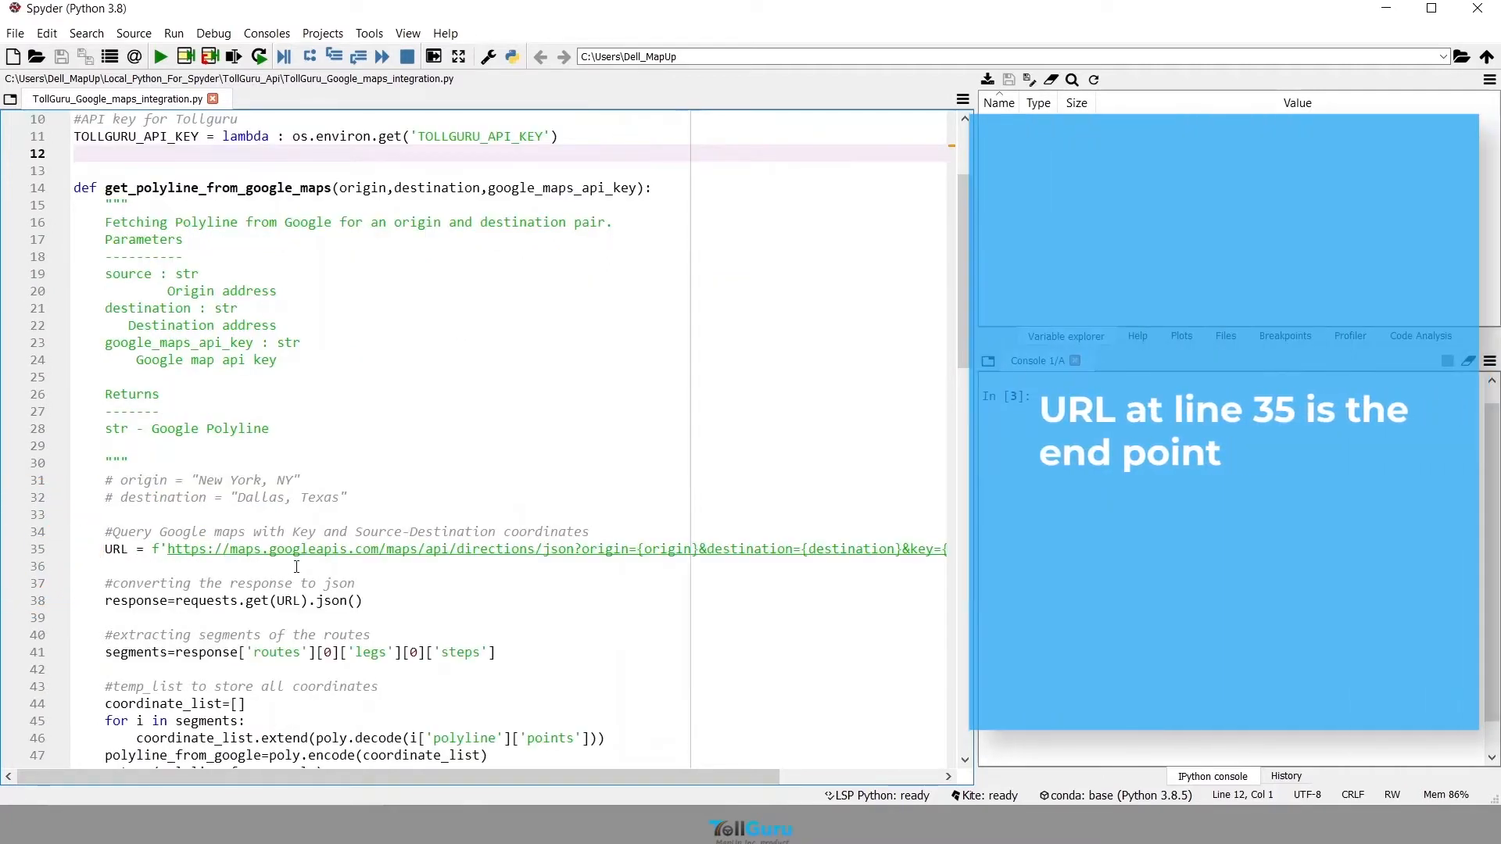
{"action": "scroll", "scroll_direction": "right", "scroll_amount": 3}
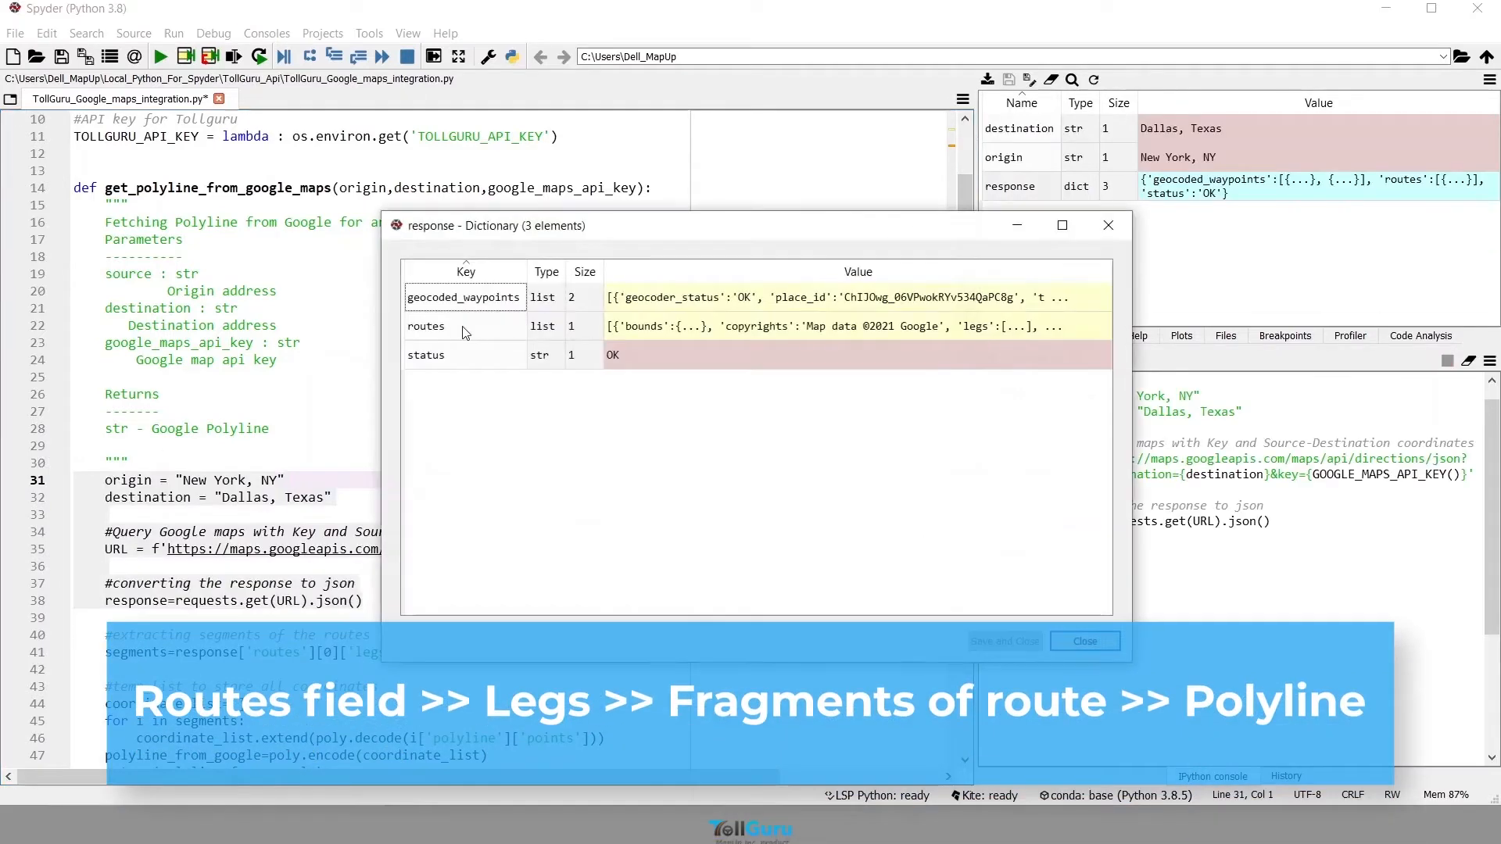
Drill through routes, legs, steps and step 0 to its polyline points, then close the viewers.
{"action": "double_click", "coordinate": [426, 326]}
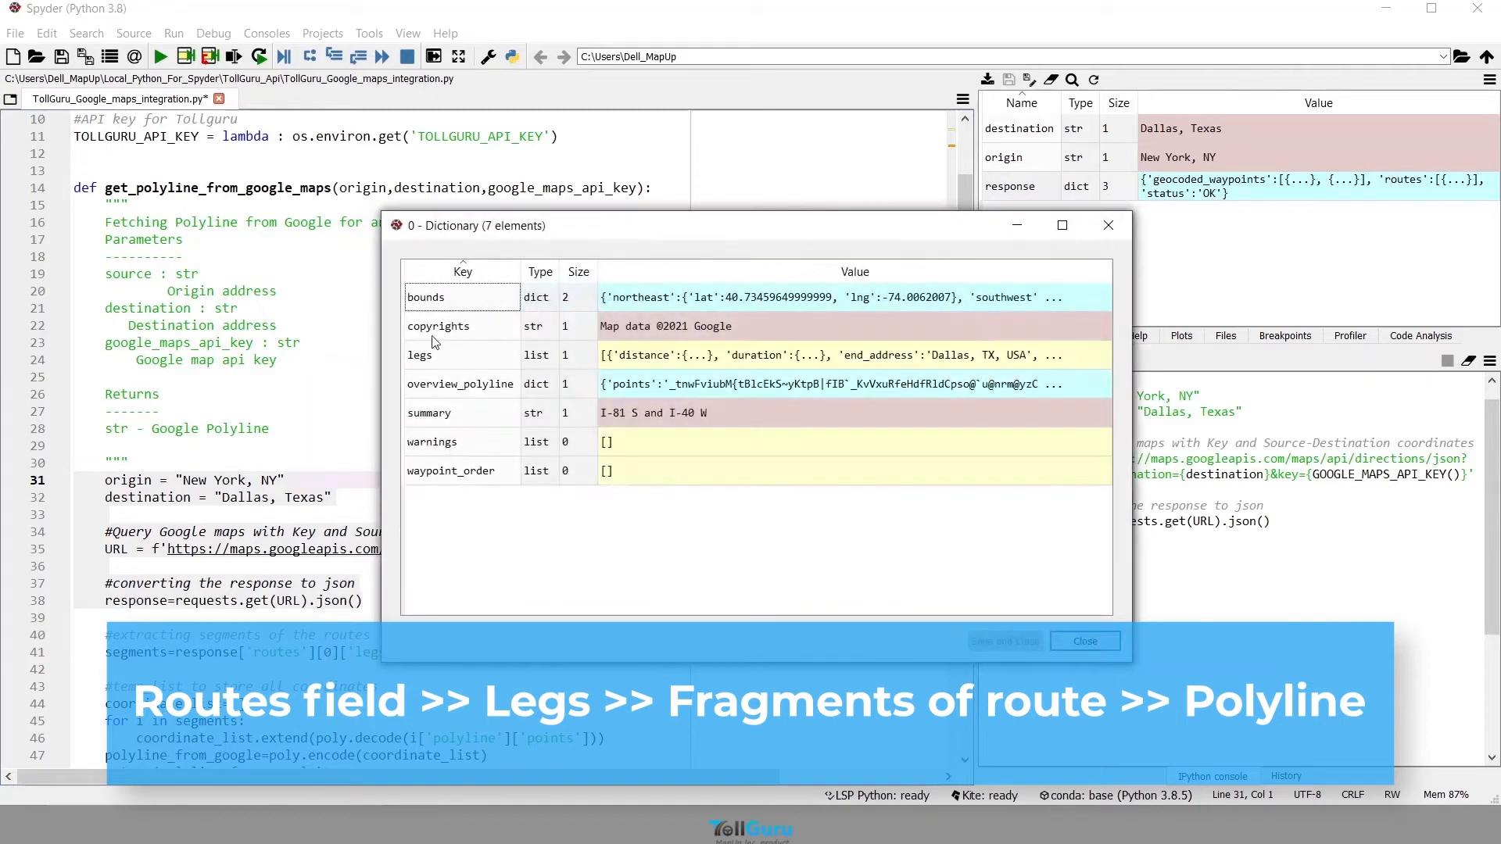
{"action": "double_click", "coordinate": [420, 355]}
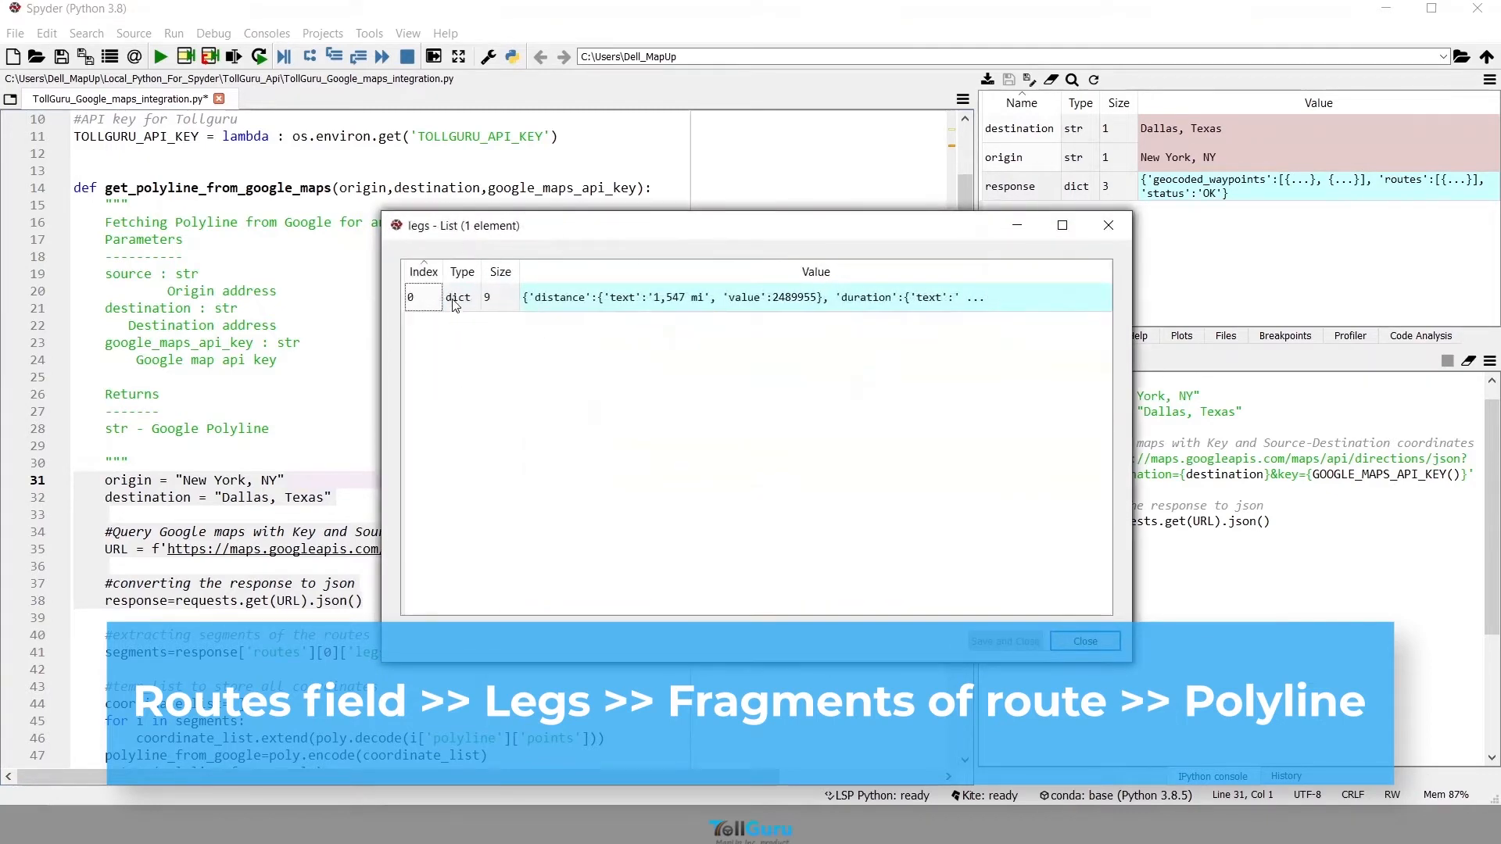
{"action": "double_click", "coordinate": [457, 298]}
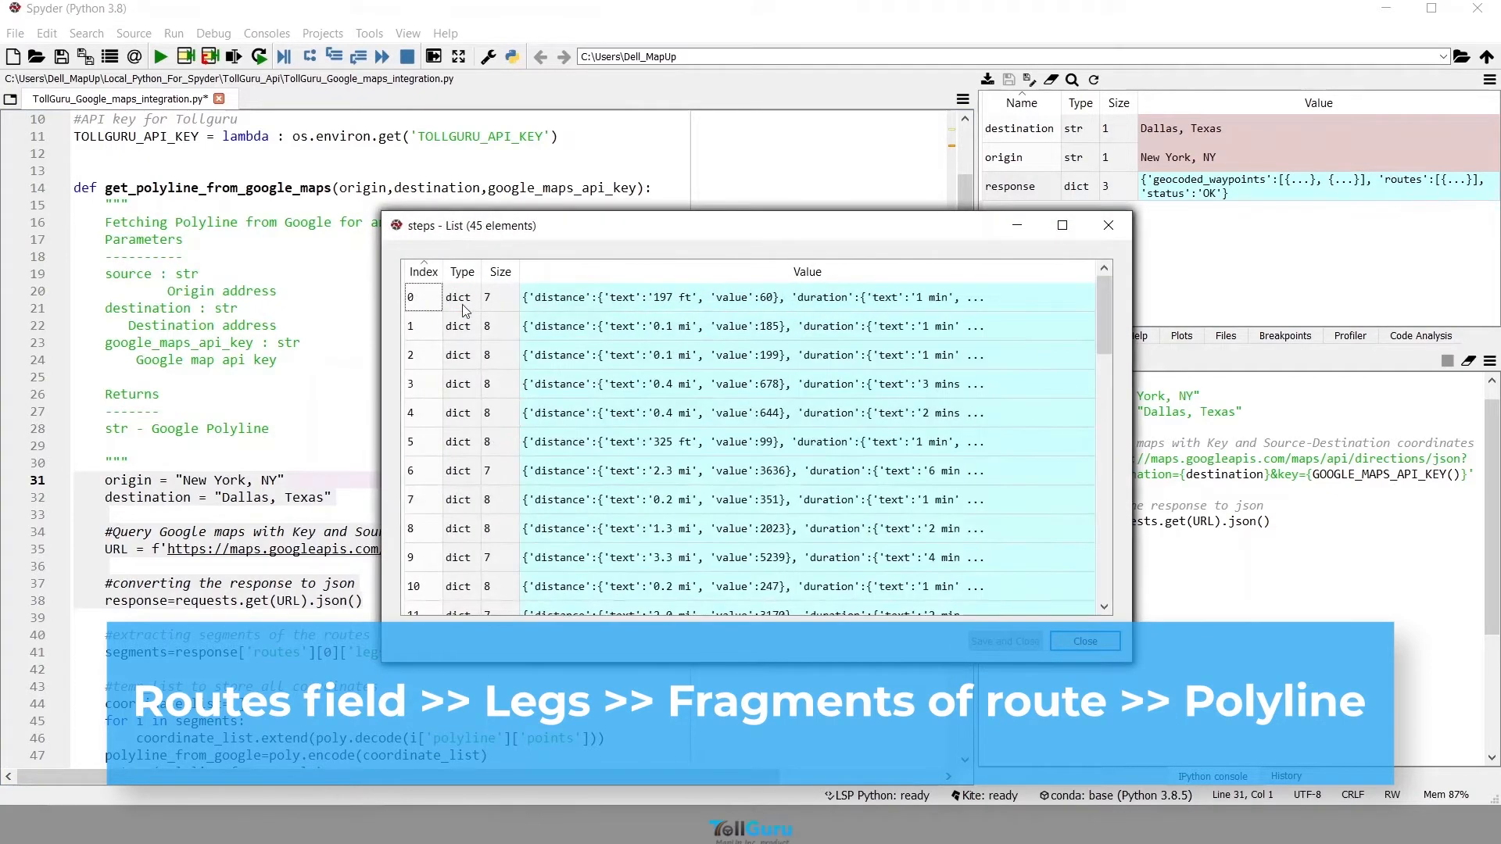
{"action": "double_click", "coordinate": [422, 297]}
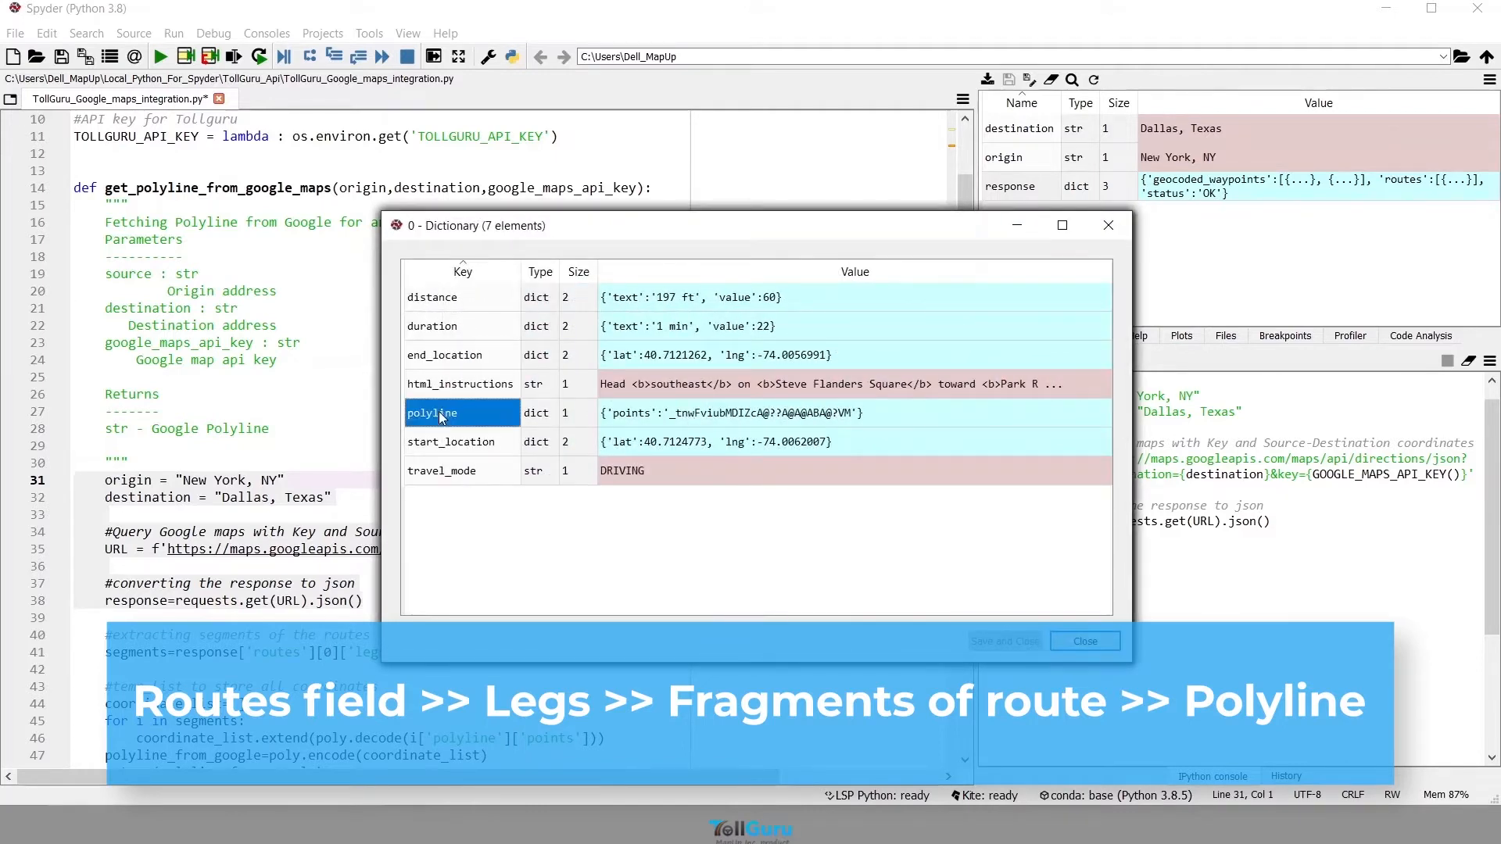
{"action": "double_click", "coordinate": [432, 413]}
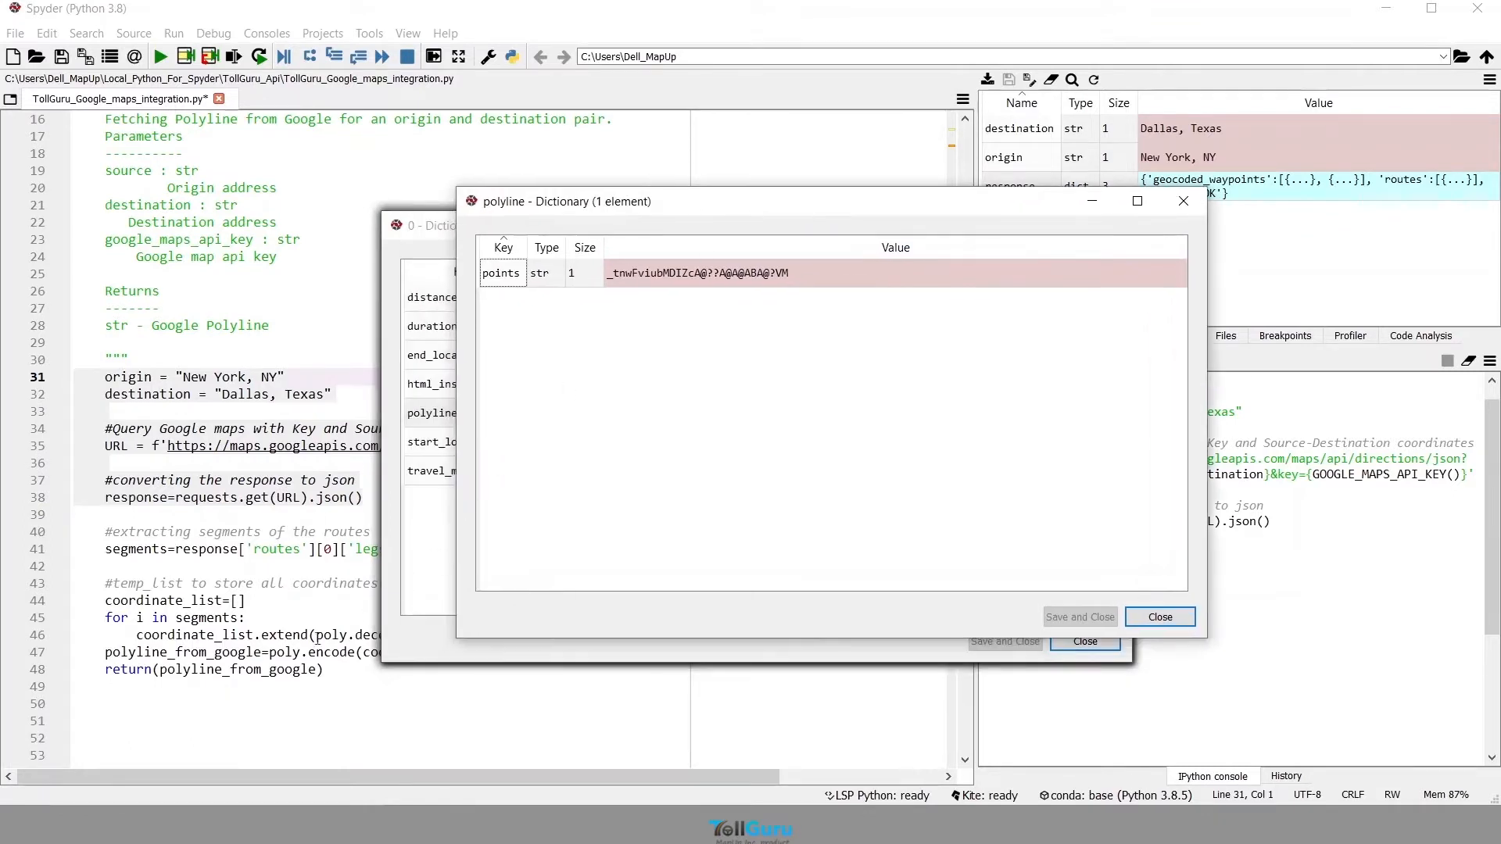
{"action": "mouse_move", "coordinate": [495, 385]}
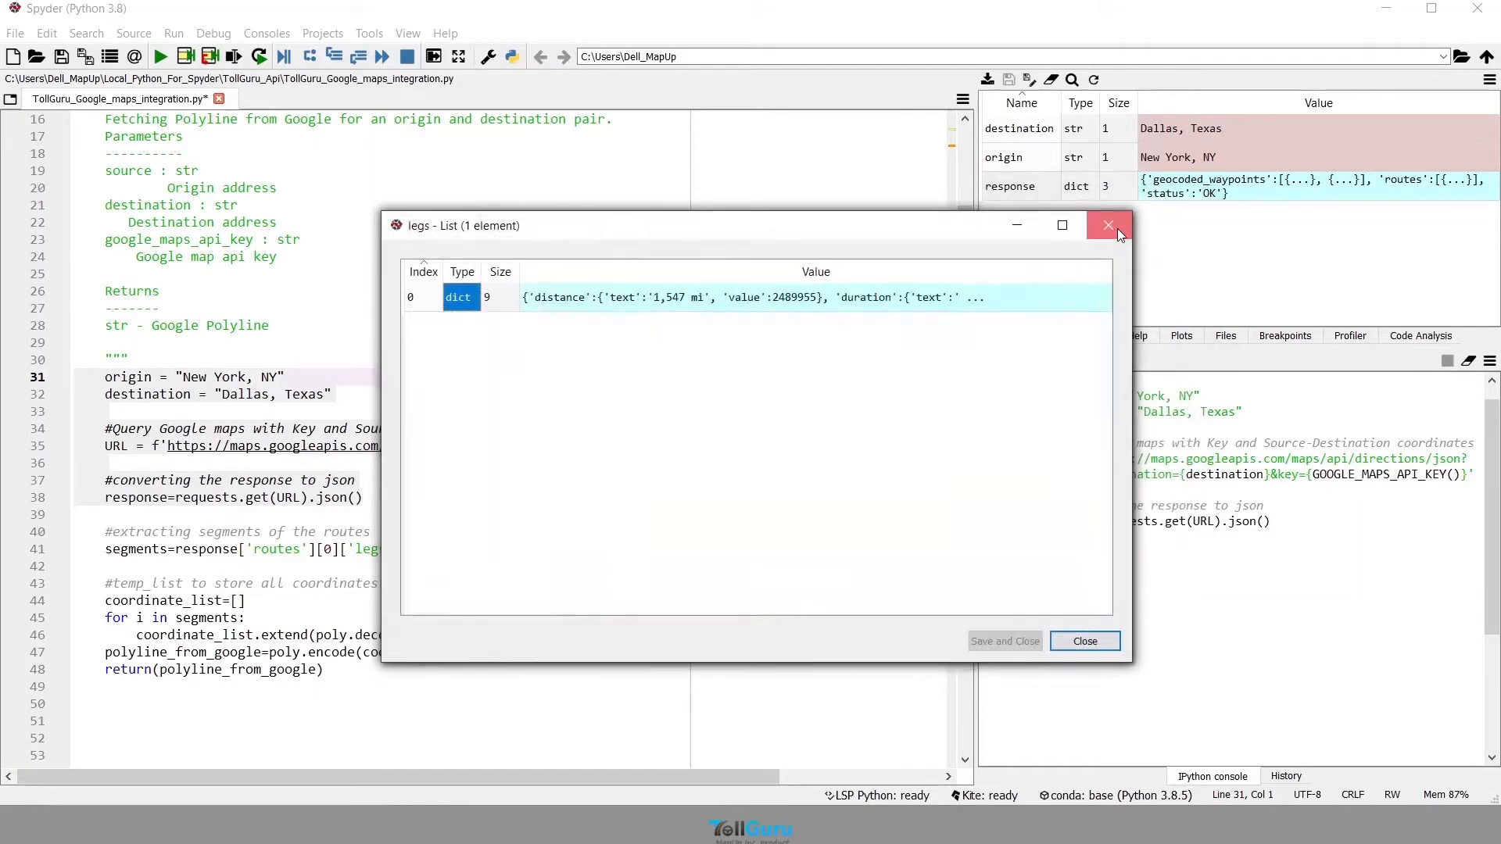
{"action": "left_click", "coordinate": [1108, 226]}
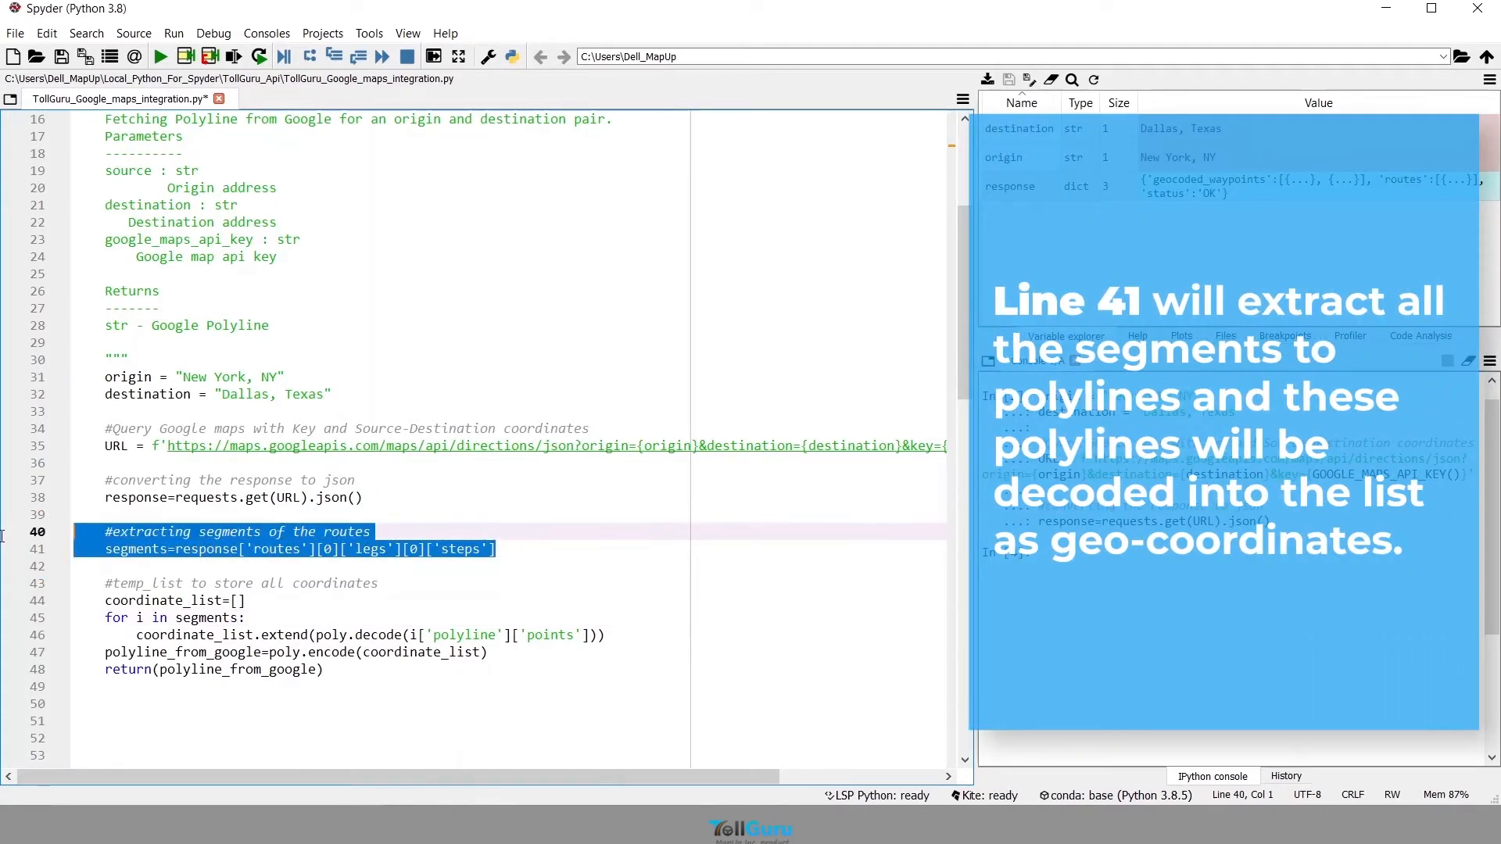
Run the segment extraction lines 40–47 with F9 and close the polyline_from_google viewer.
{"action": "key", "text": "F9"}
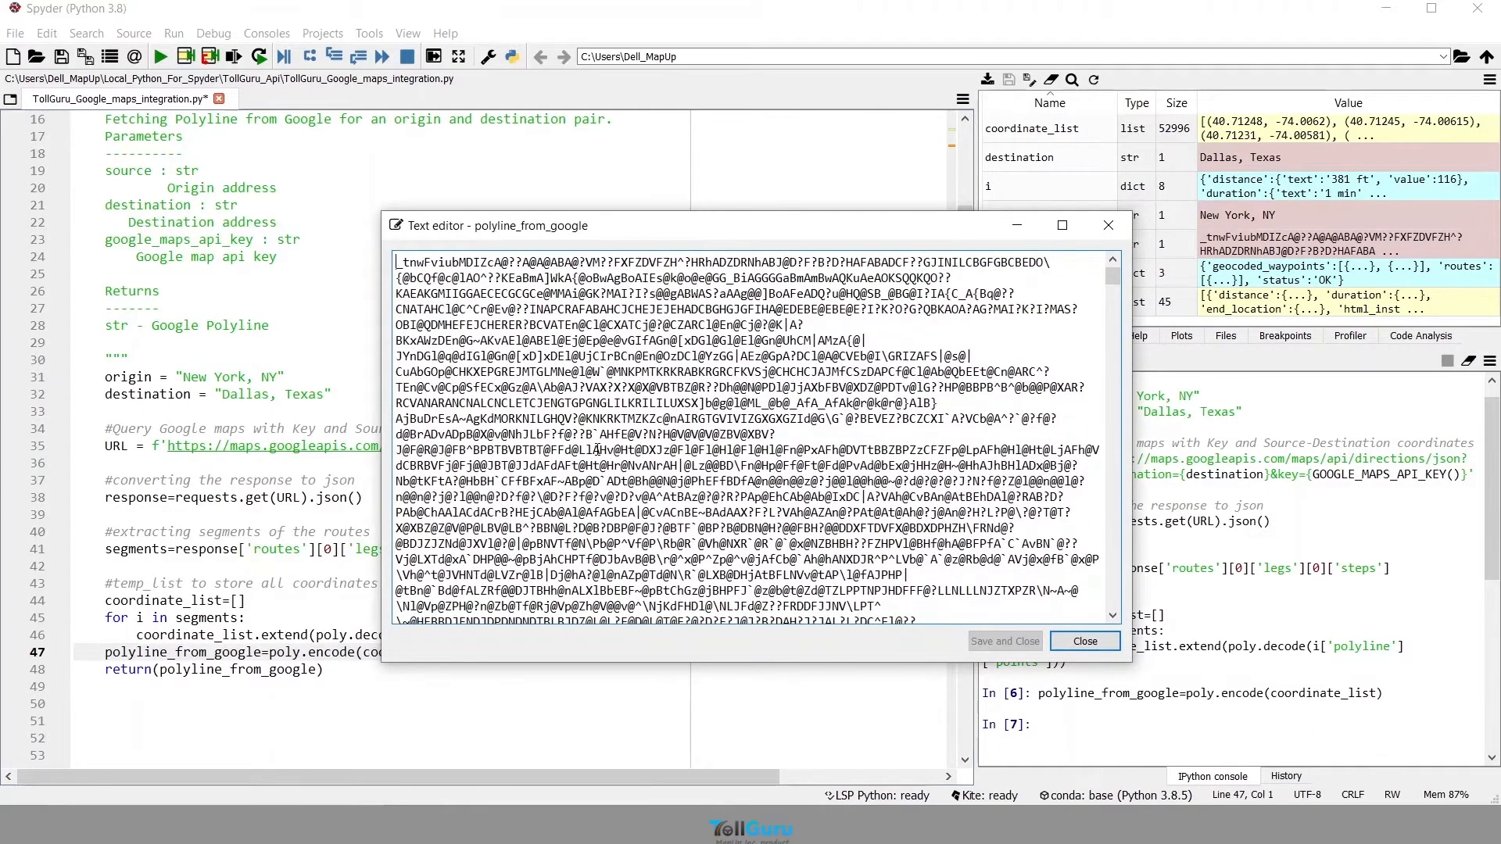
{"action": "left_click", "coordinate": [1085, 641]}
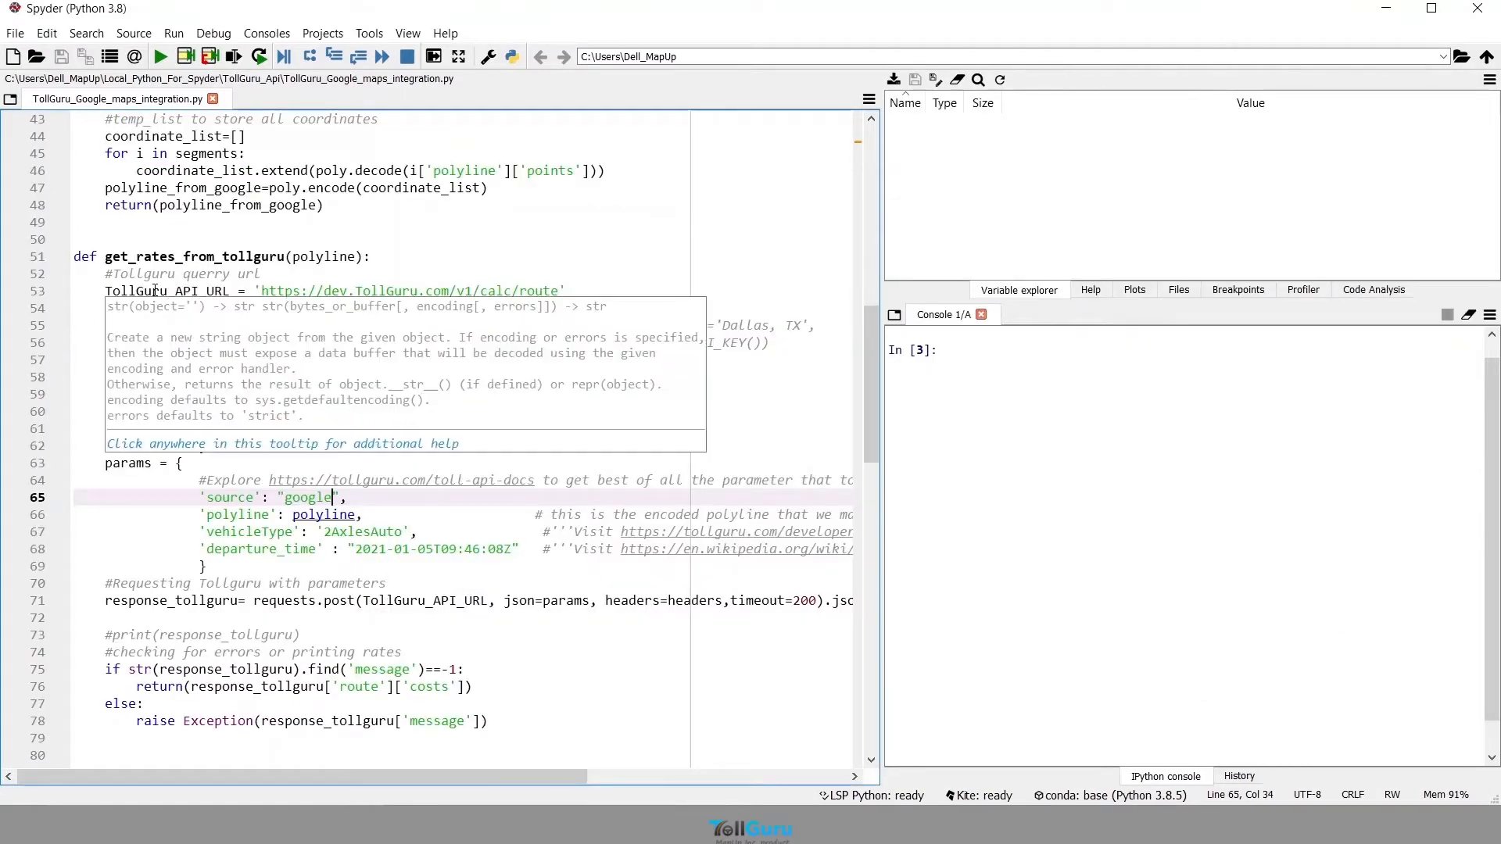
{"action": "mouse_move", "coordinate": [296, 257]}
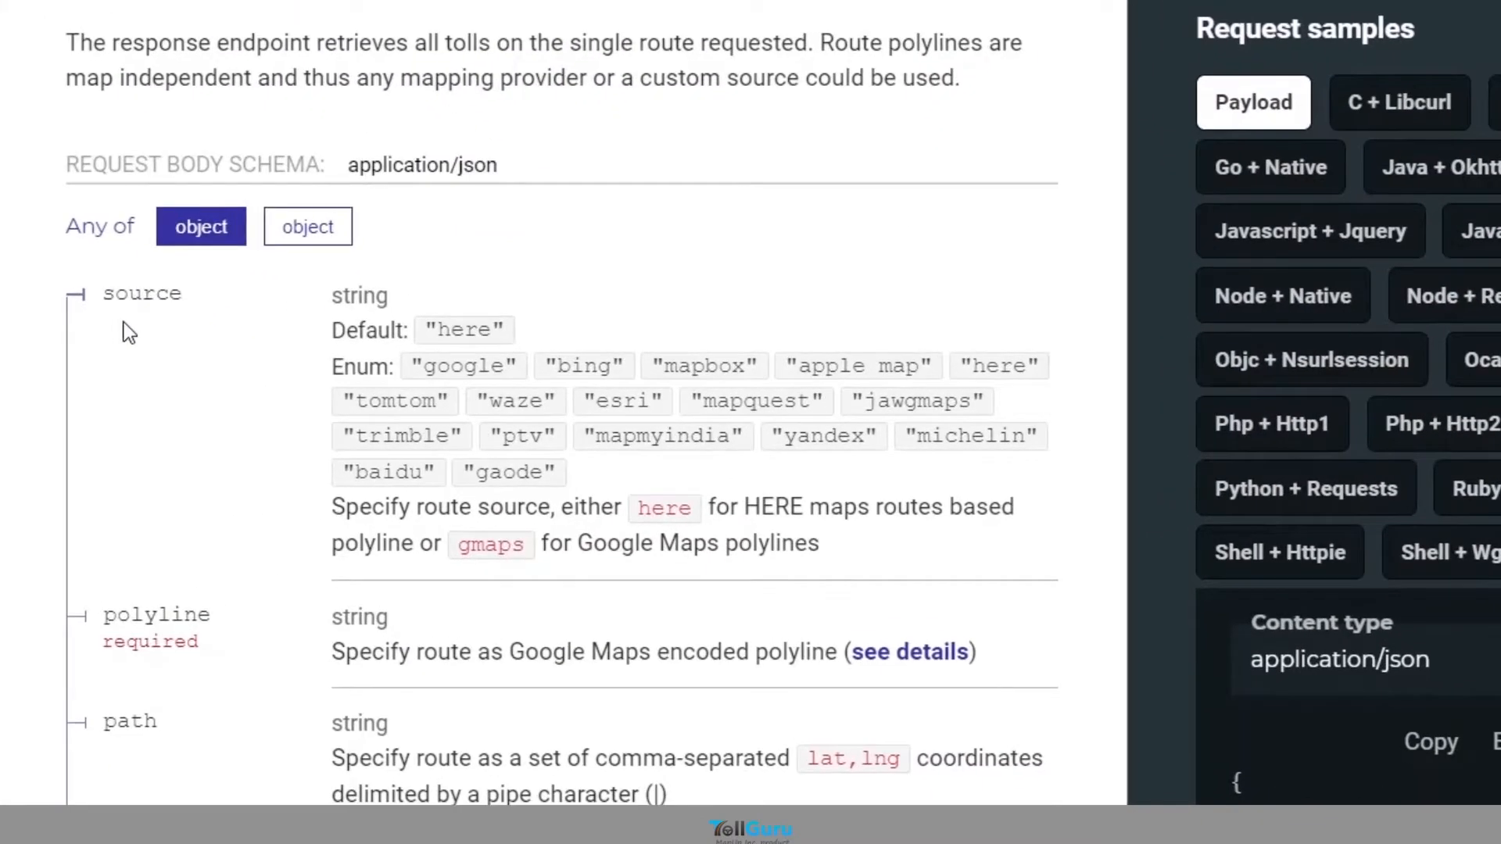
{"action": "double_click", "coordinate": [142, 293]}
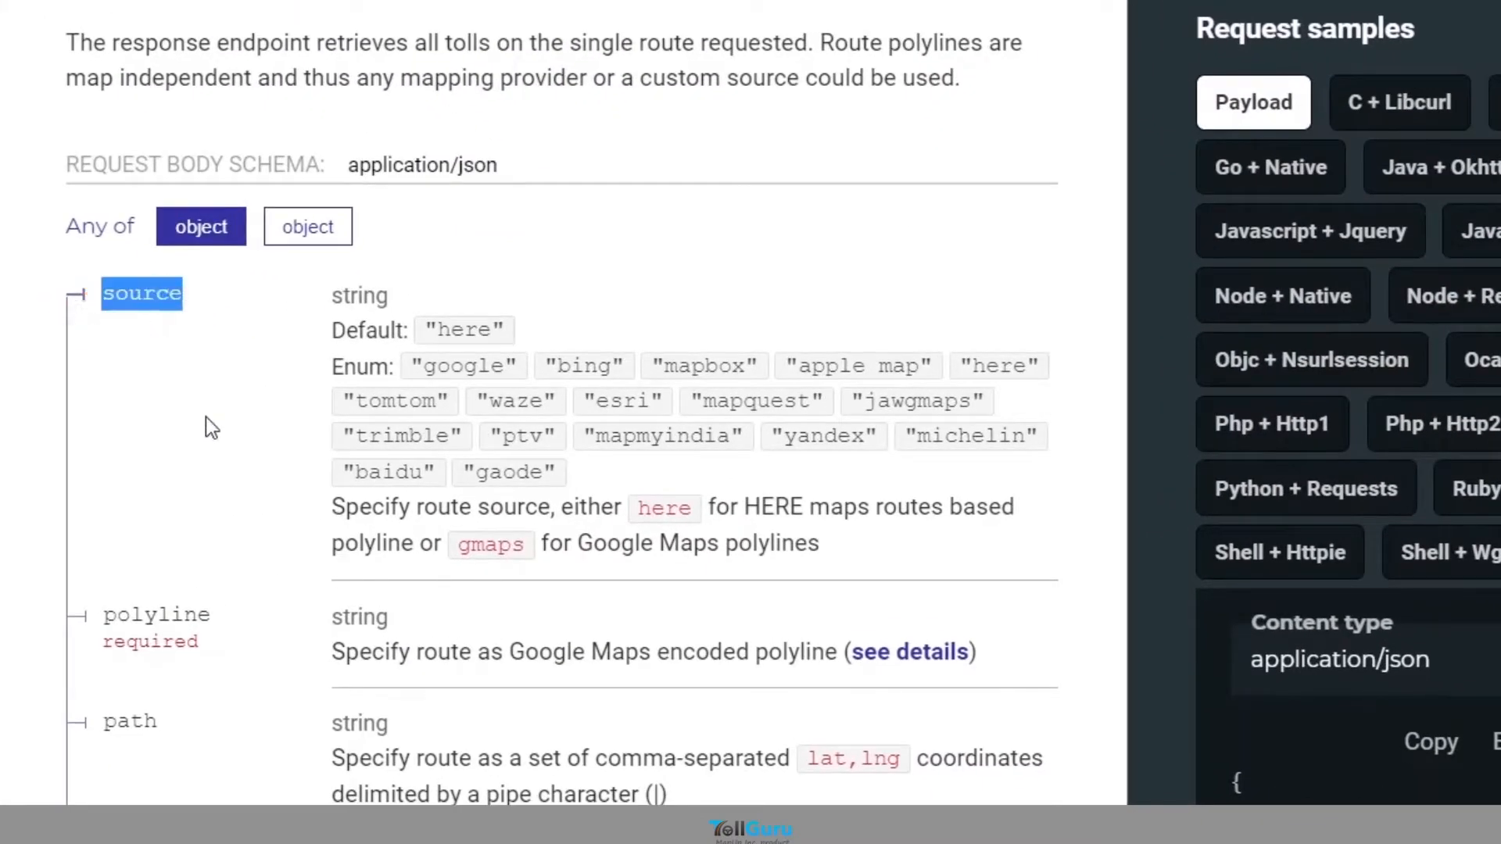
{"action": "mouse_move", "coordinate": [211, 502]}
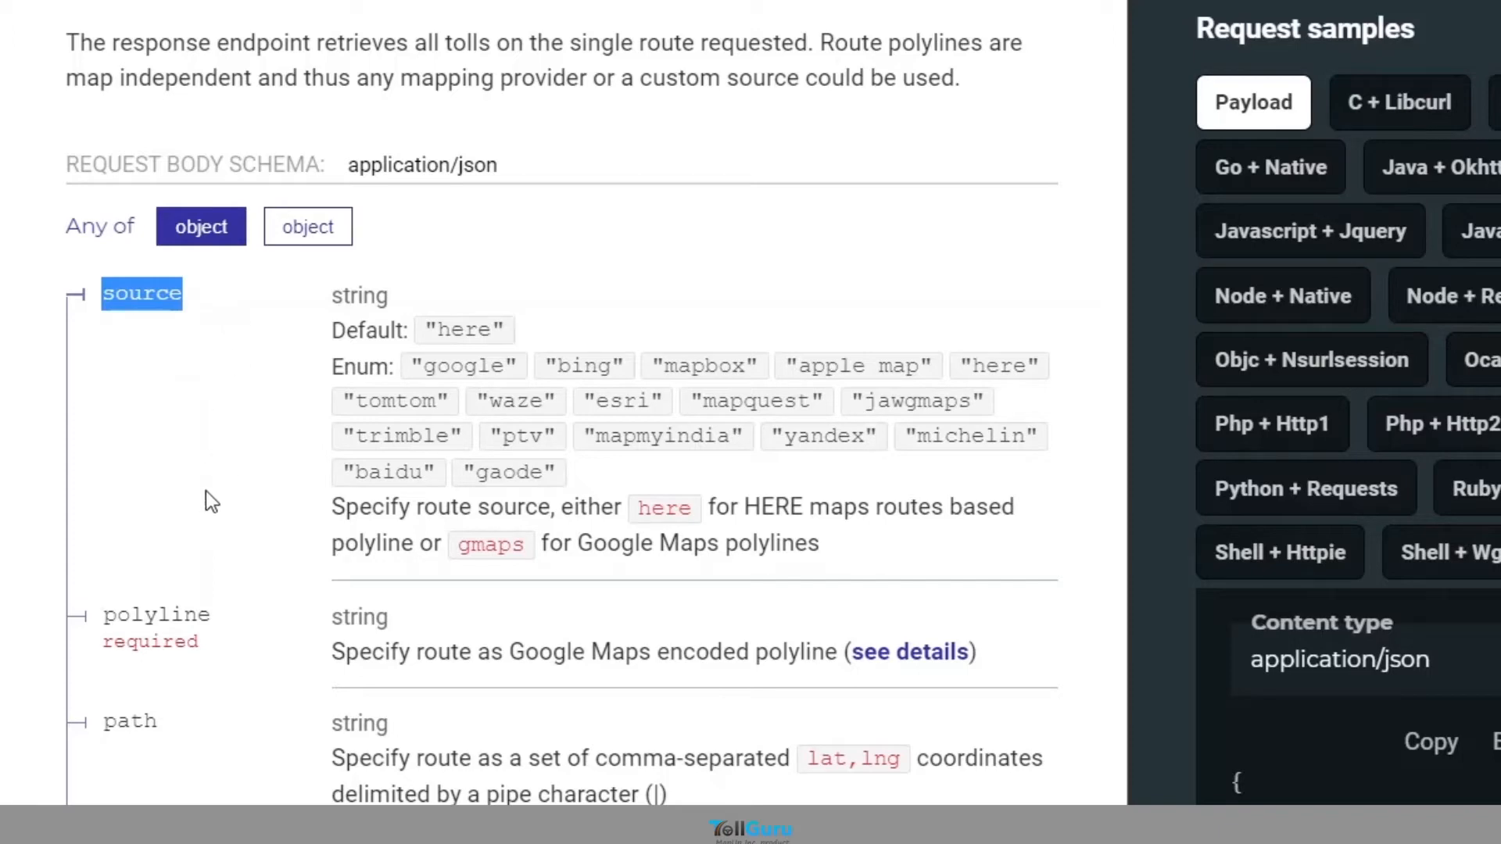
{"action": "mouse_move", "coordinate": [593, 493]}
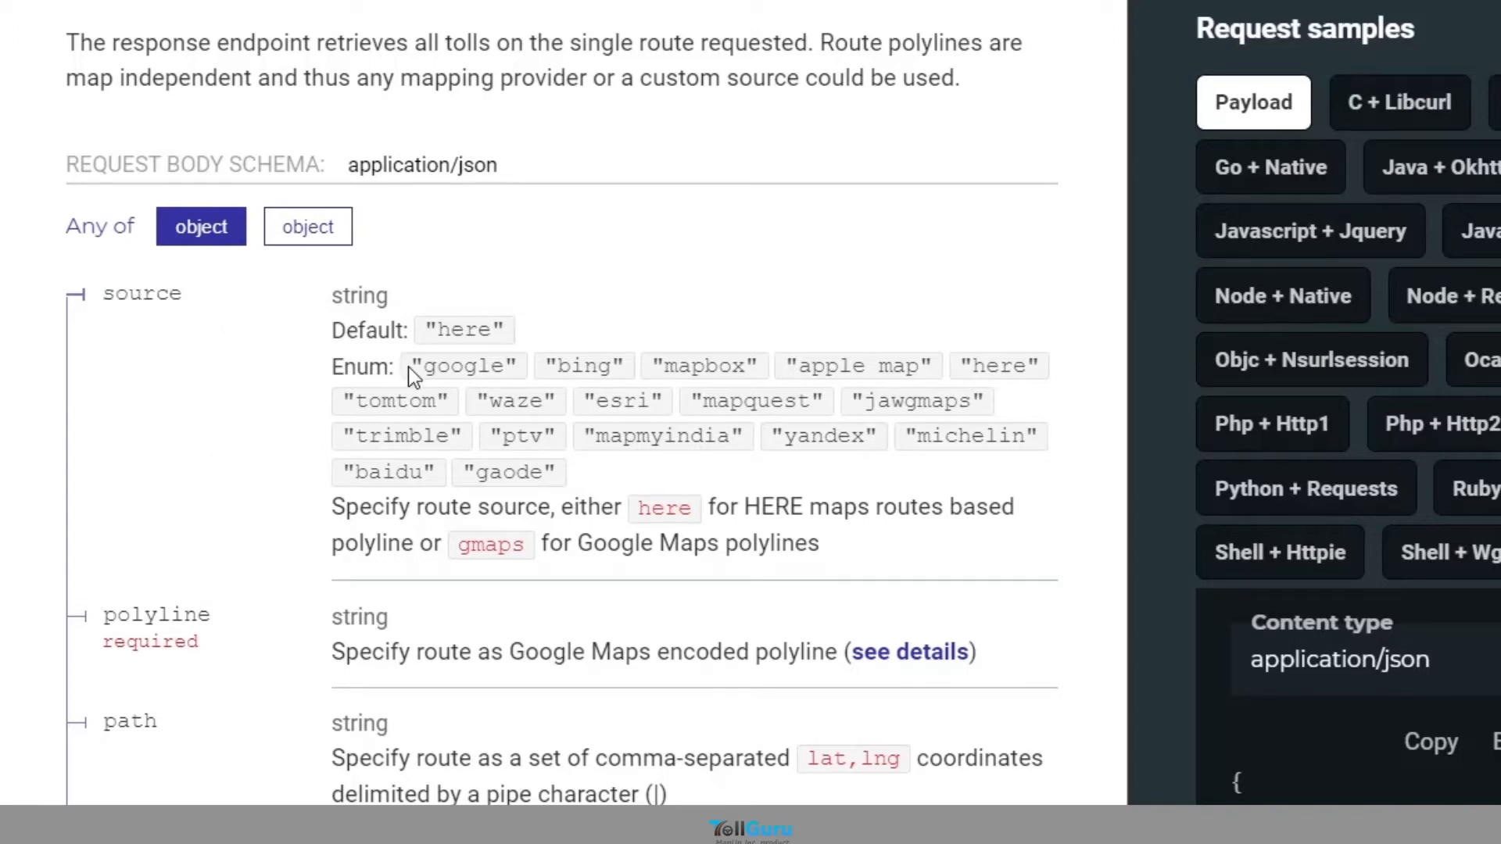
{"action": "double_click", "coordinate": [459, 367]}
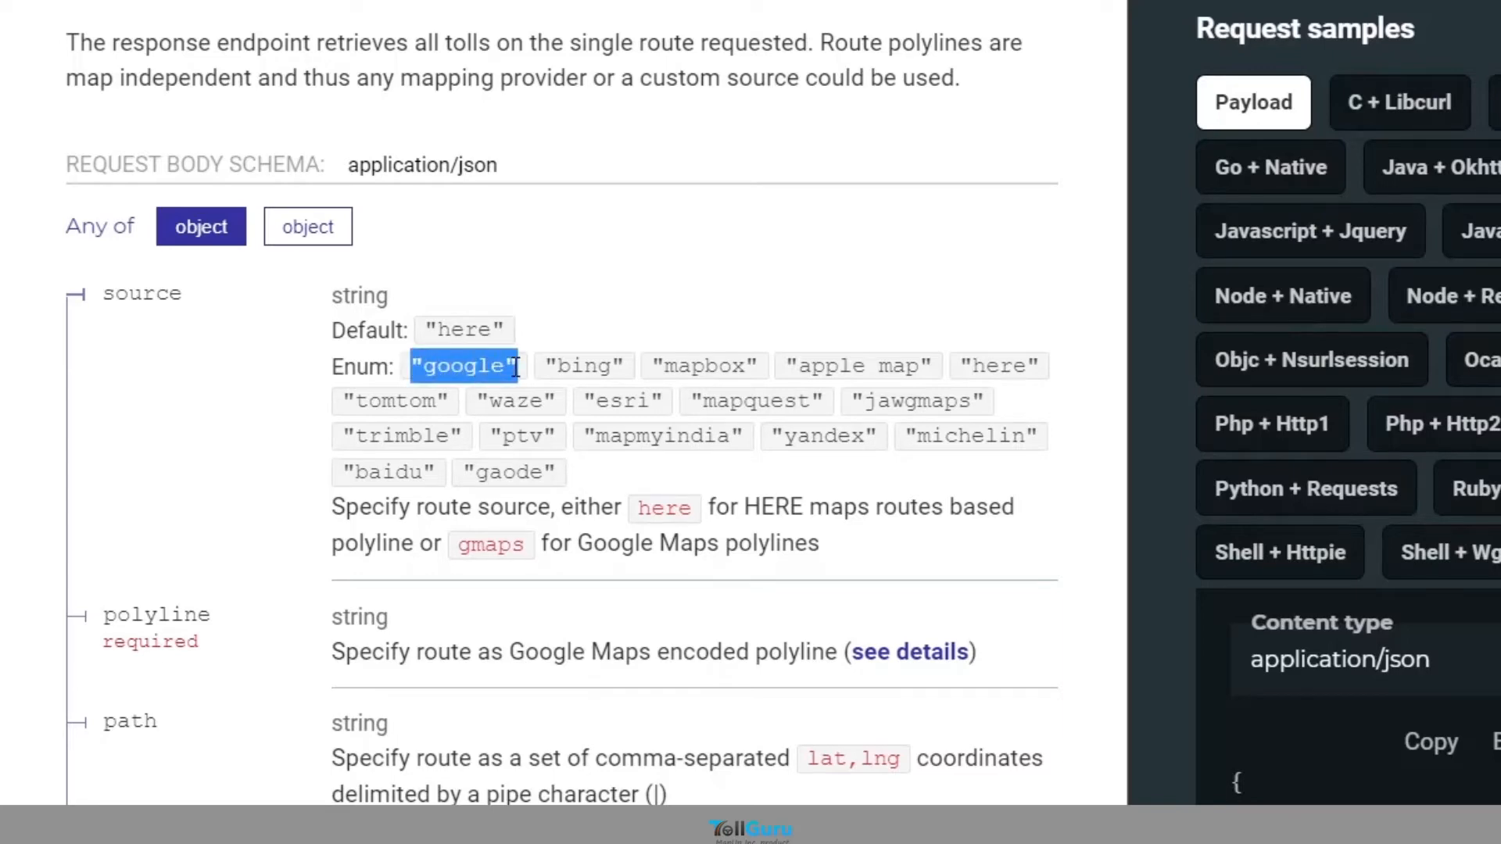
{"action": "scroll", "scroll_direction": "down", "scroll_amount": 3}
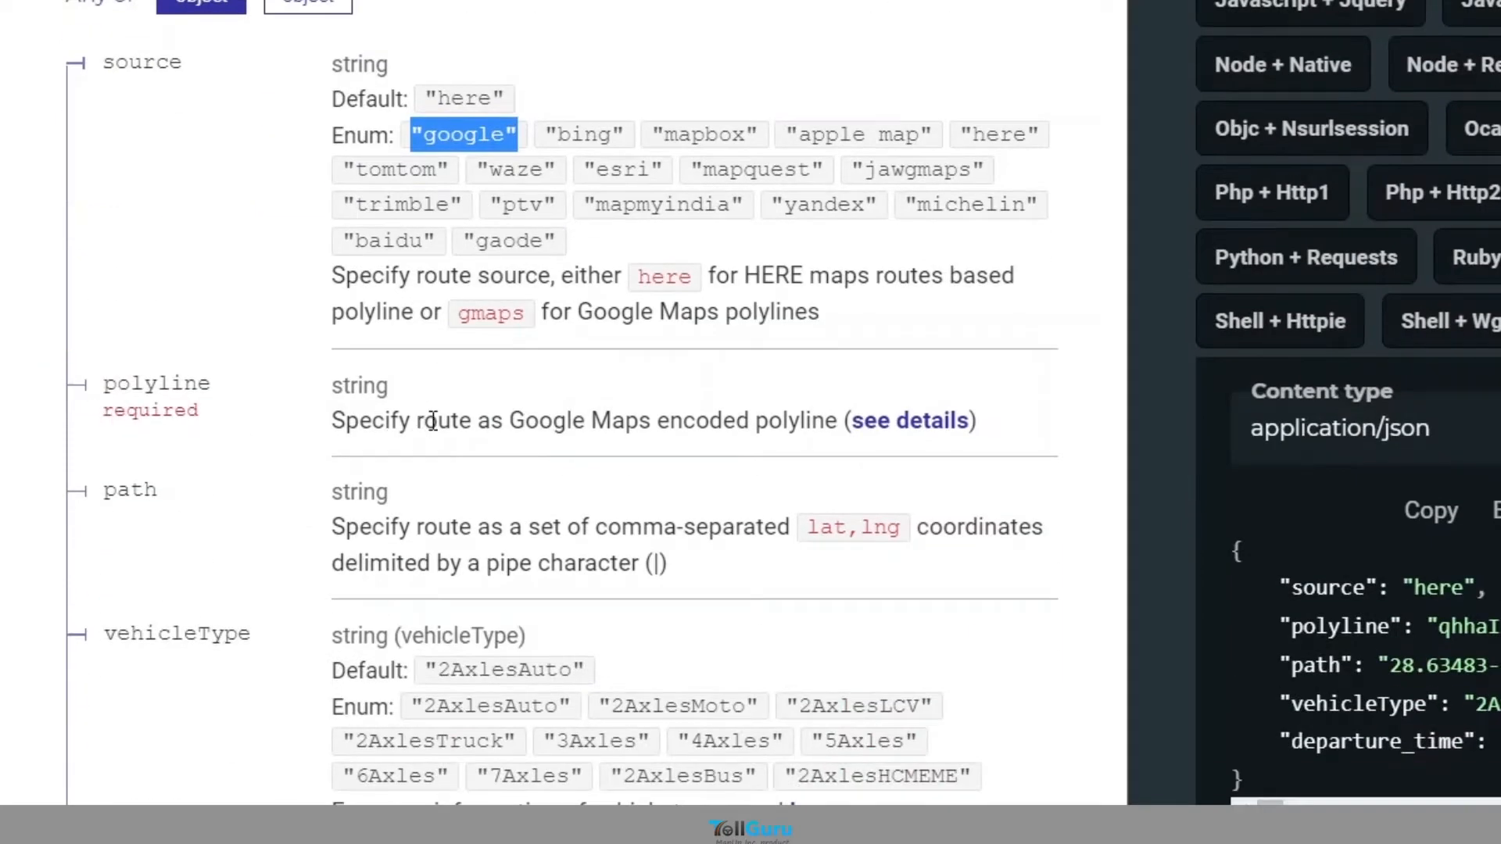
{"action": "mouse_move", "coordinate": [335, 428]}
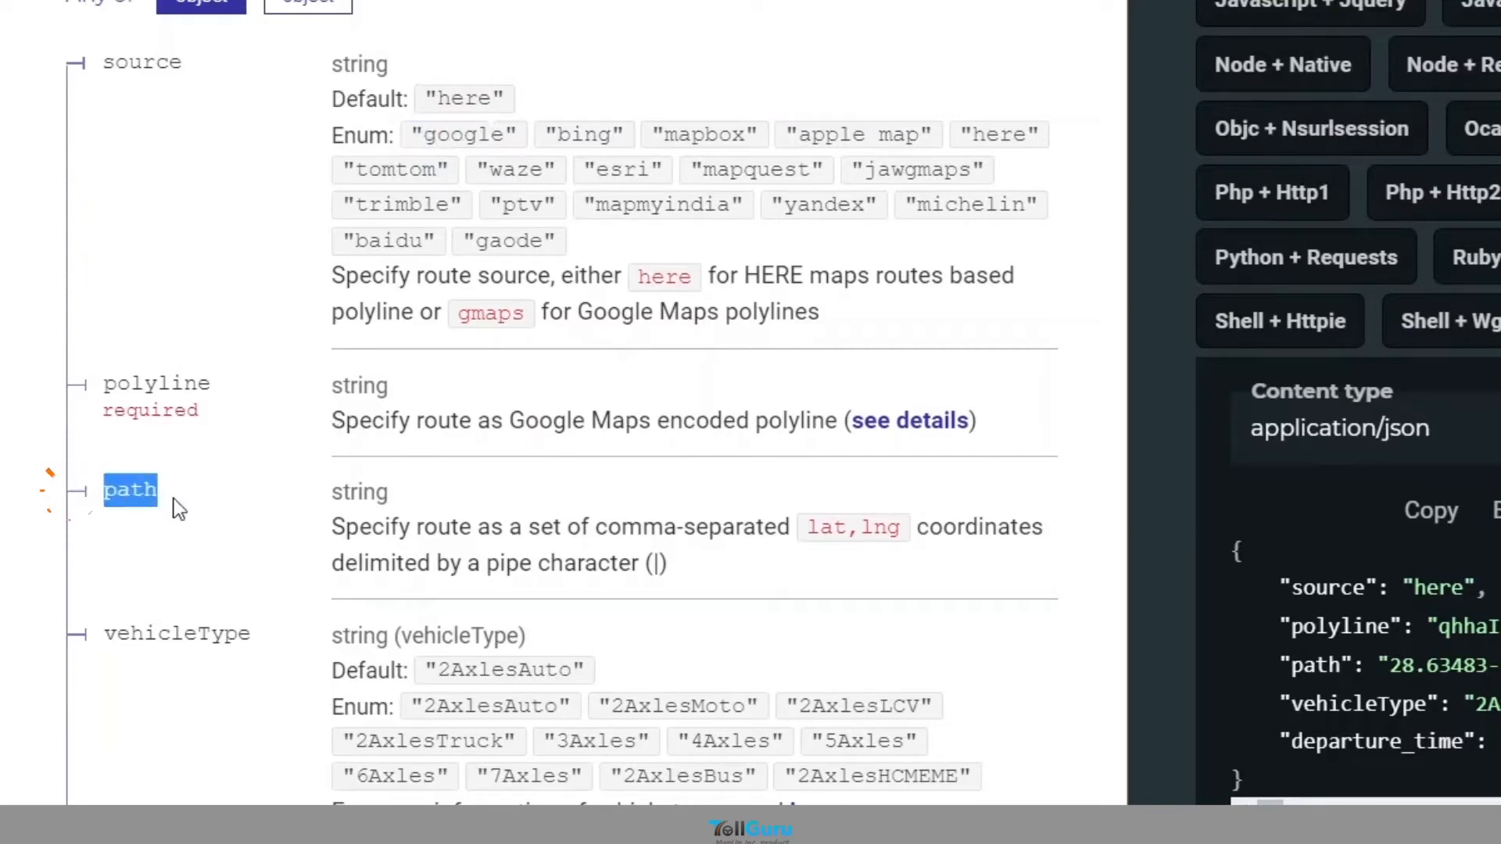
{"action": "scroll", "scroll_direction": "down", "scroll_amount": 3}
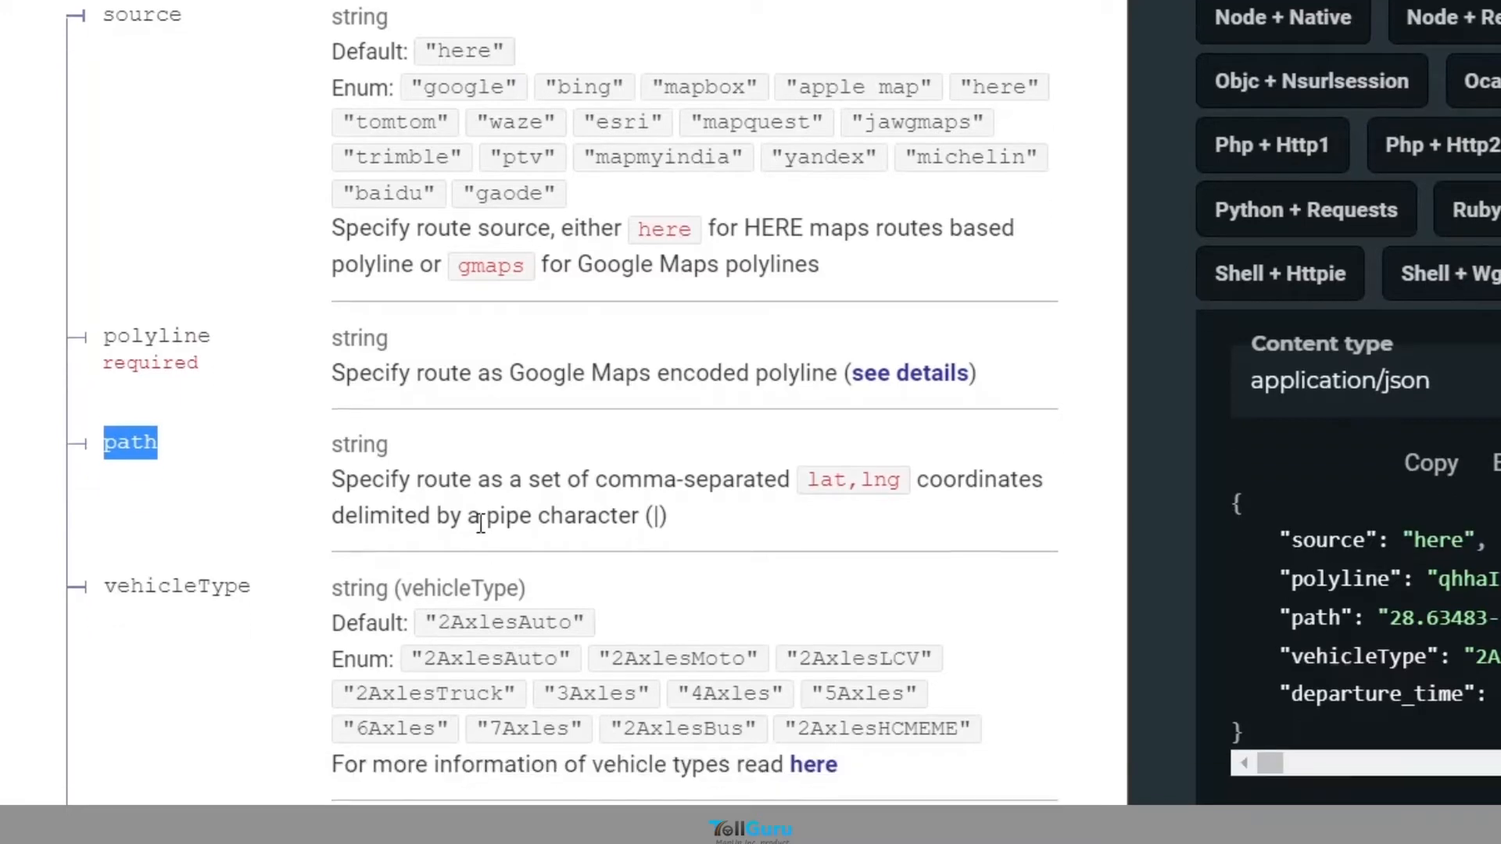
{"action": "scroll", "scroll_direction": "down", "scroll_amount": 3}
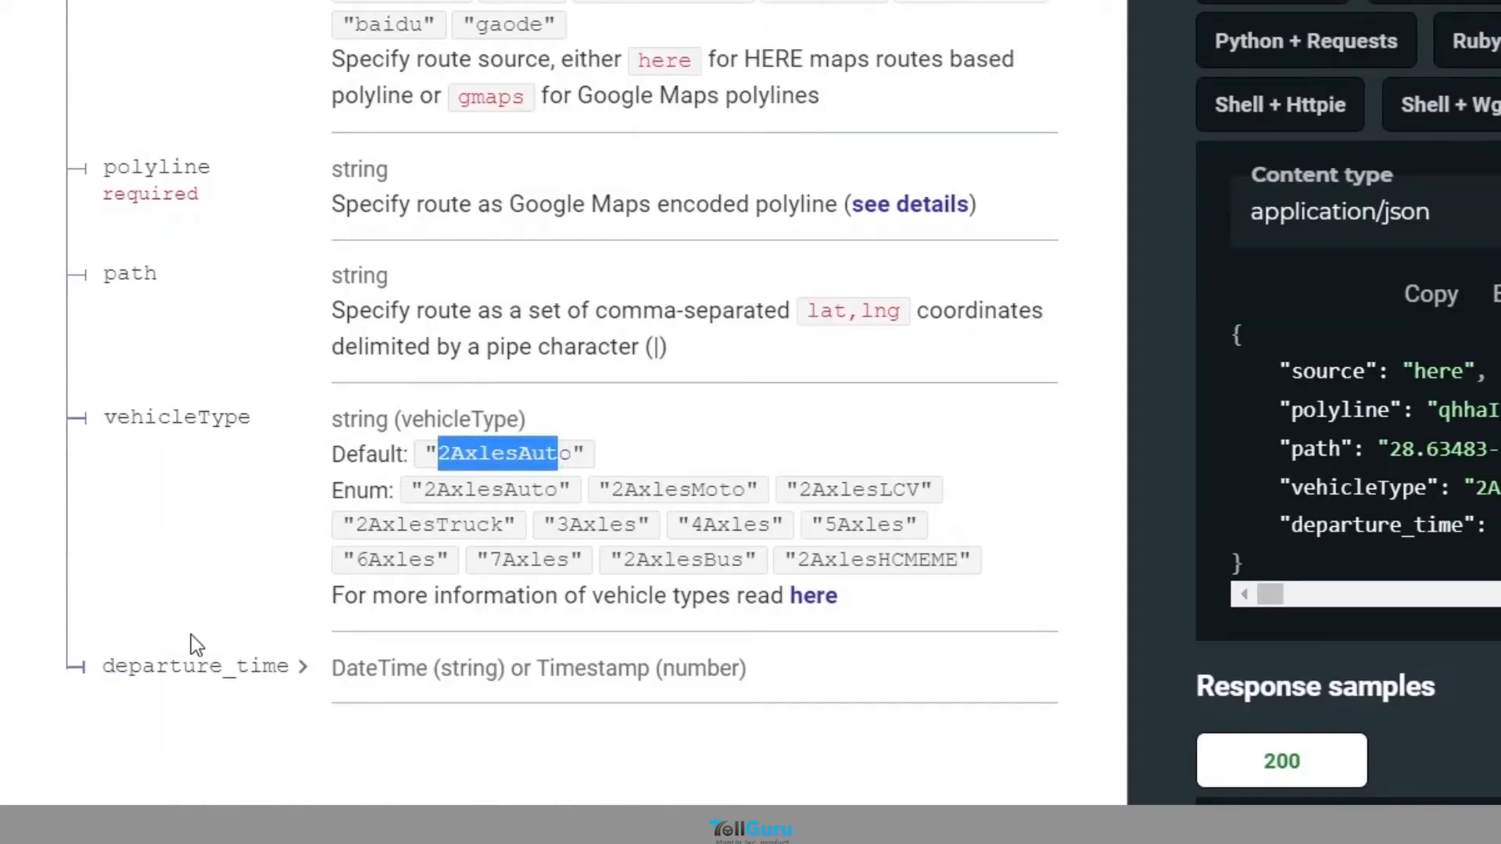
{"action": "mouse_move", "coordinate": [814, 596]}
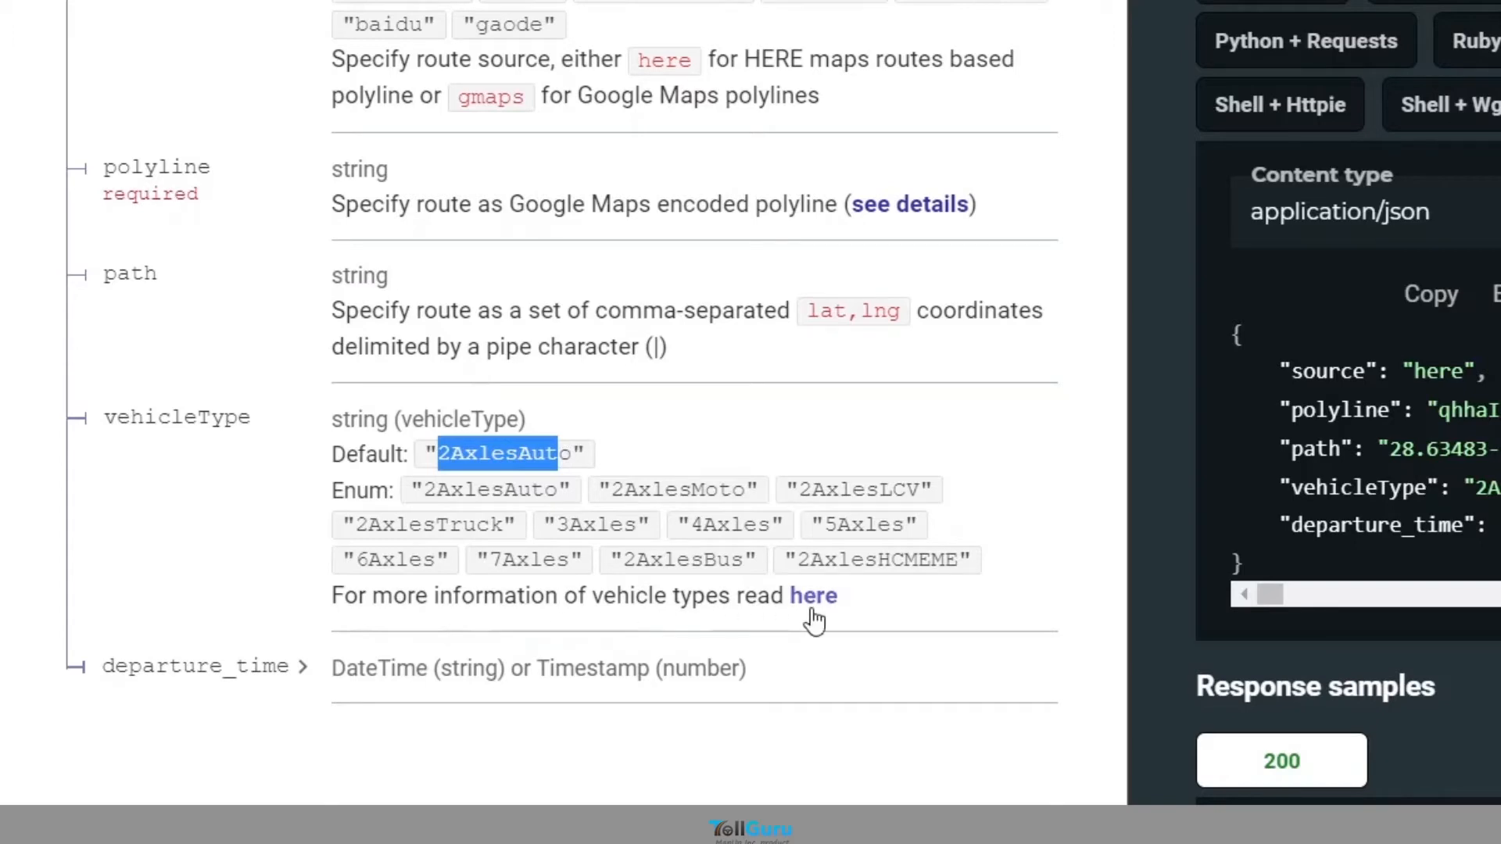
List the North America vehicle types and show departure_time's Timestamp number format.
{"action": "left_click", "coordinate": [813, 595]}
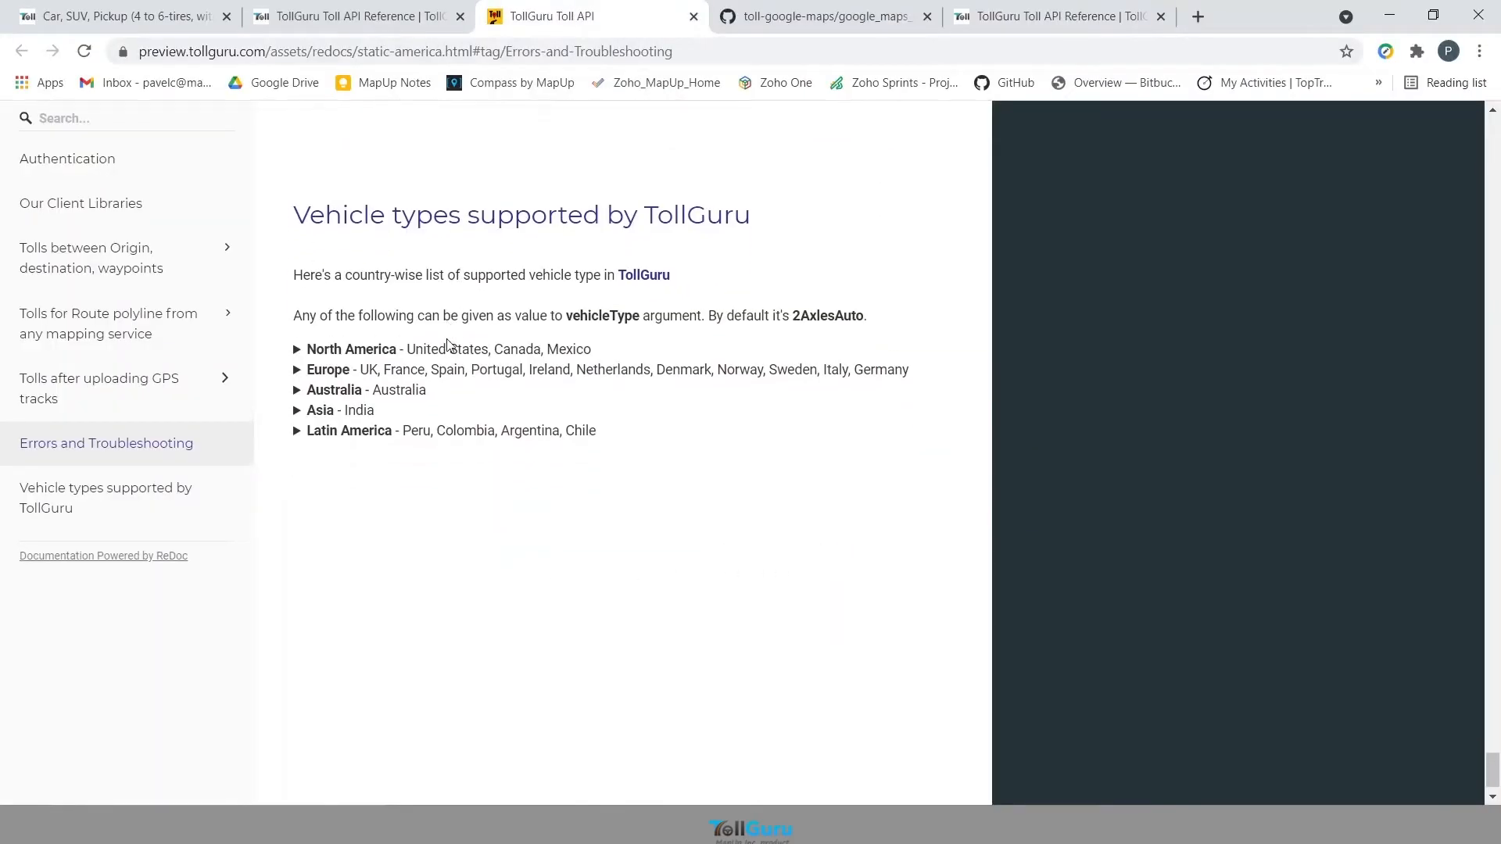
{"action": "mouse_move", "coordinate": [296, 356]}
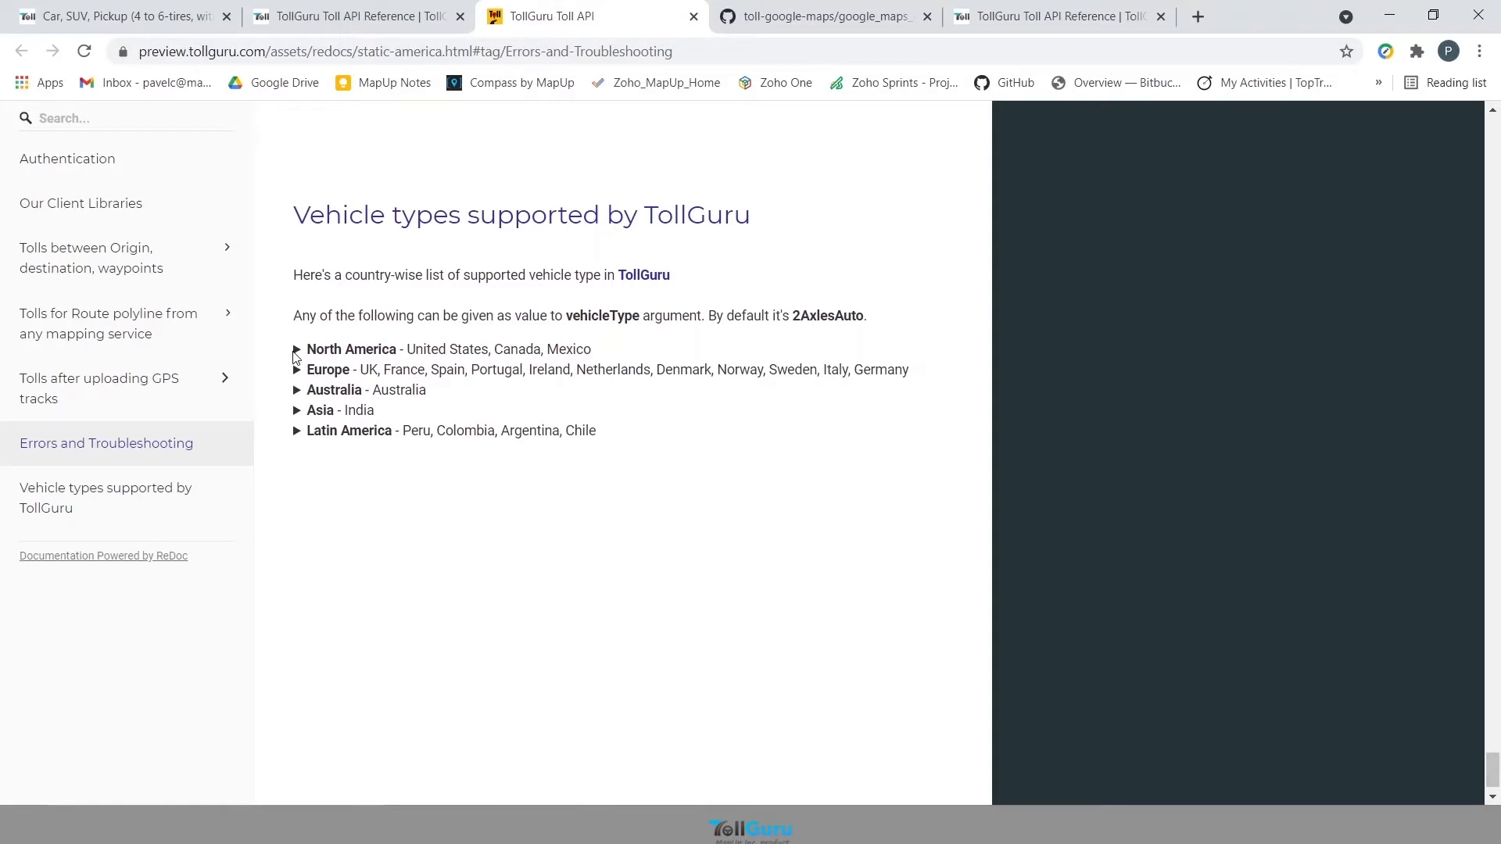
{"action": "left_click", "coordinate": [298, 349]}
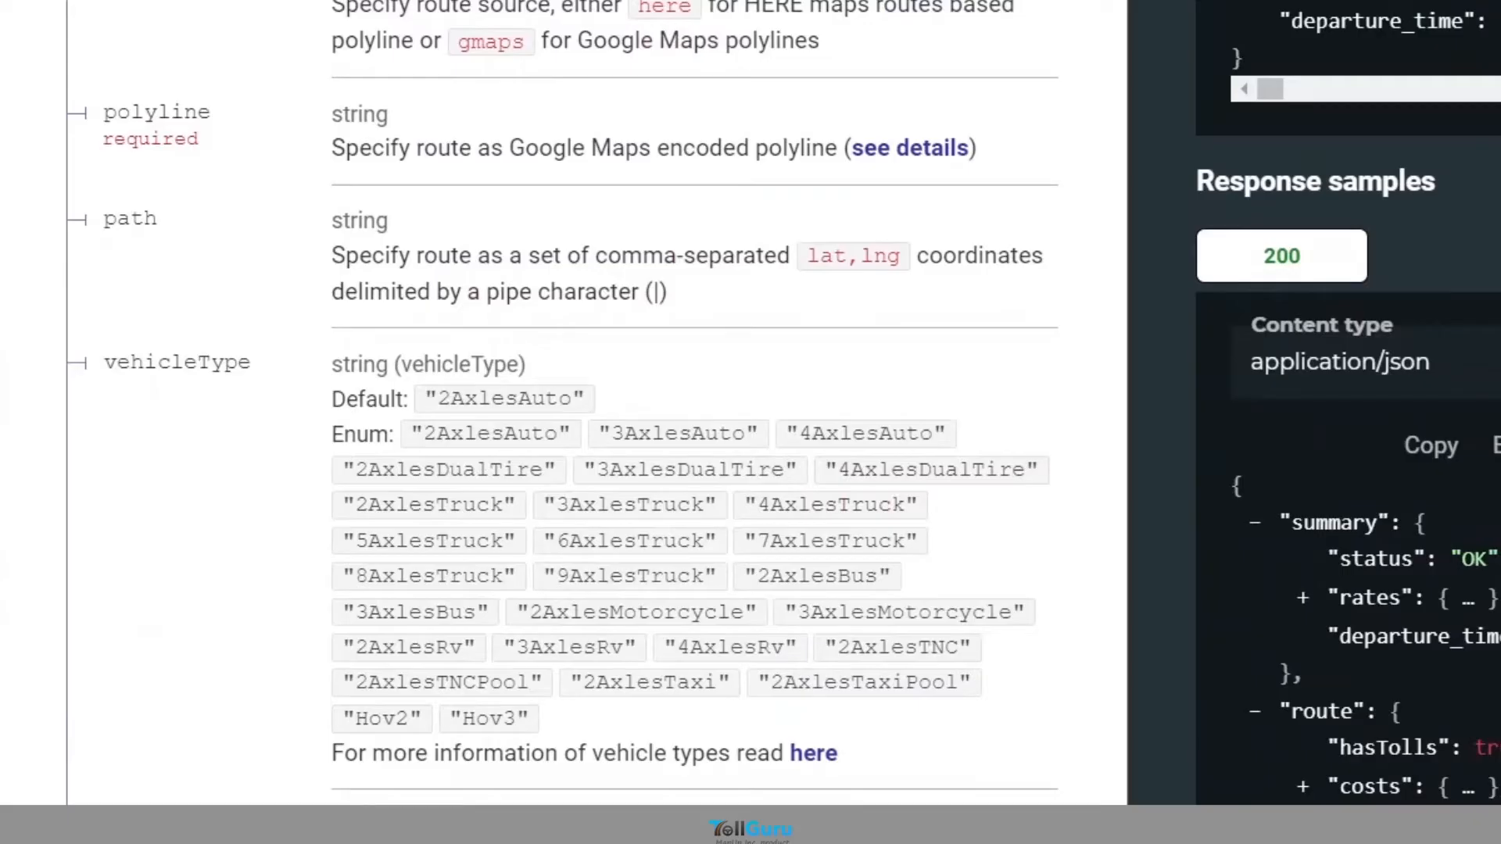
{"action": "scroll", "scroll_direction": "down", "scroll_amount": 3}
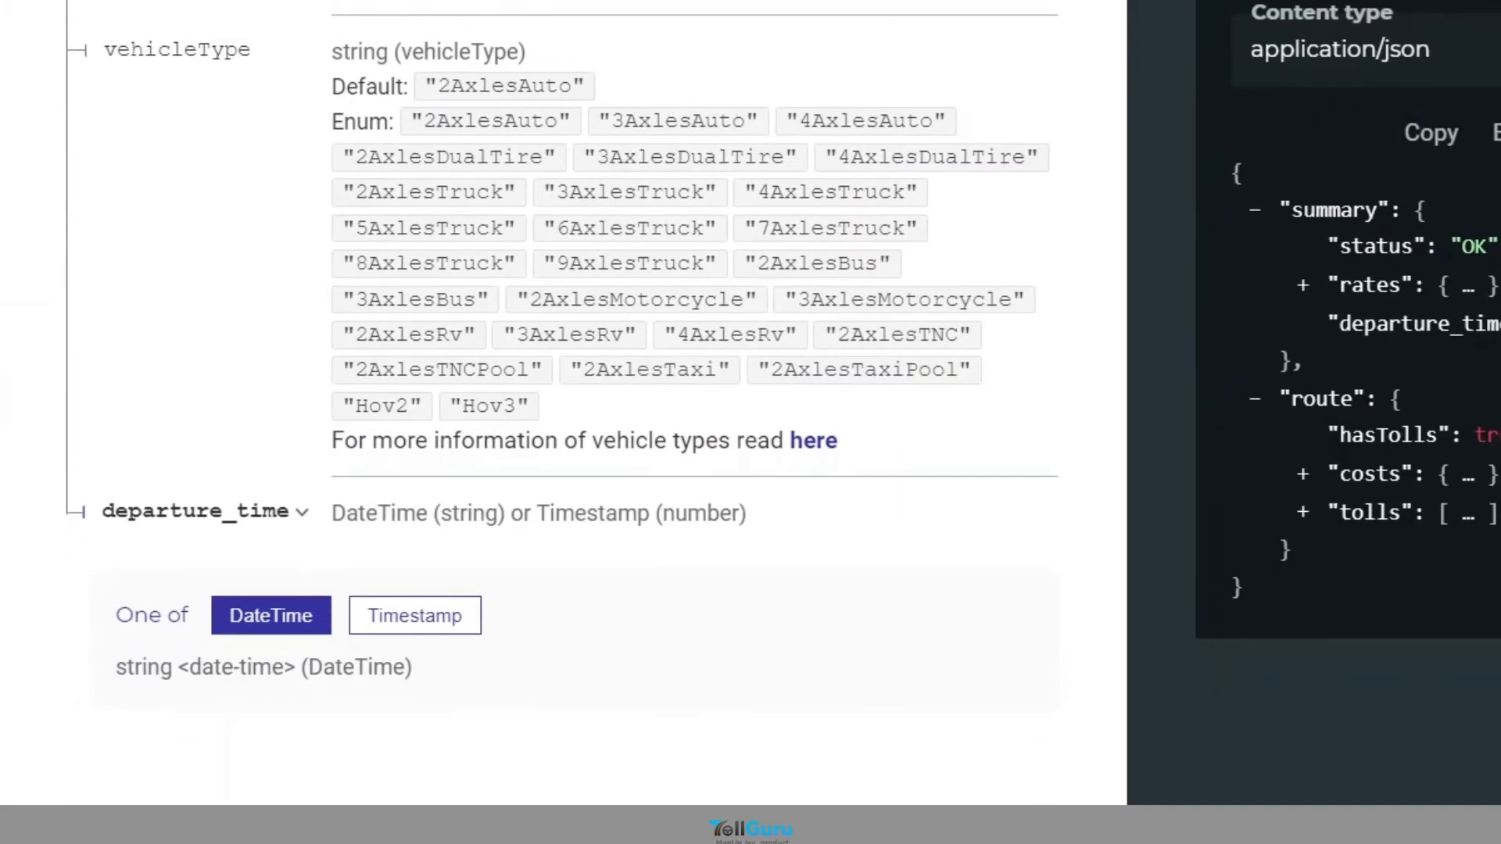
{"action": "mouse_move", "coordinate": [397, 637]}
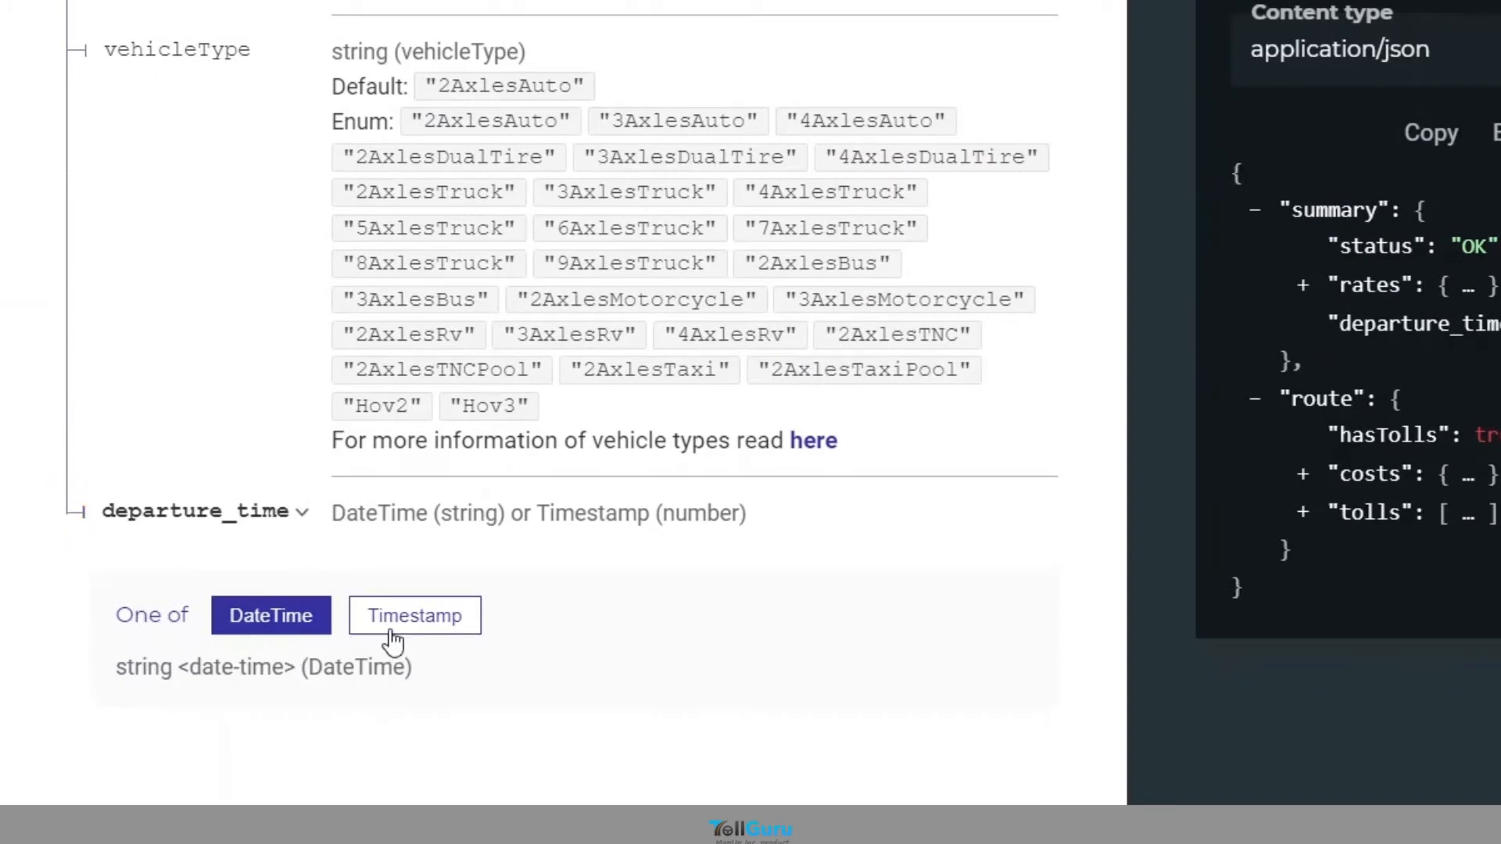
{"action": "left_click", "coordinate": [414, 616]}
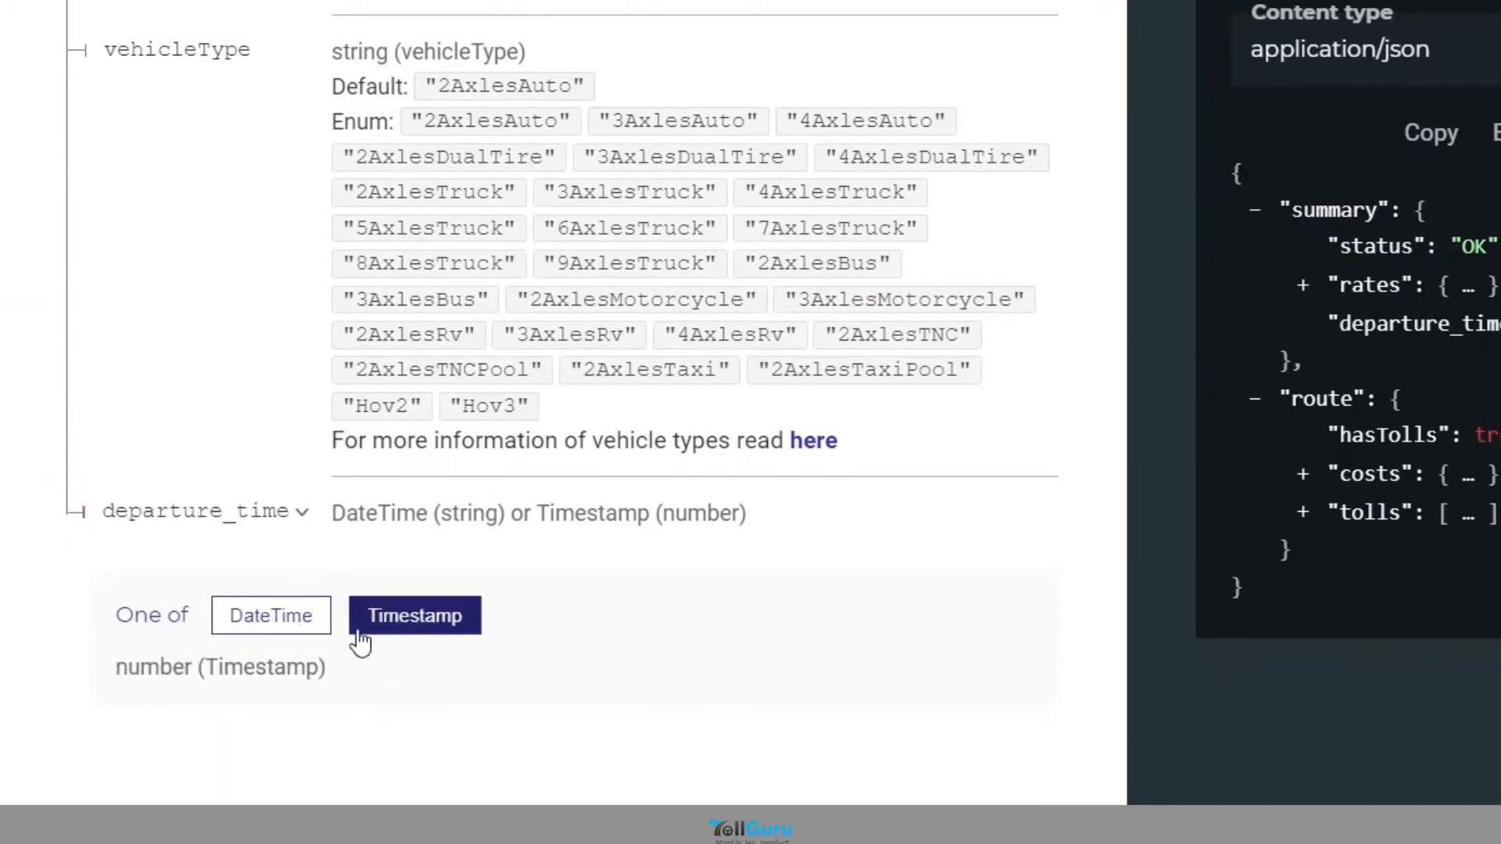
{"action": "mouse_move", "coordinate": [109, 523]}
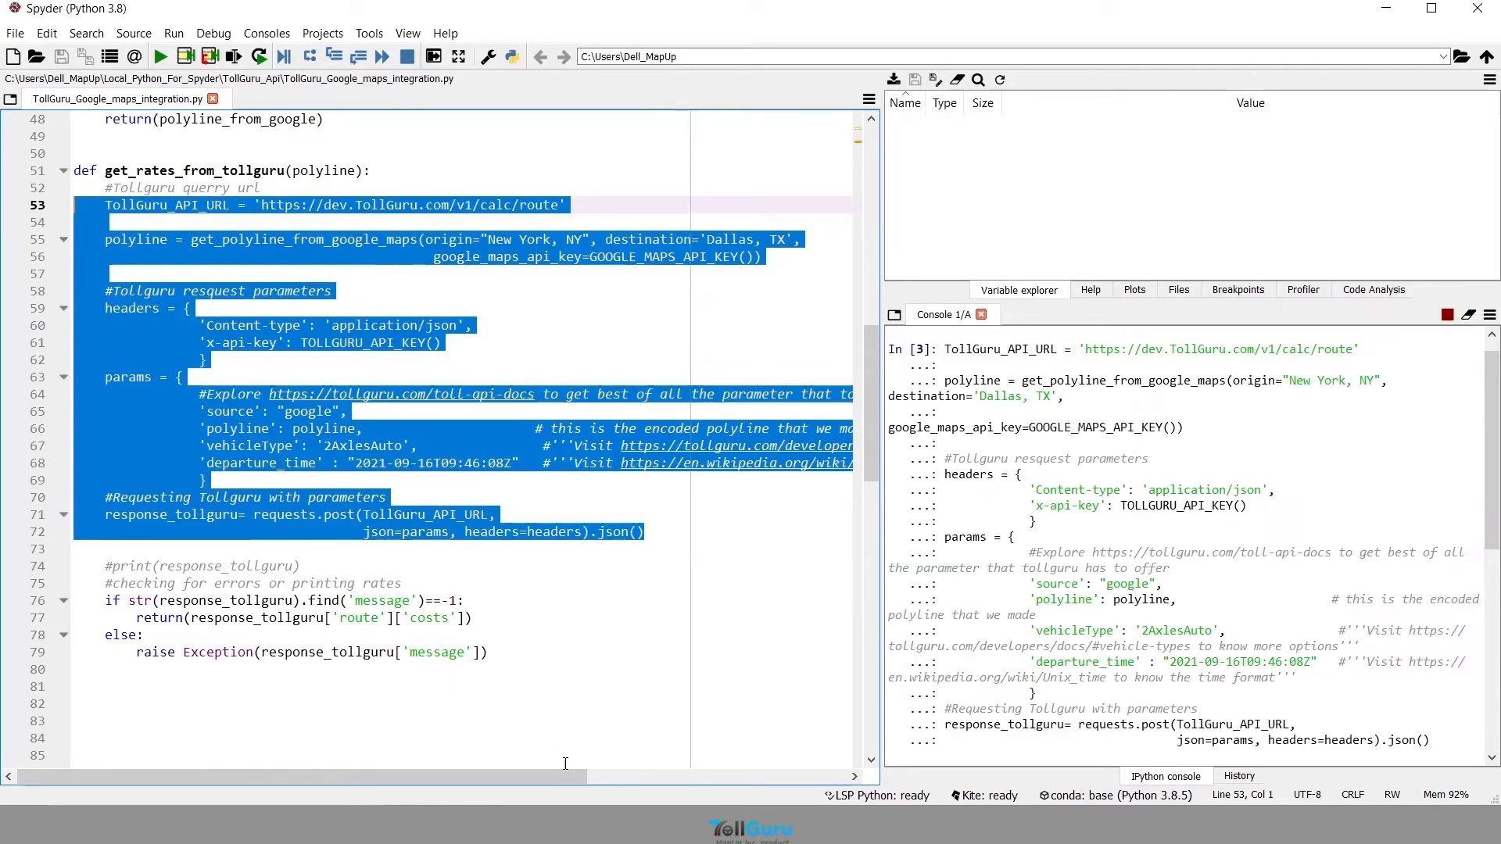
Switch to the TollGuru API reference to see the sample 200 response with currency rates.
{"action": "left_click", "coordinate": [348, 411]}
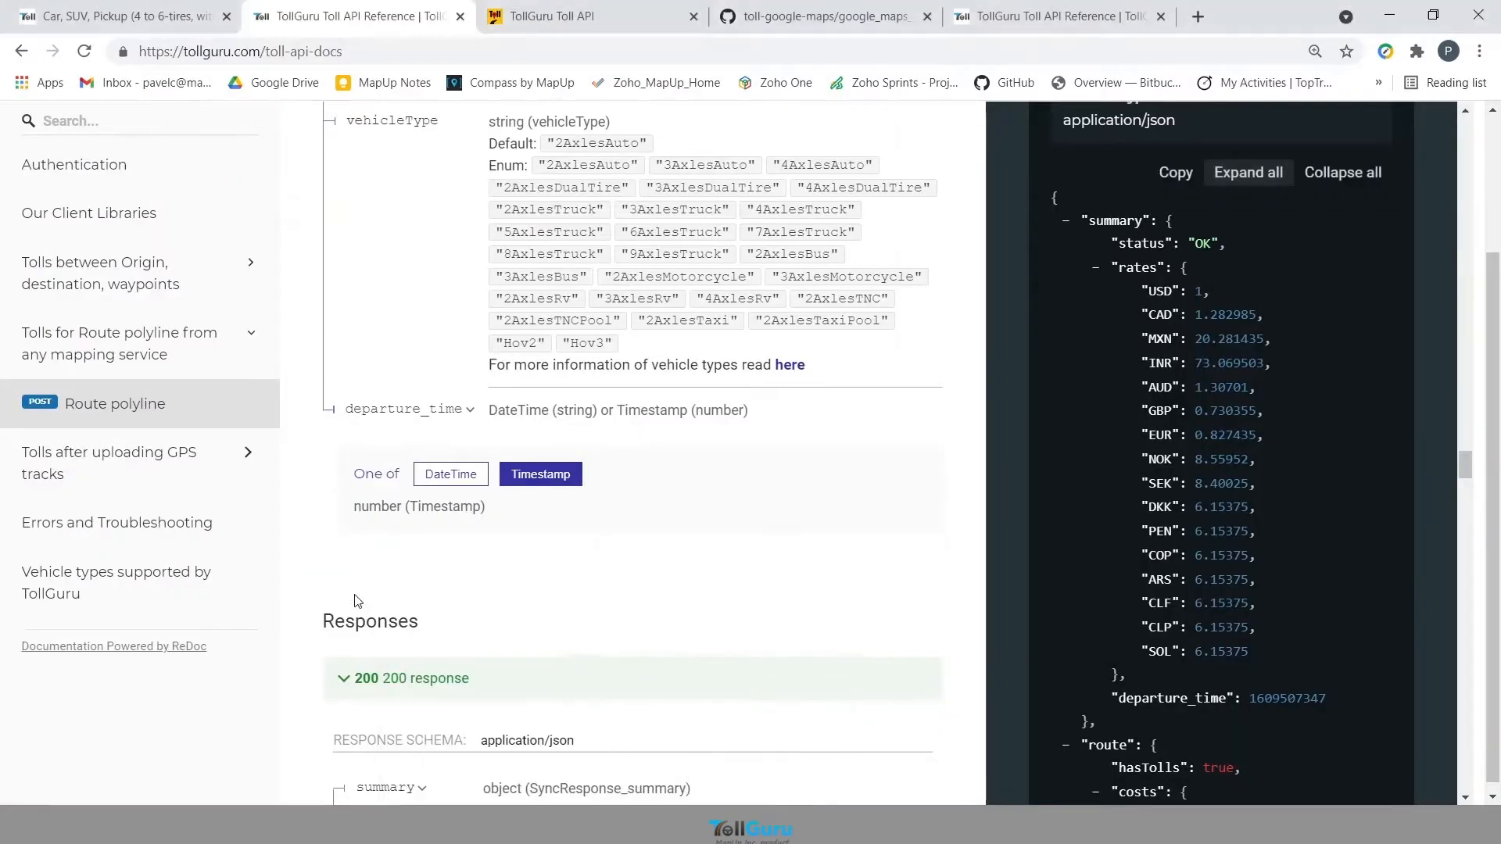
Scroll to Responses, expand 'route' and highlight the hasTolls and licensePlate fields.
{"action": "scroll", "scroll_direction": "down", "scroll_amount": 3}
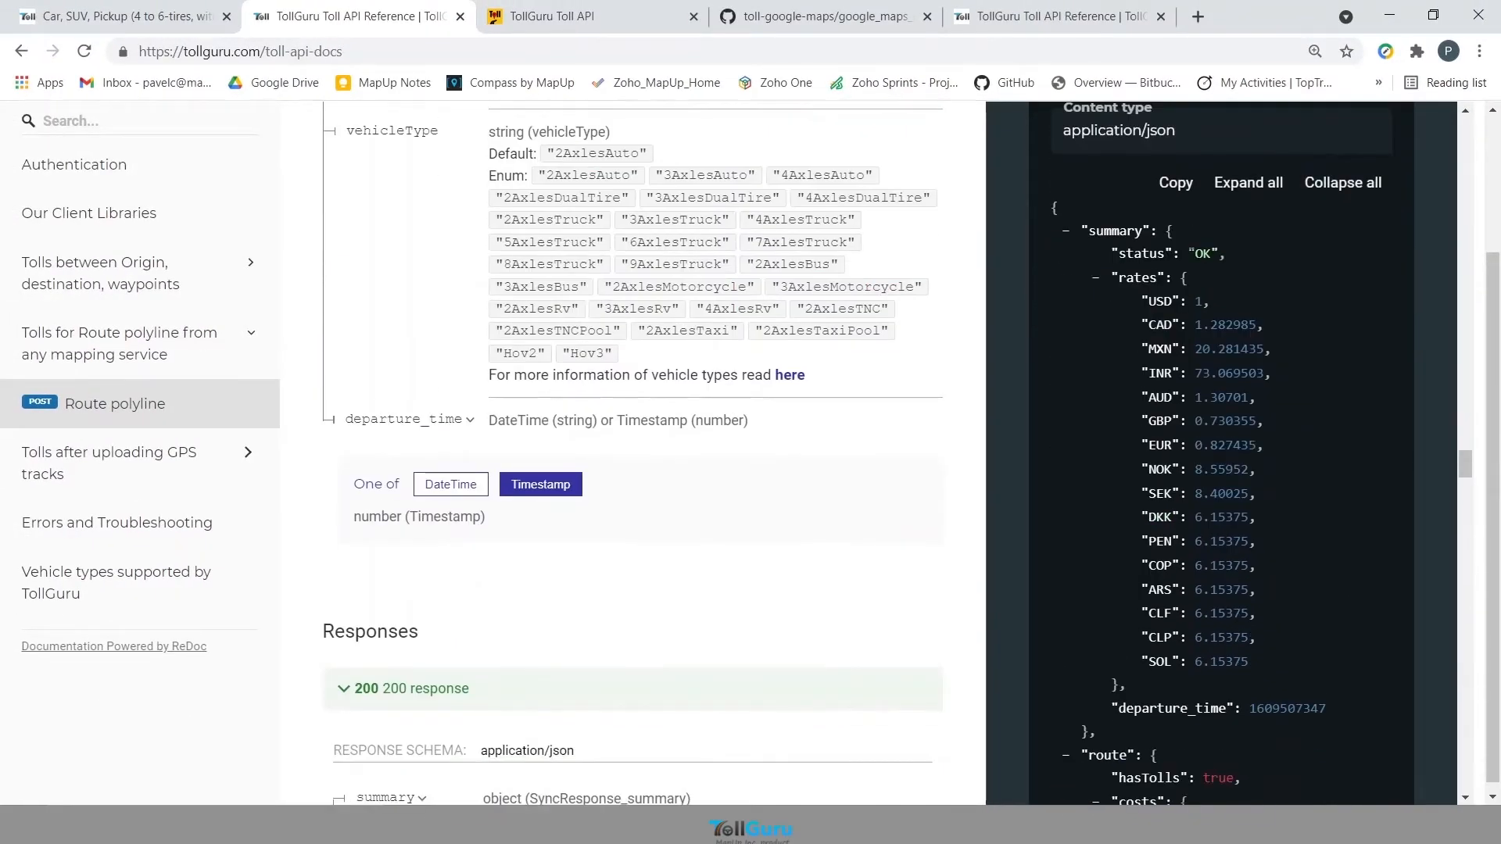
{"action": "scroll", "scroll_direction": "down", "scroll_amount": 3}
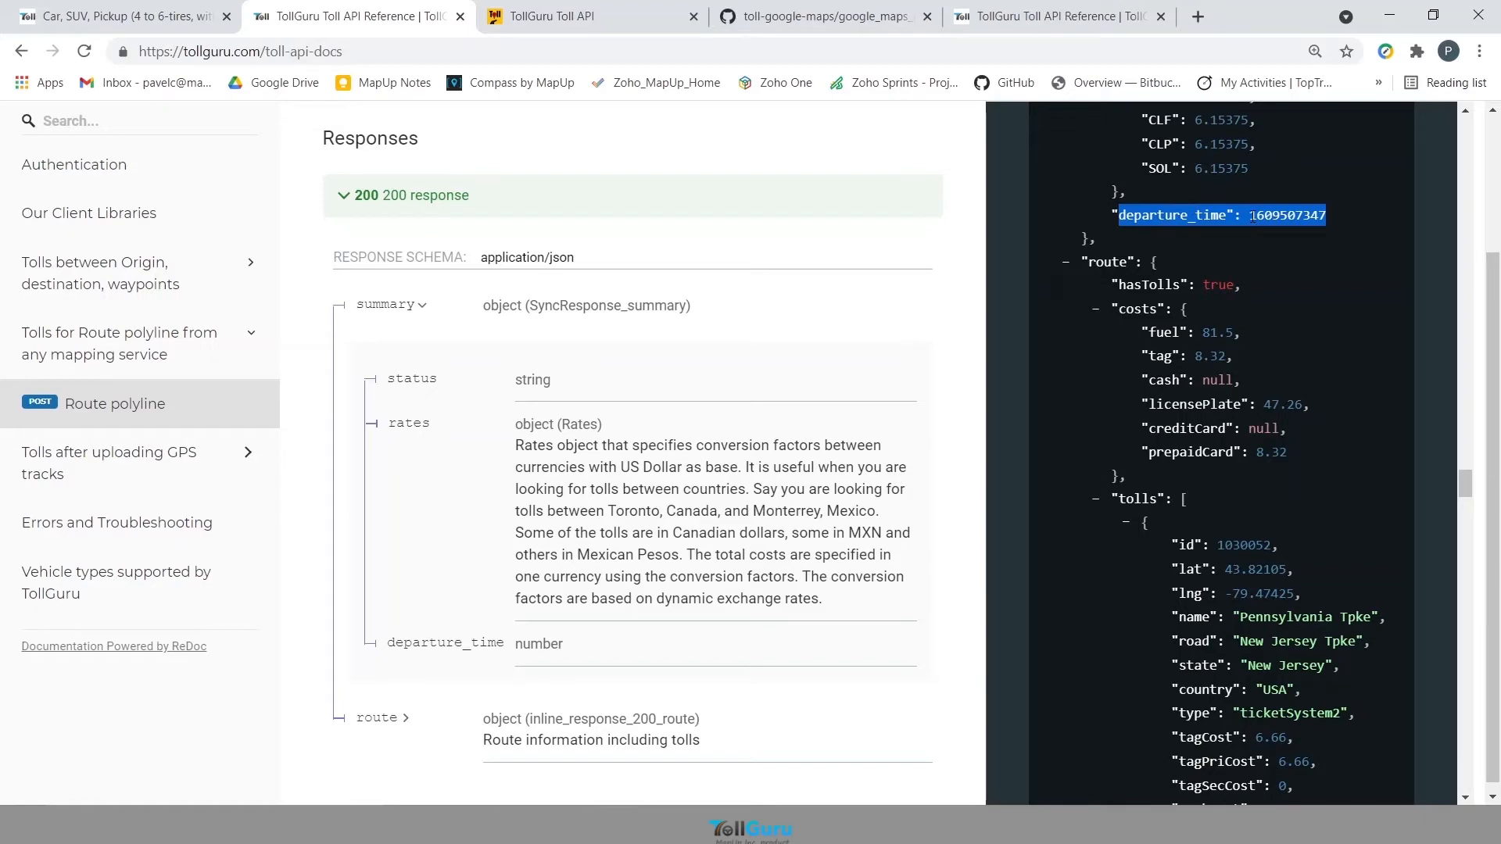
{"action": "scroll", "scroll_direction": "down", "scroll_amount": 3}
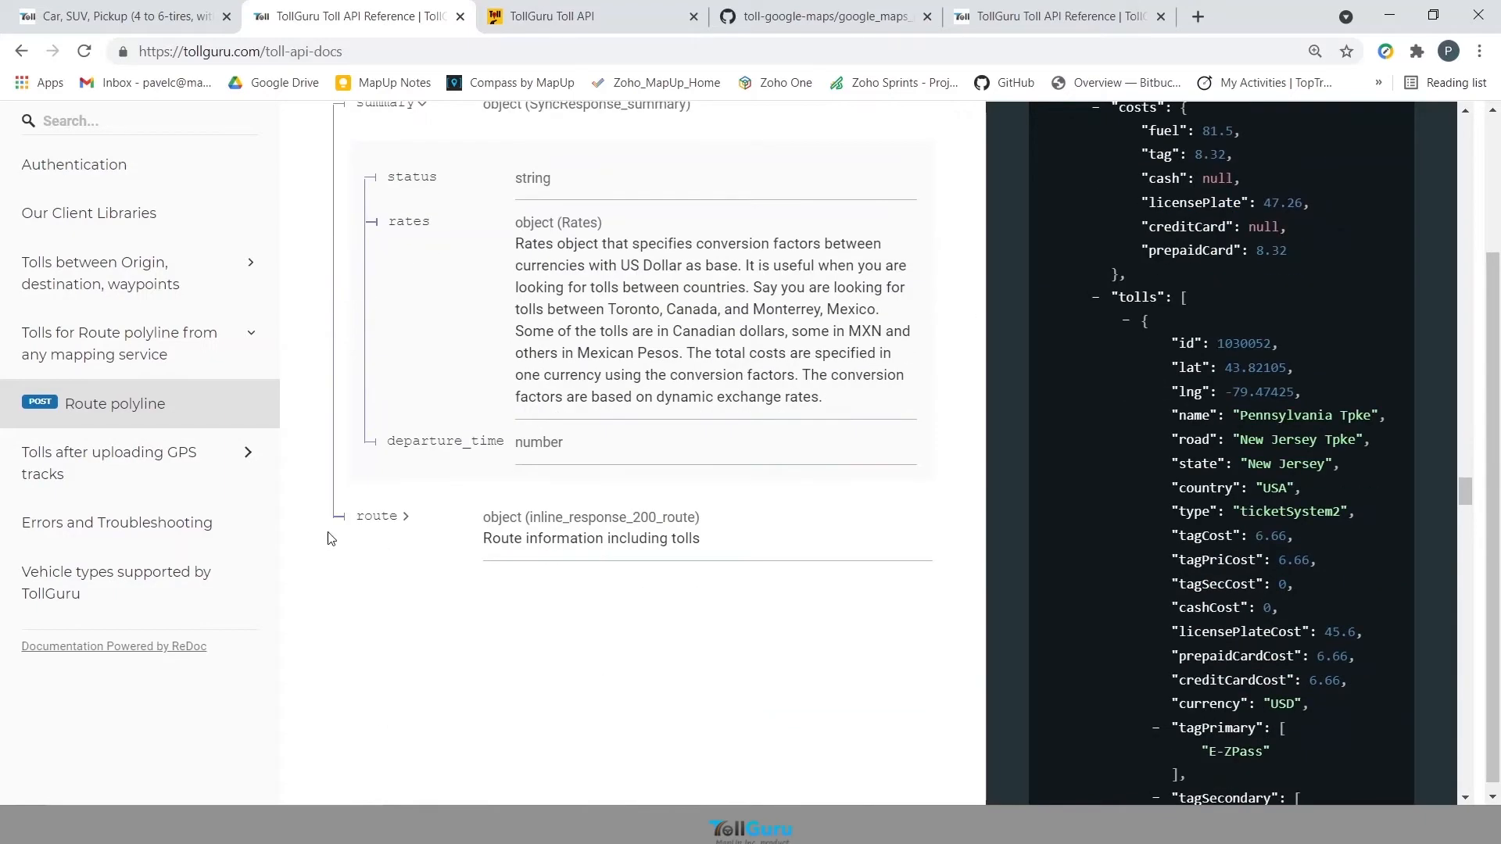
{"action": "left_click", "coordinate": [378, 515]}
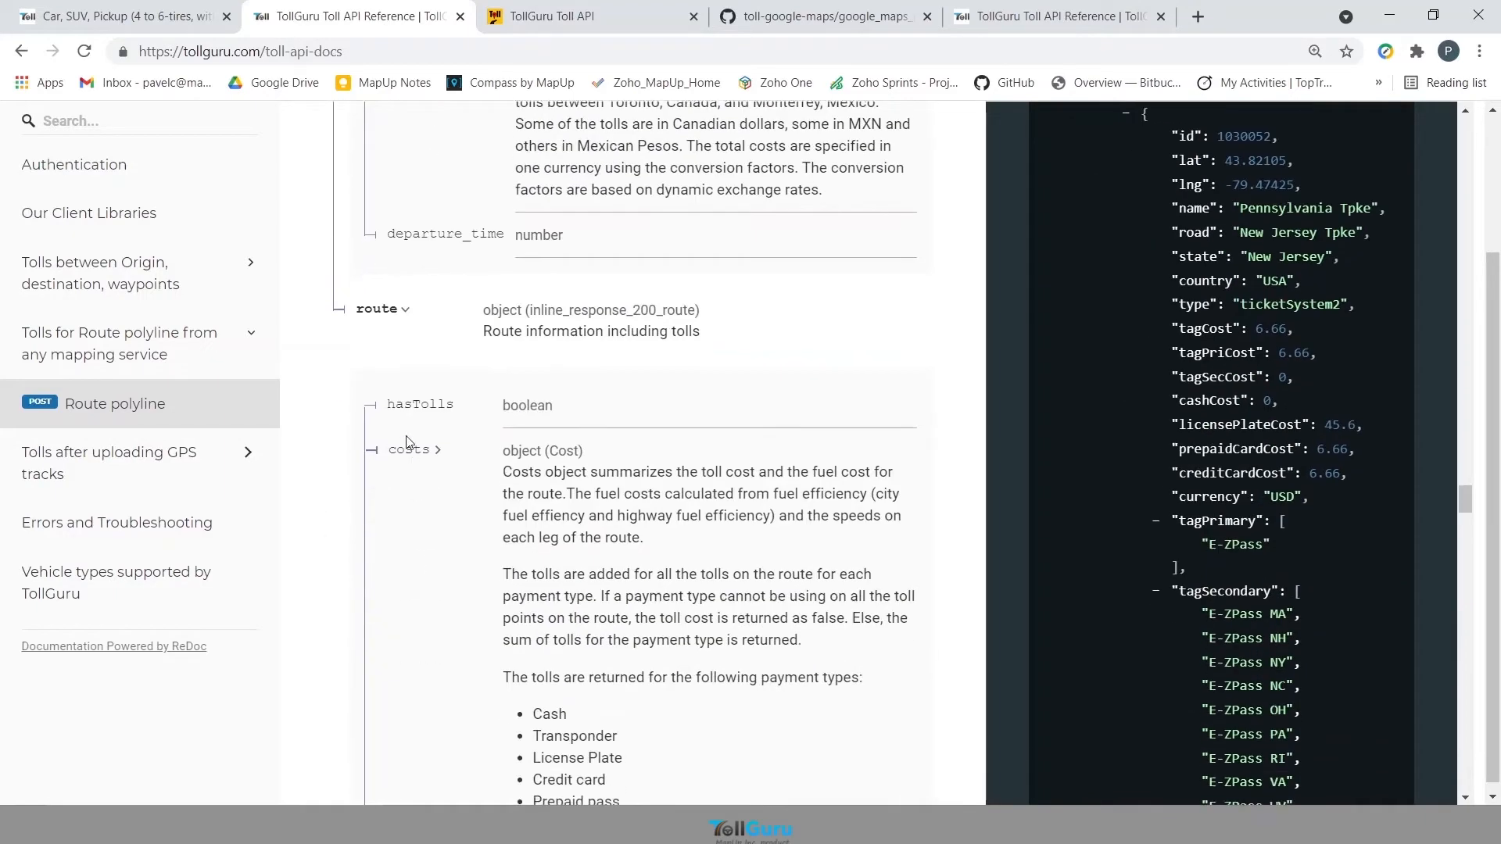
{"action": "double_click", "coordinate": [420, 405]}
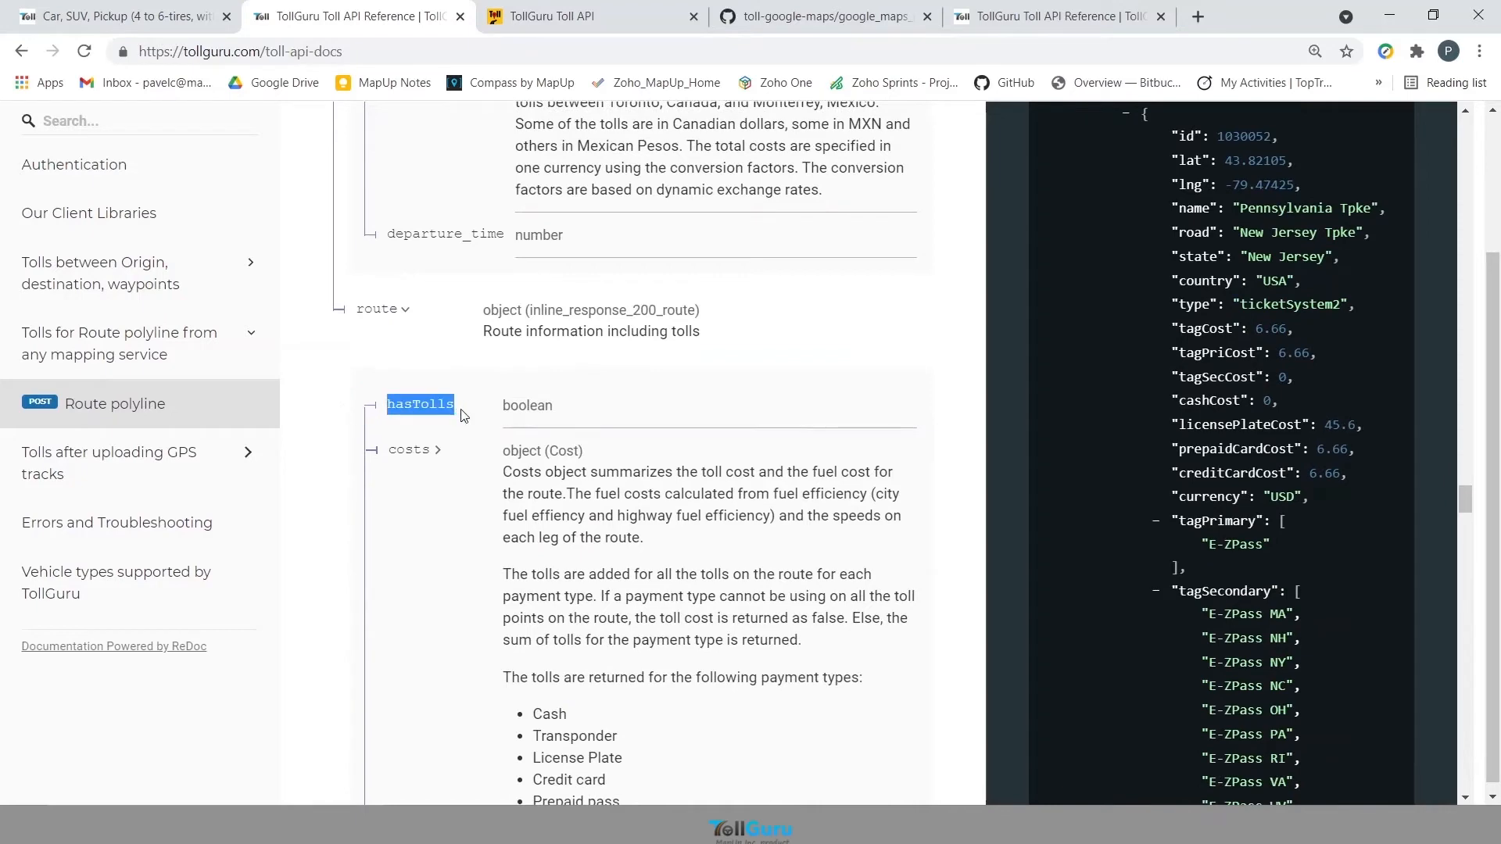
{"action": "scroll", "scroll_direction": "down", "scroll_amount": 3}
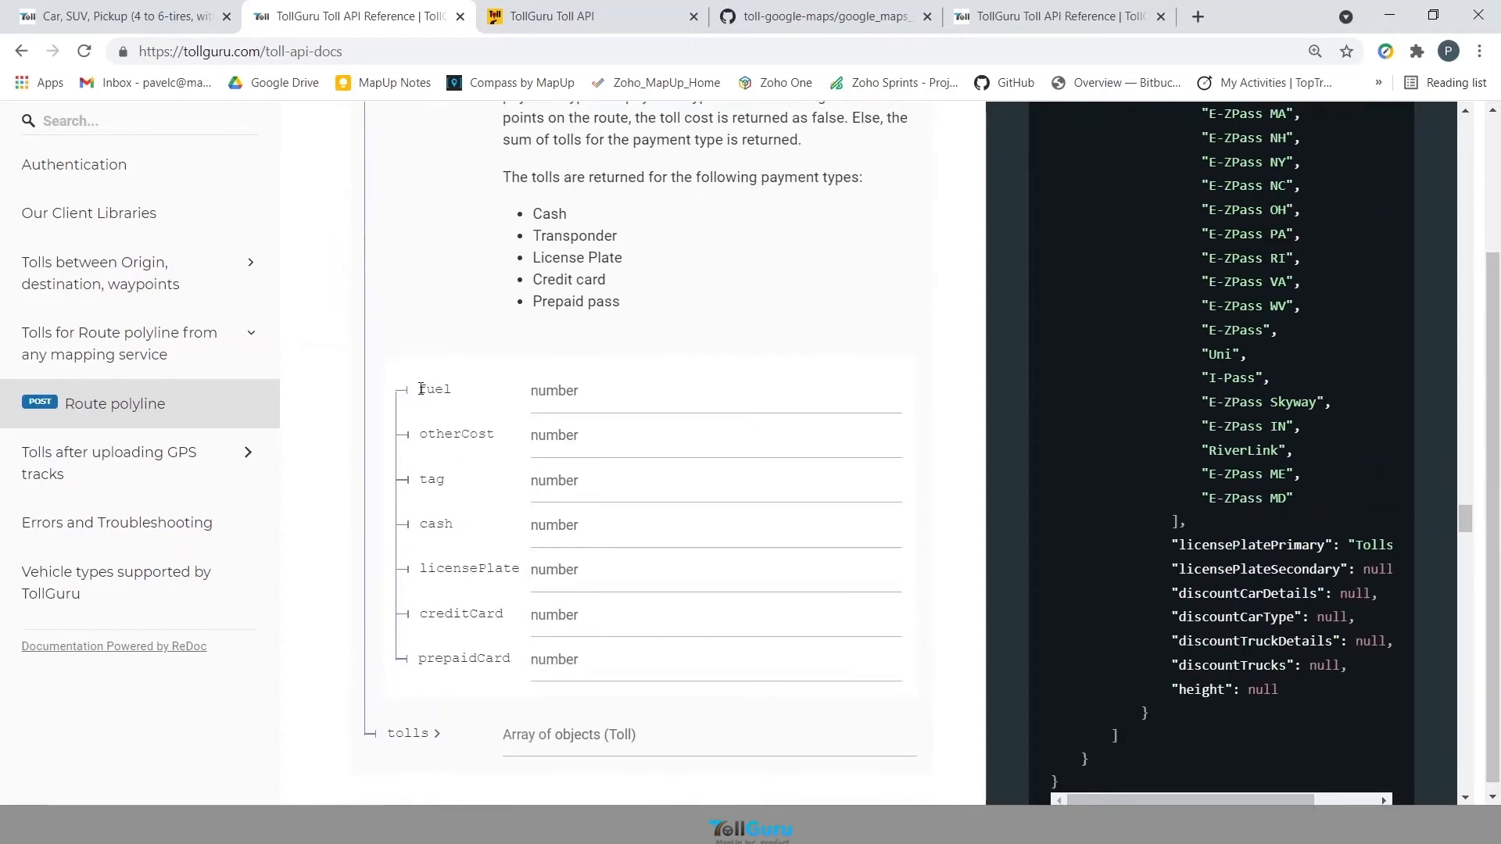
{"action": "double_click", "coordinate": [431, 479]}
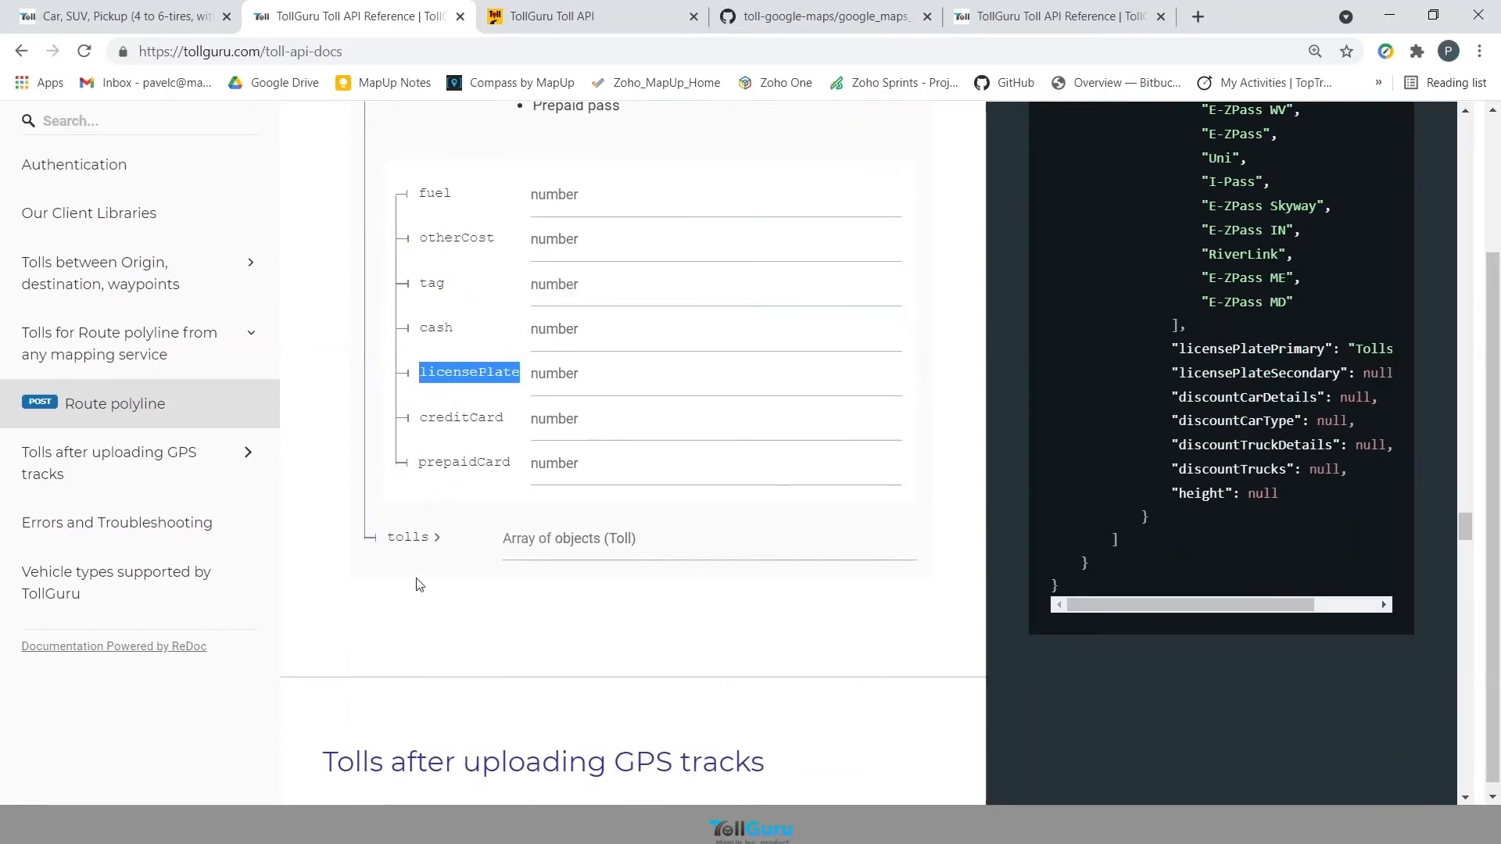
Expand the tolls array and read through its field descriptions.
{"action": "left_click", "coordinate": [408, 537]}
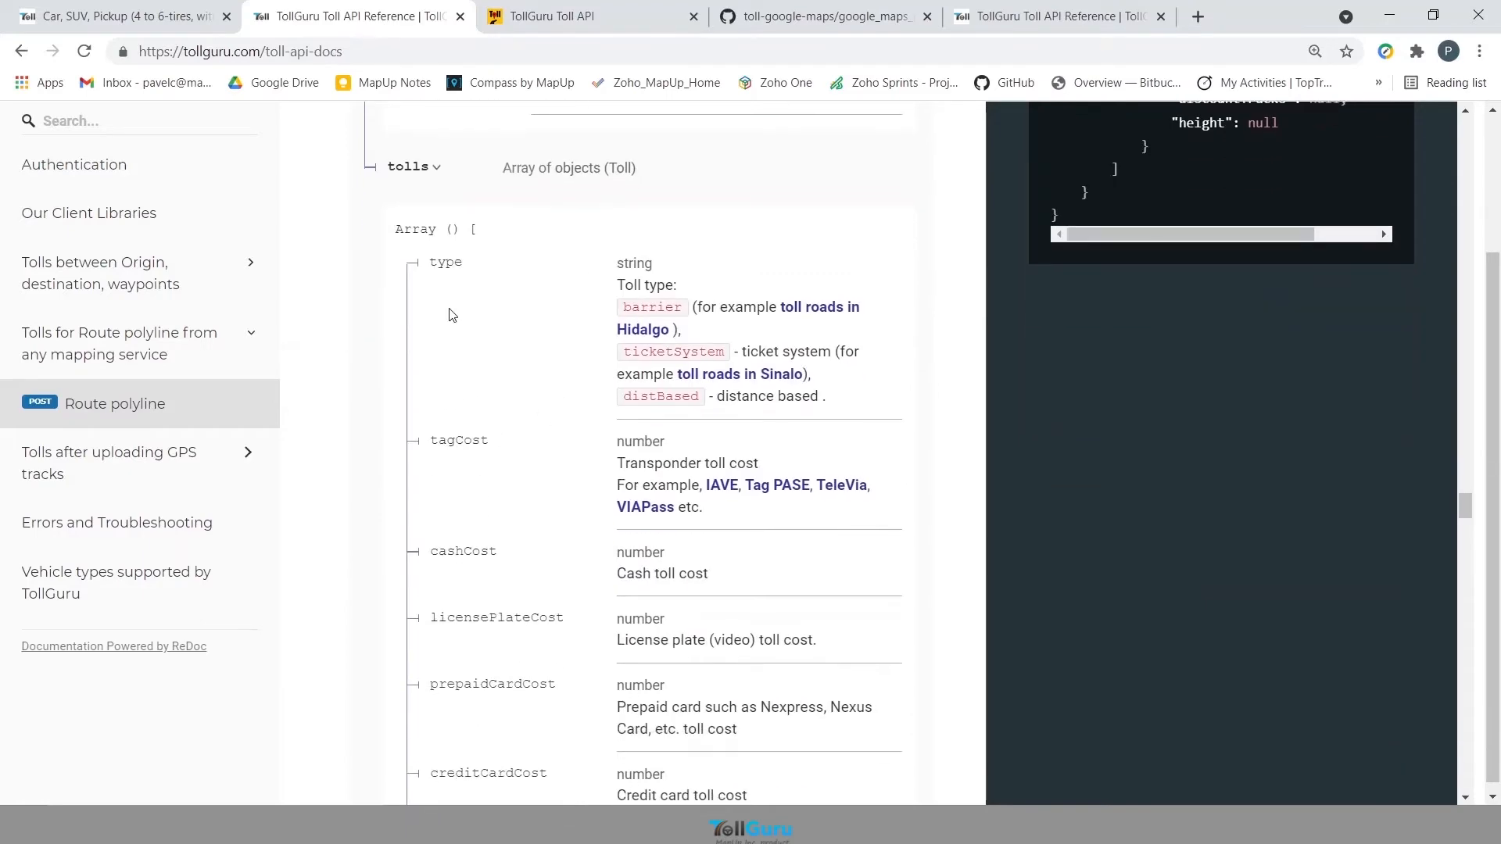
{"action": "scroll", "scroll_direction": "down", "scroll_amount": 3}
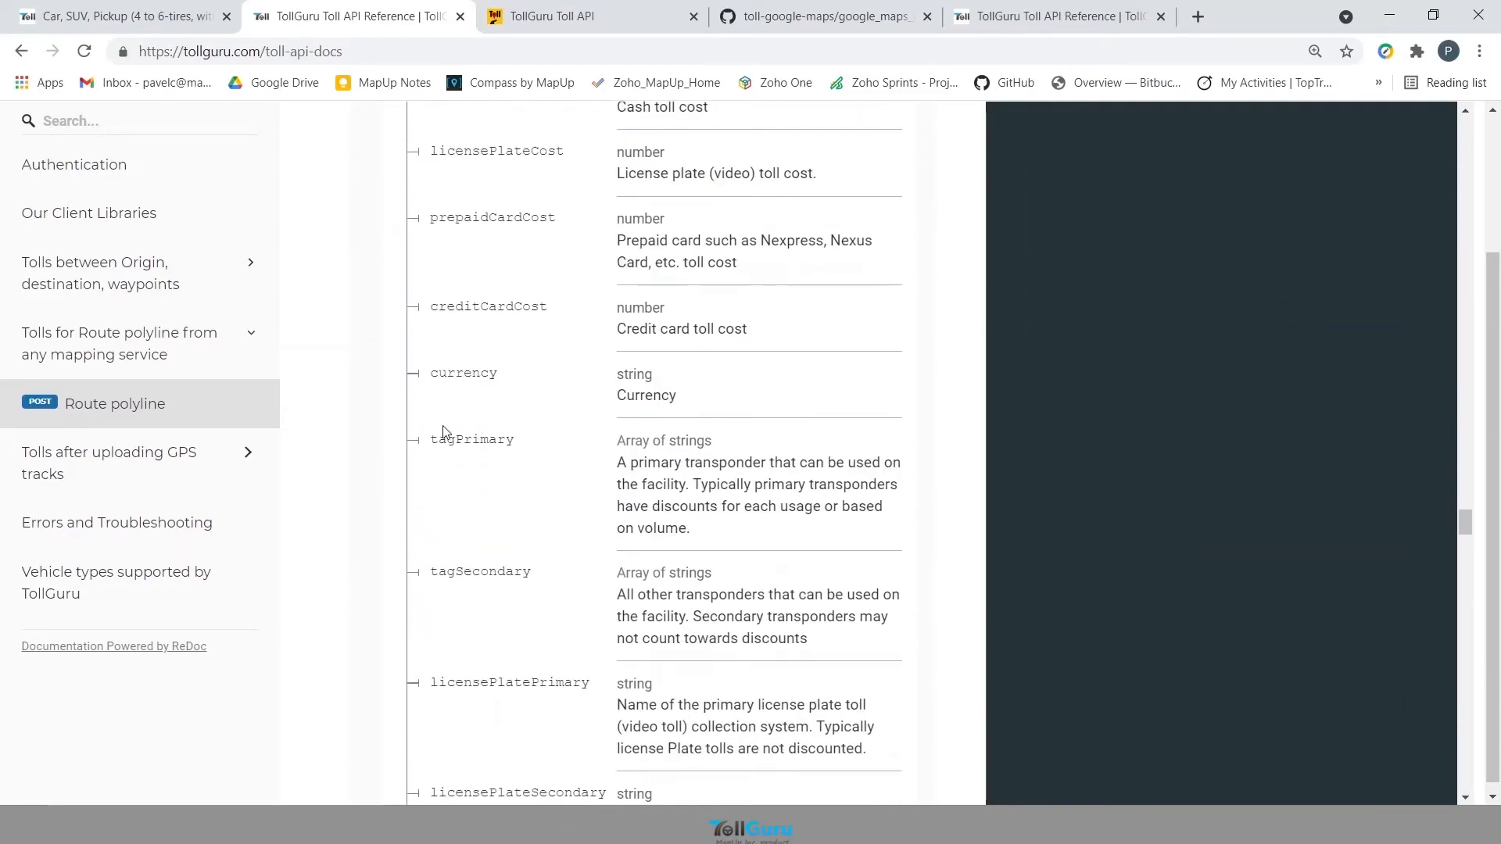
{"action": "scroll", "scroll_direction": "down", "scroll_amount": 3}
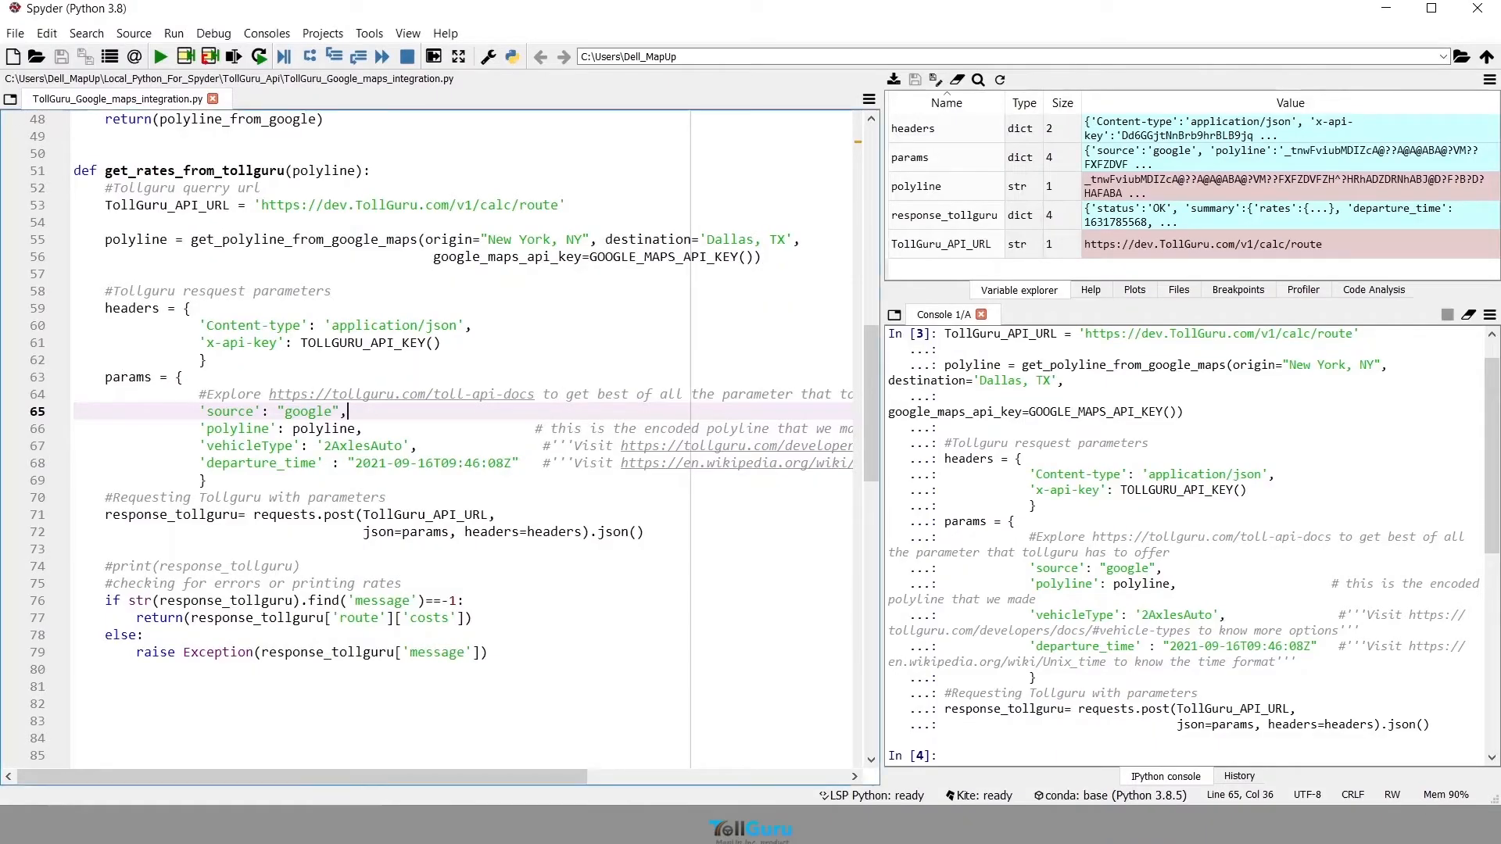
Open response_tollguru, then route, then costs, showing cash 3 and tag 1.25.
{"action": "double_click", "coordinate": [944, 215]}
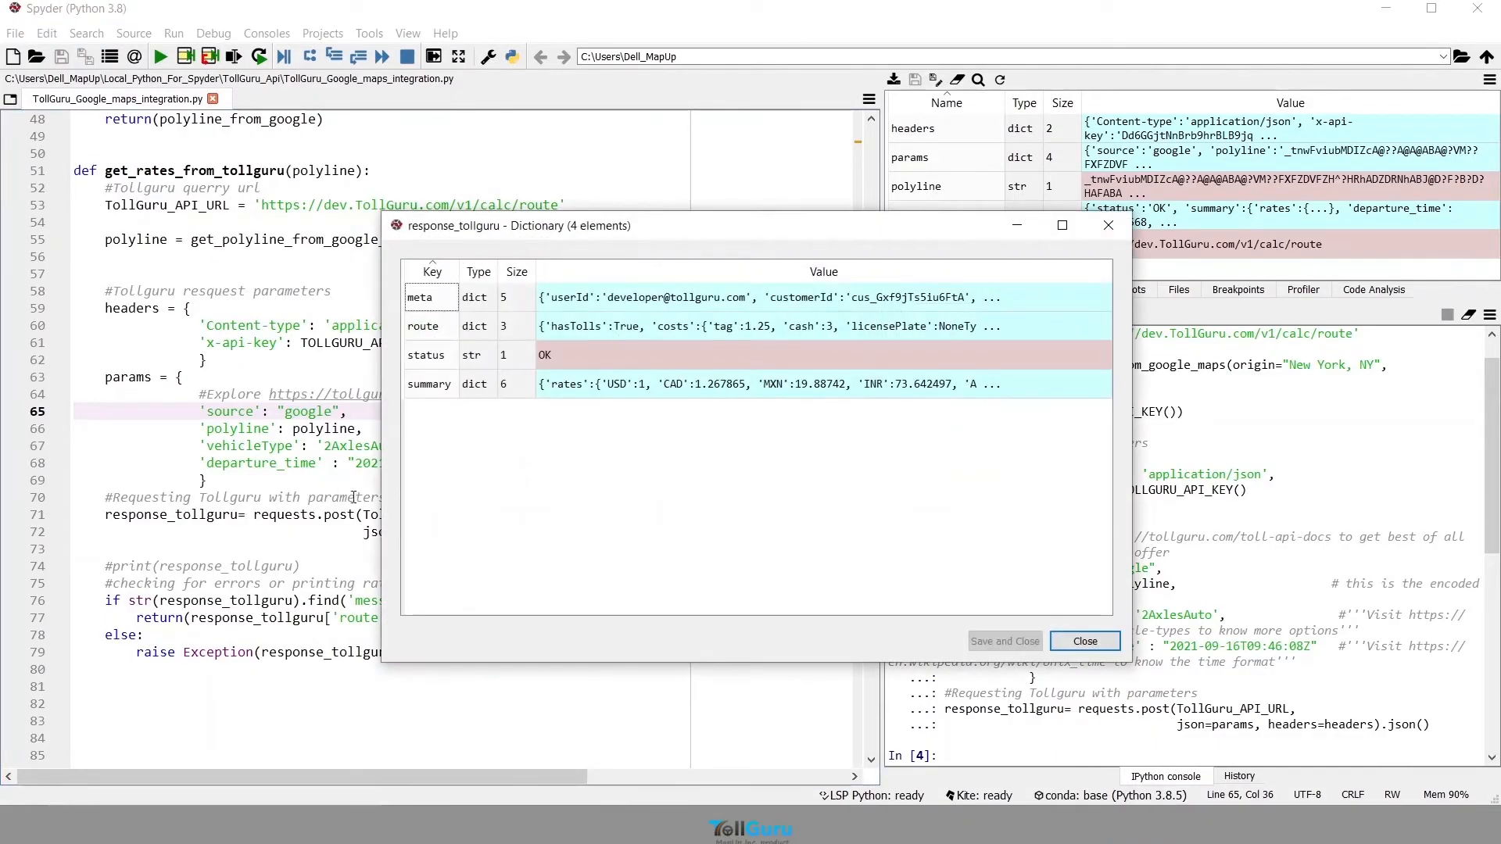
{"action": "double_click", "coordinate": [422, 326]}
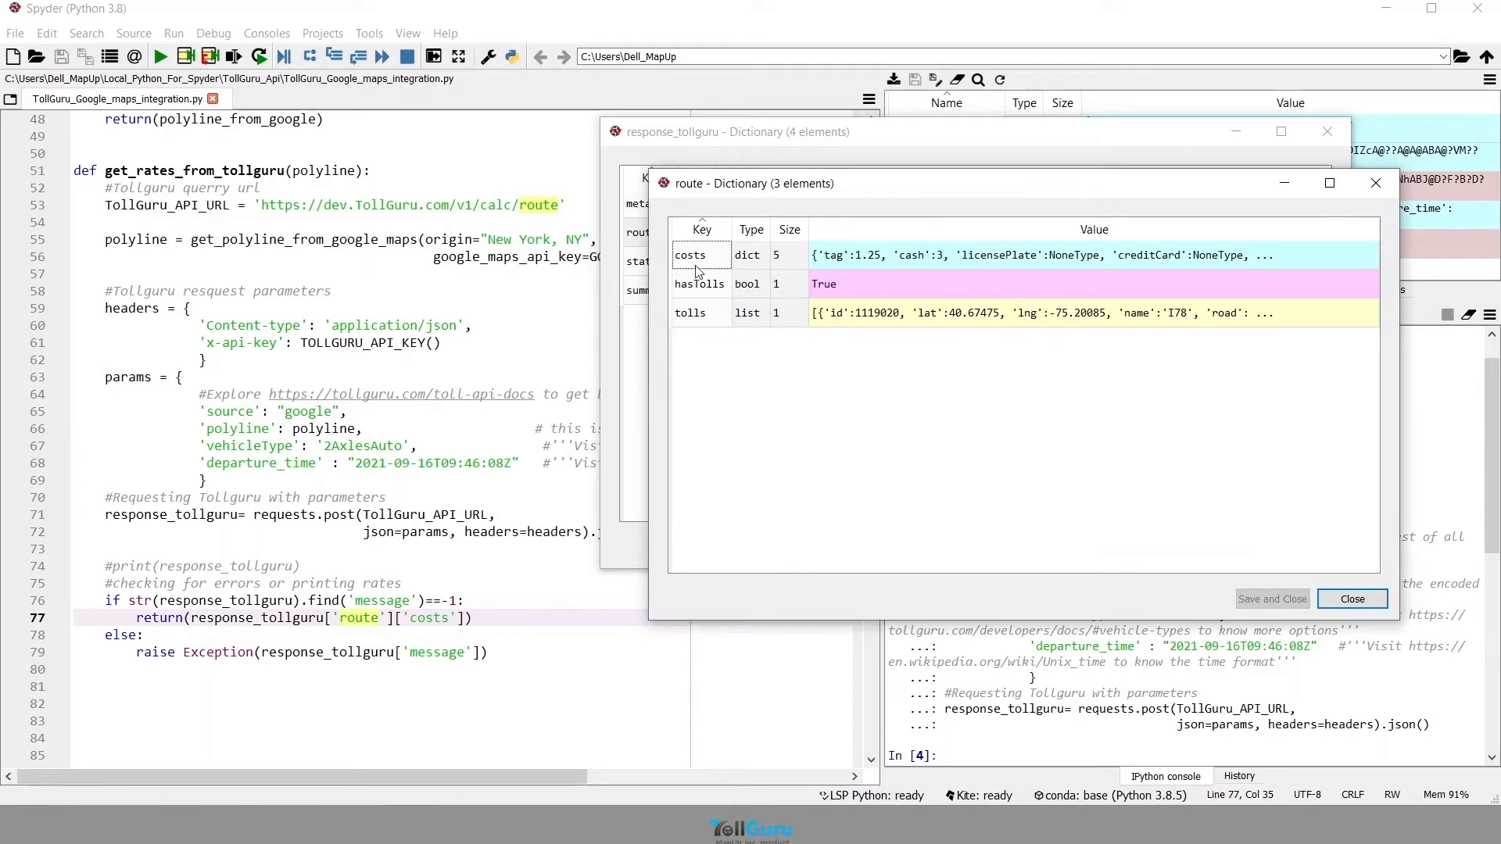
{"action": "double_click", "coordinate": [689, 255]}
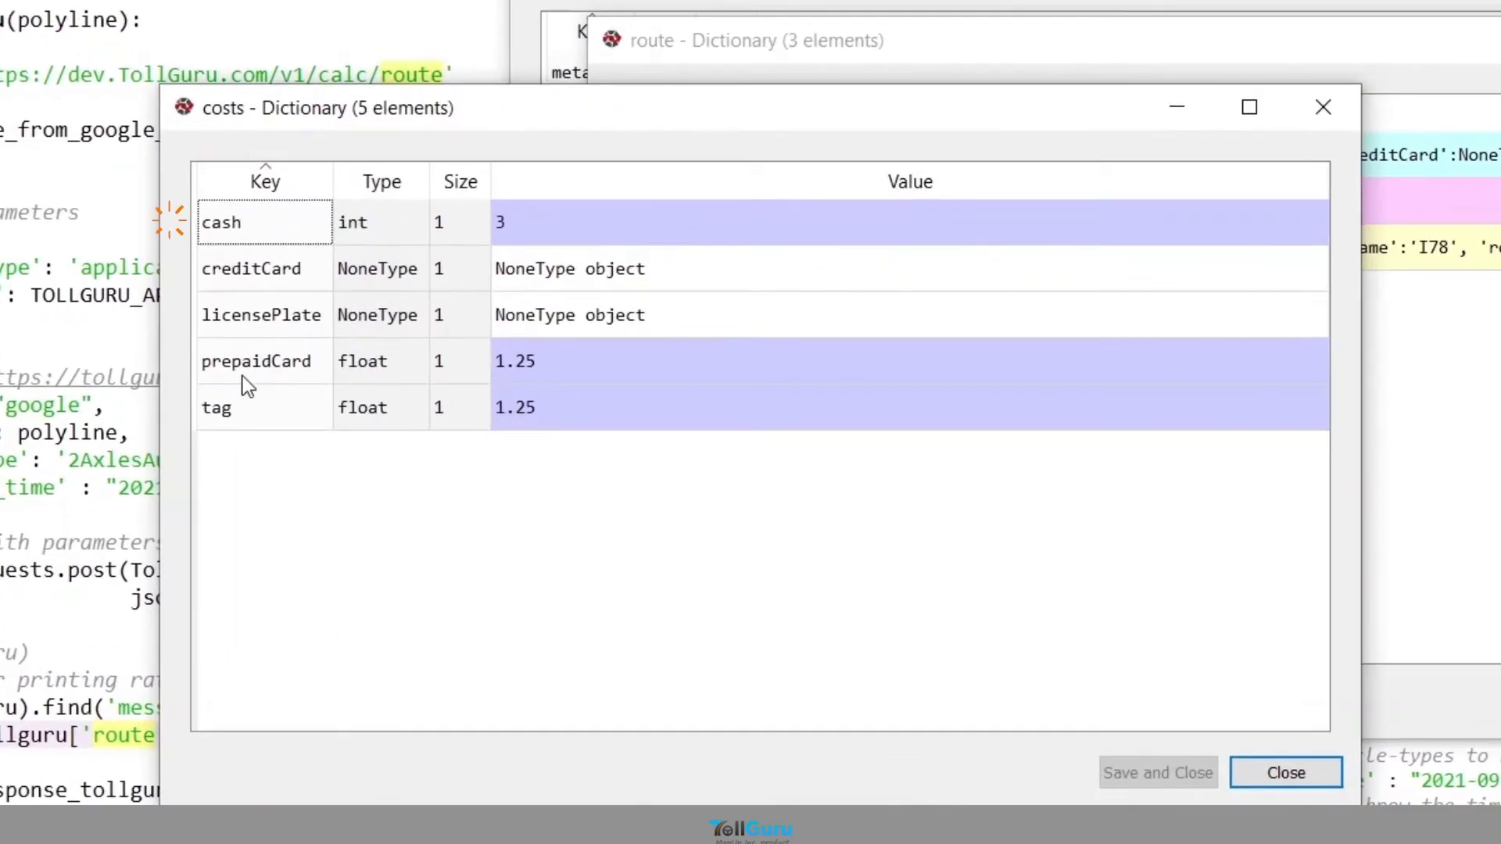
{"action": "mouse_move", "coordinate": [505, 379]}
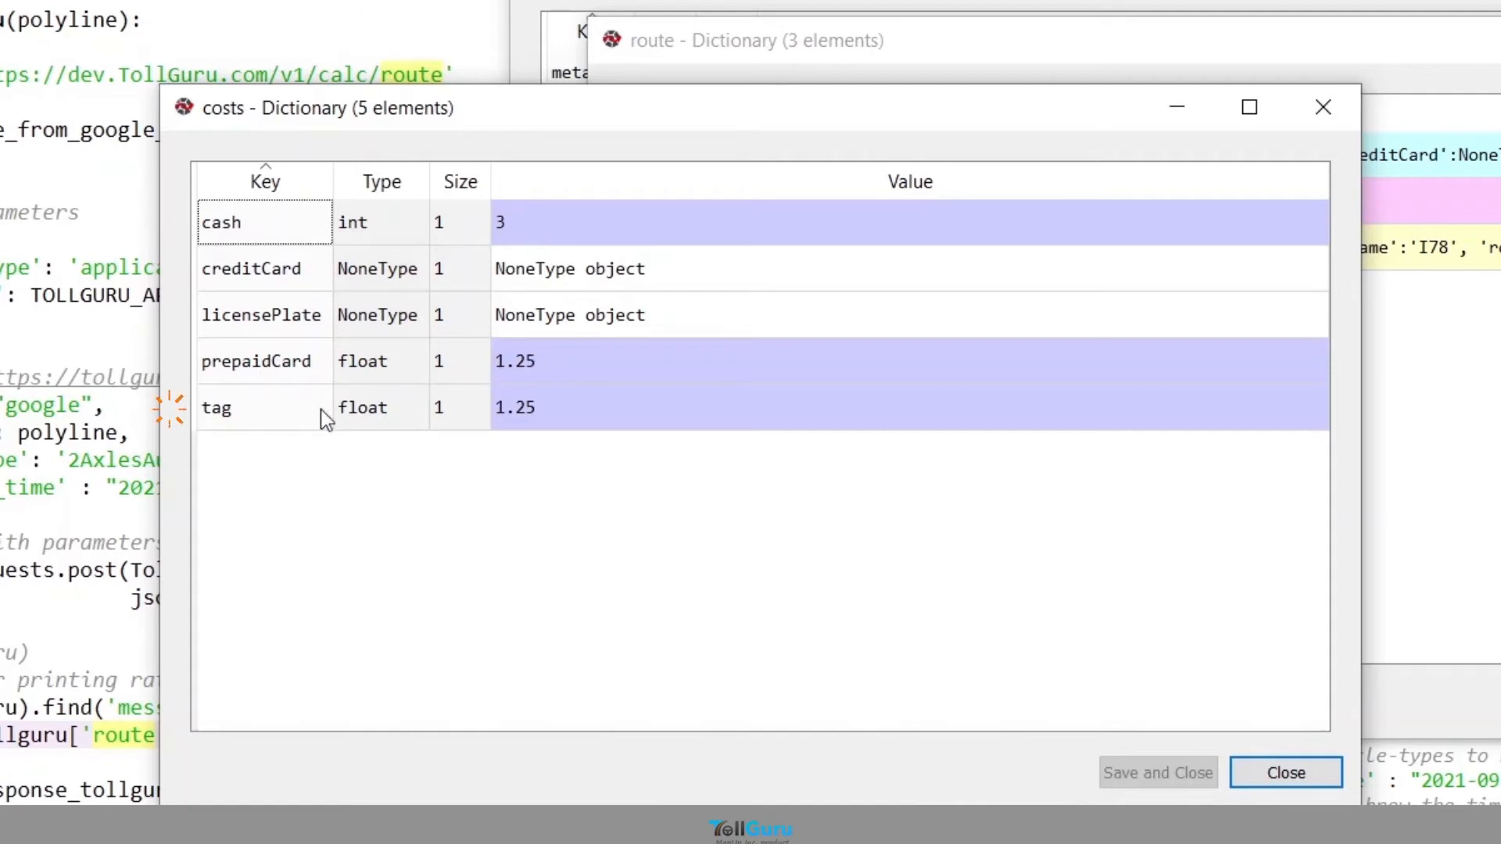
{"action": "mouse_move", "coordinate": [506, 421]}
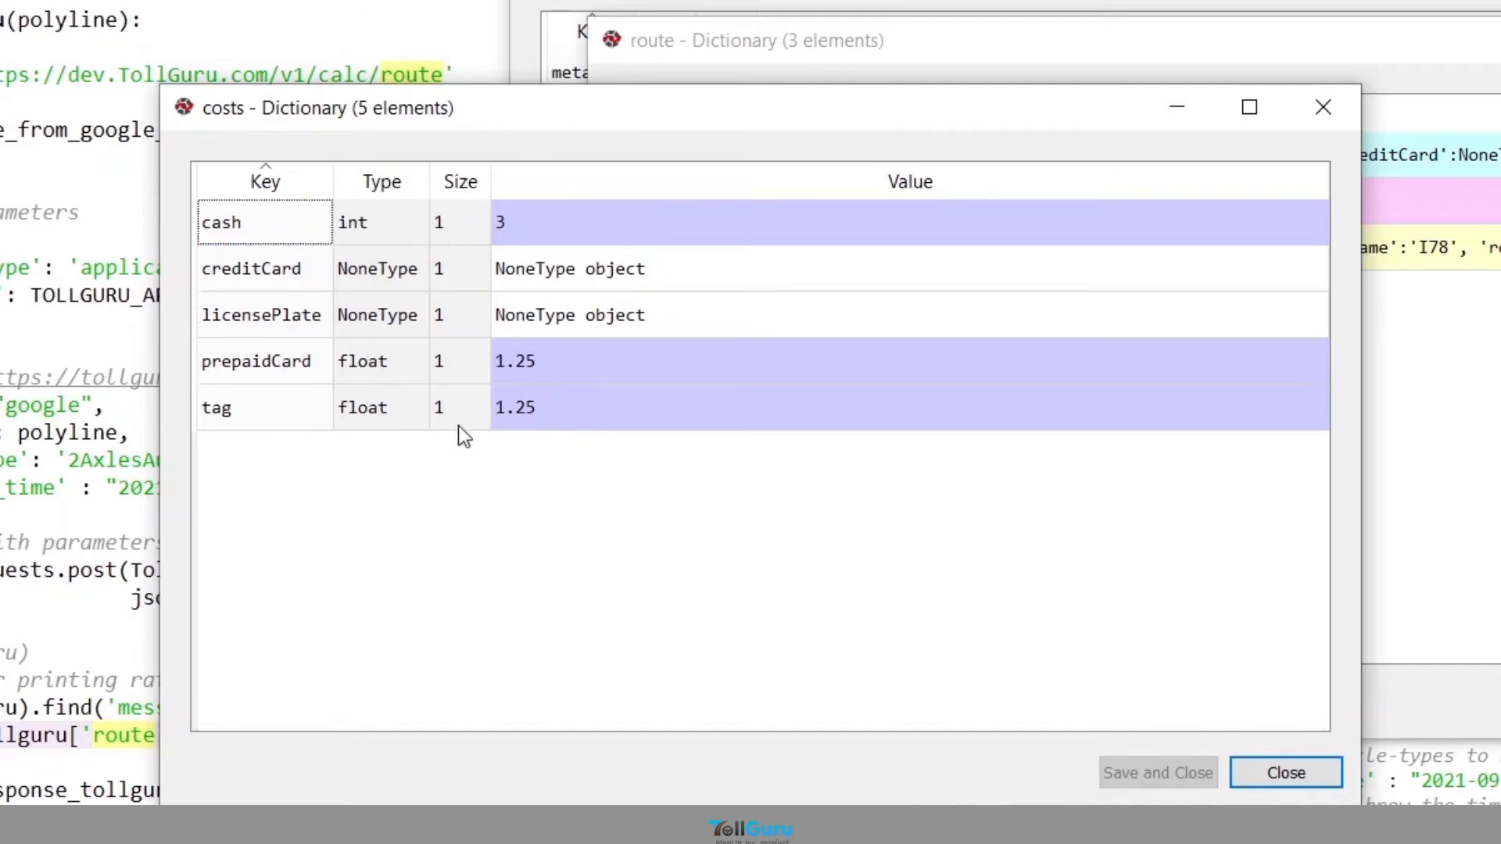
{"action": "mouse_move", "coordinate": [261, 282]}
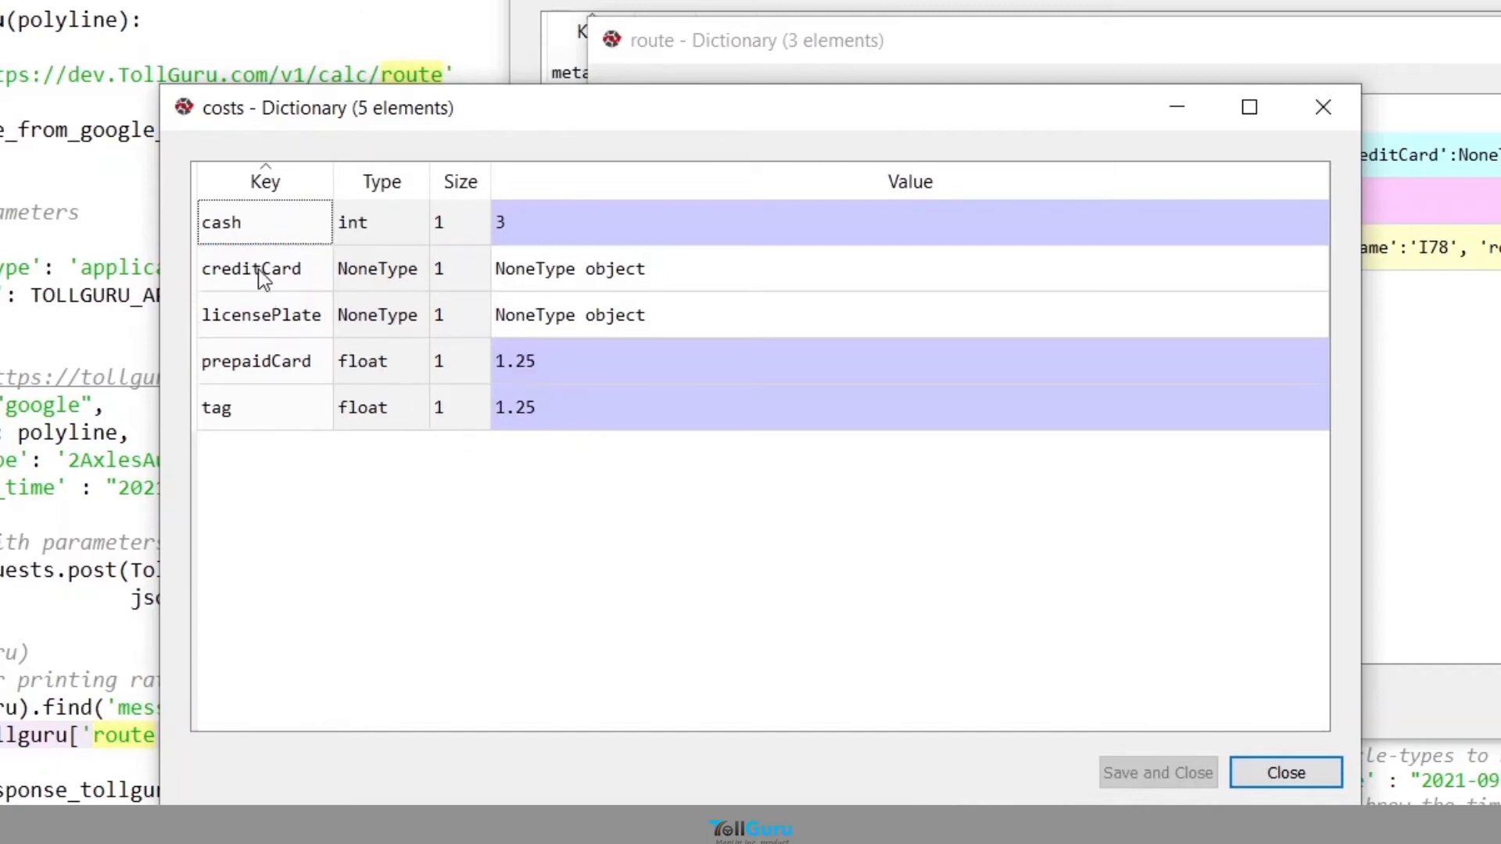
Close the dictionary viewers and run the full script, printing tag 0.5, cash 1.5, prepaidCard 0.5.
{"action": "left_click", "coordinate": [1286, 772]}
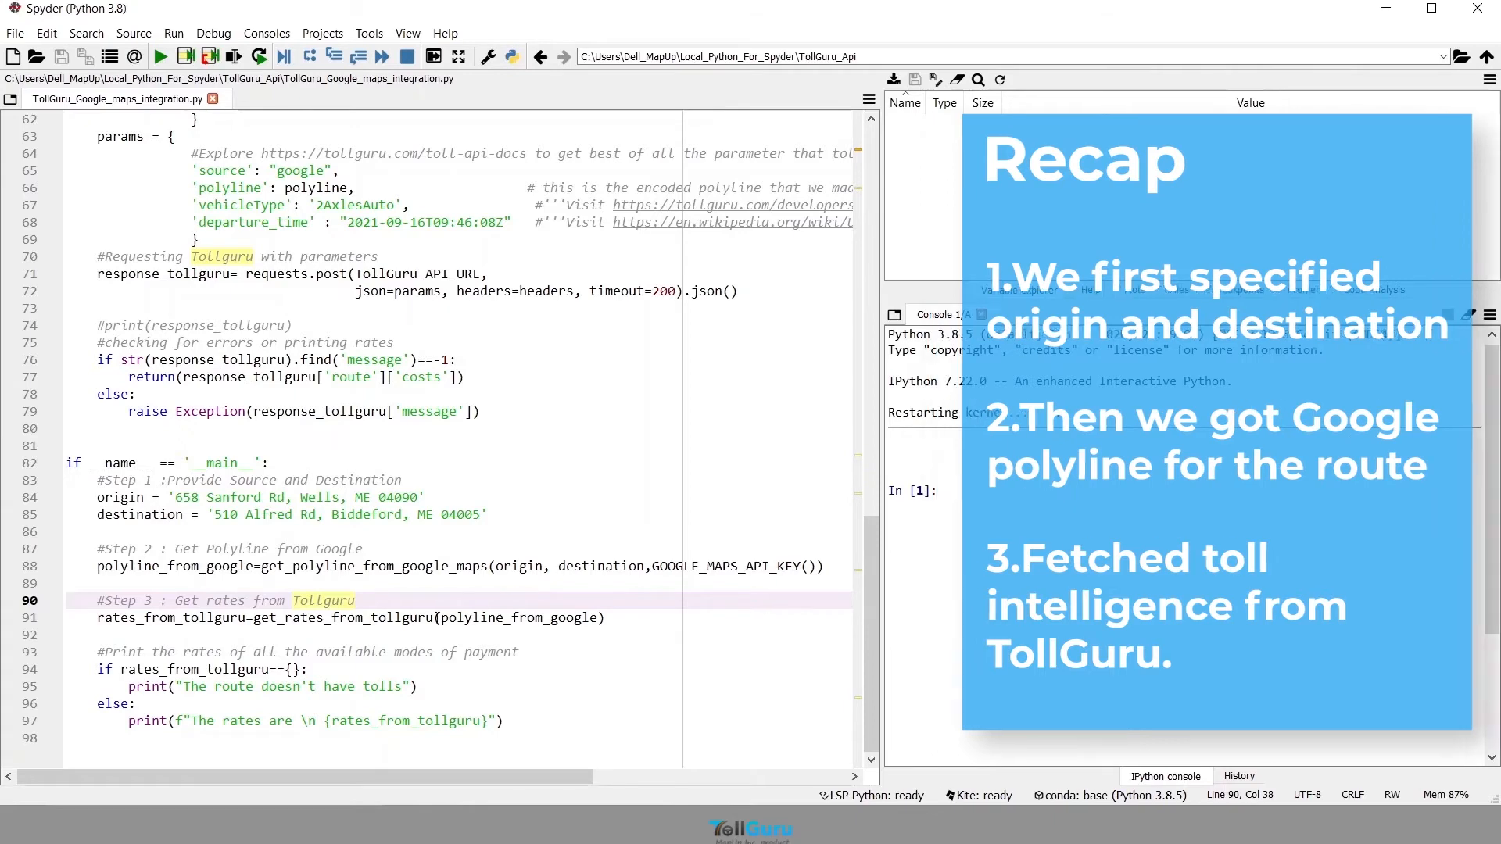
{"action": "left_click", "coordinate": [162, 57]}
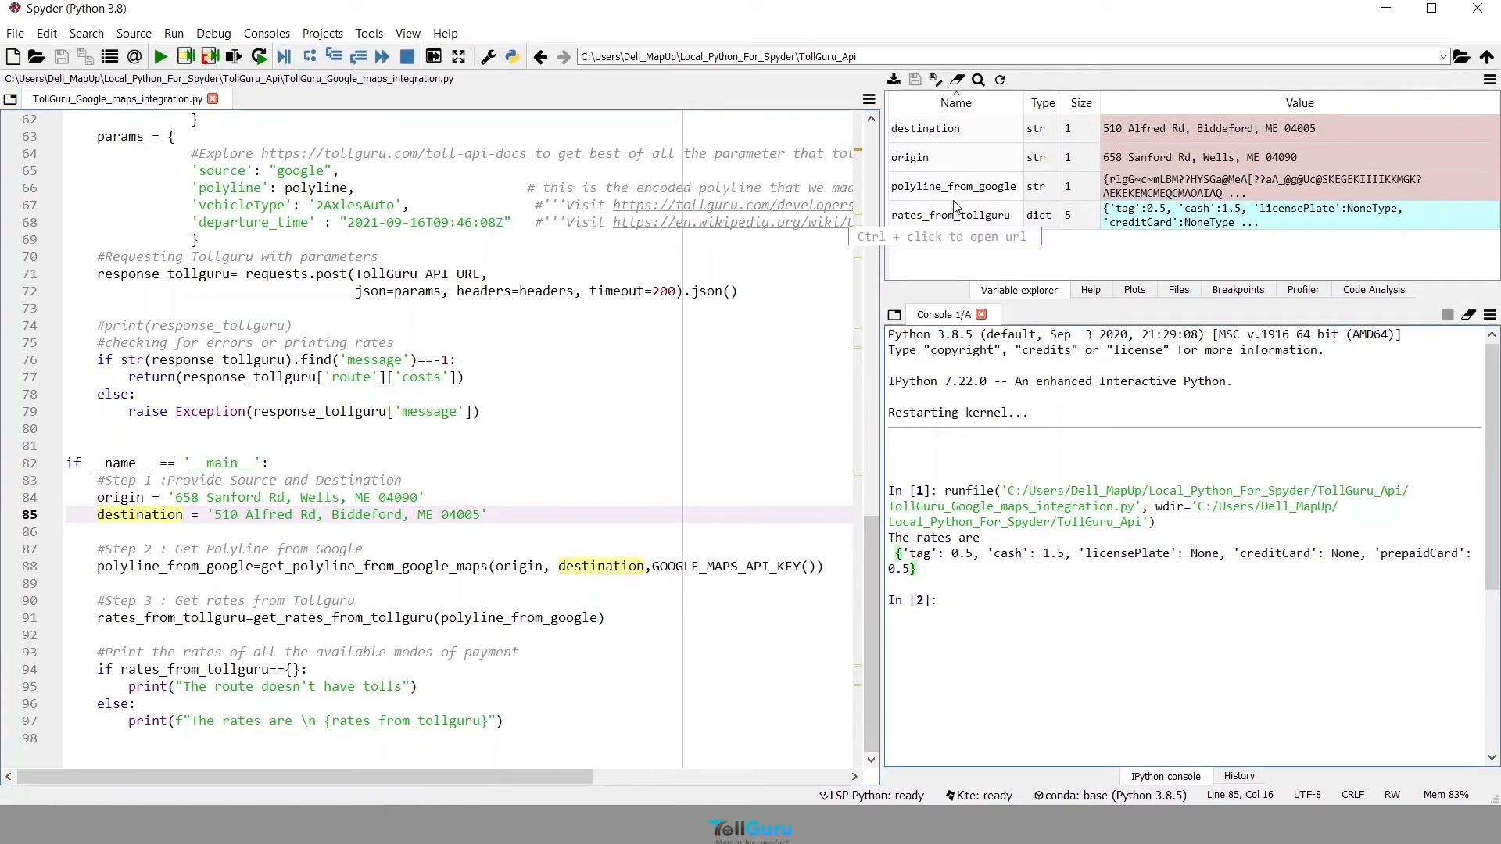
{"action": "mouse_move", "coordinate": [759, 374]}
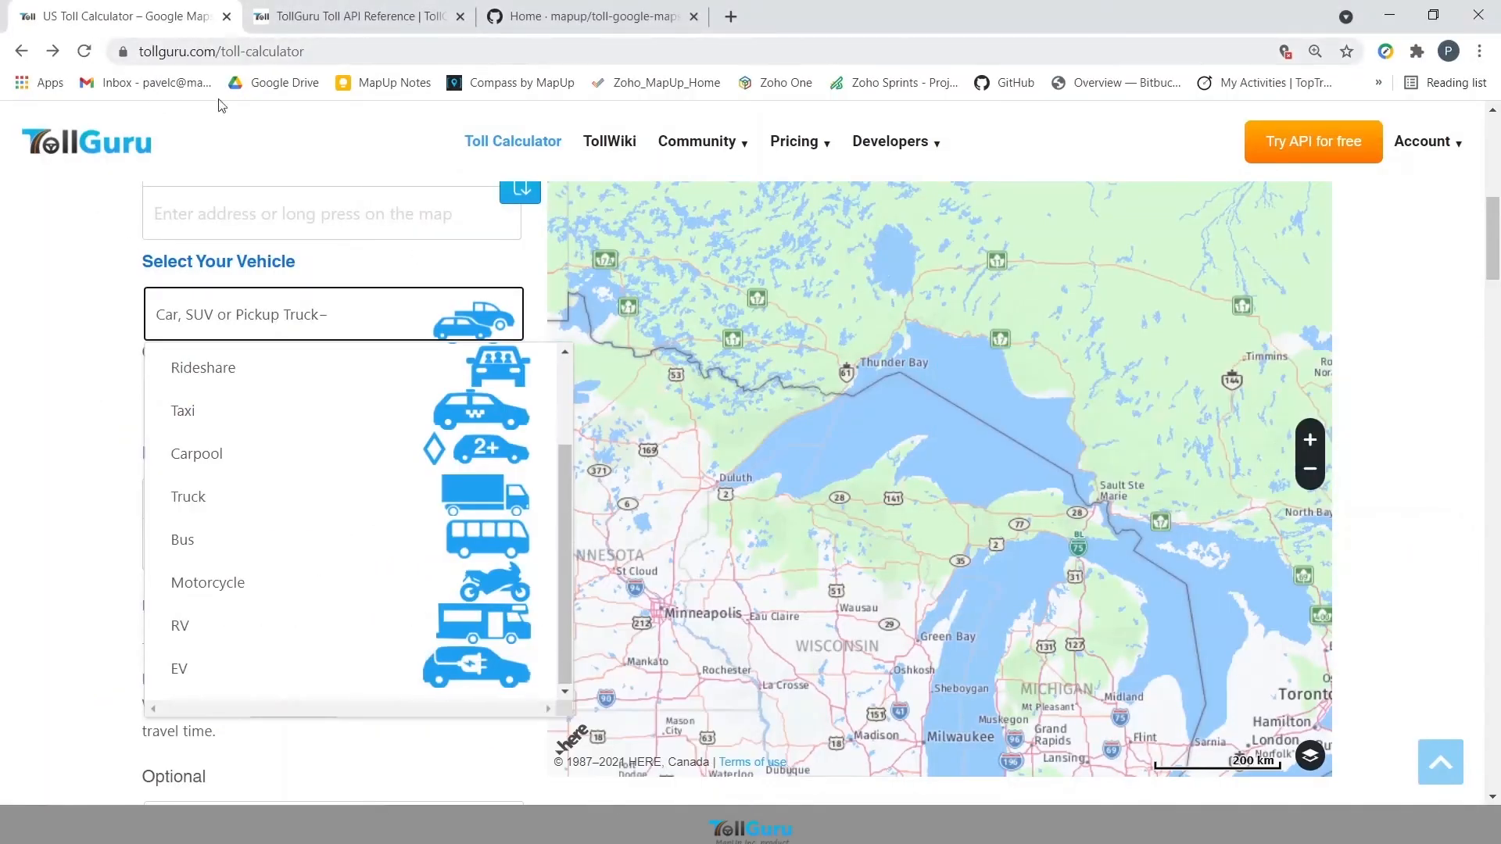
Close the vehicle list keeping Car, SUV or Pickup Truck, then go to the API reference.
{"action": "left_click", "coordinate": [243, 314]}
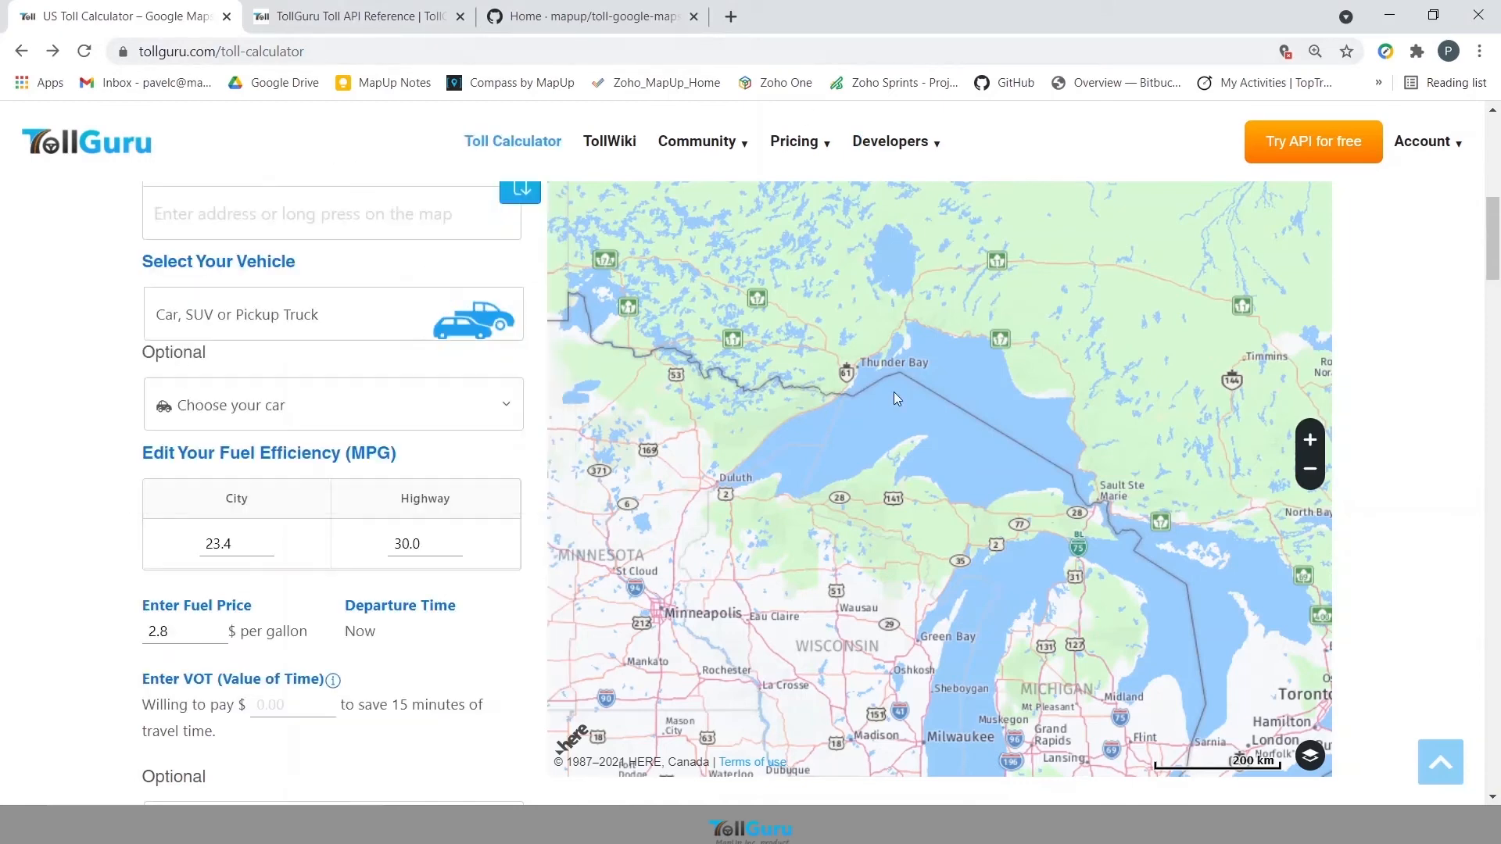
{"action": "mouse_move", "coordinate": [217, 503]}
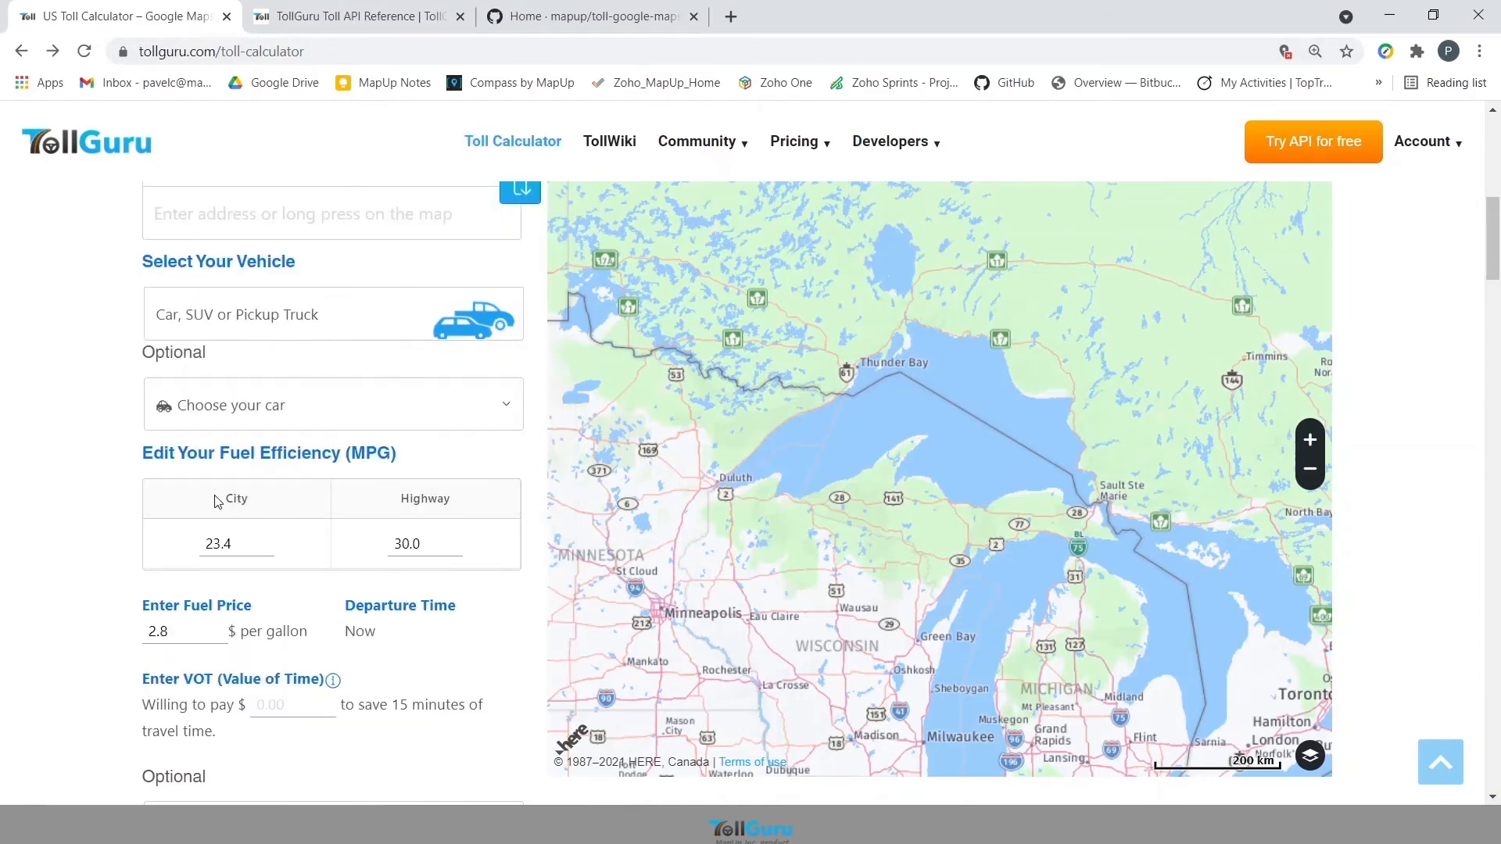
{"action": "left_click", "coordinate": [354, 16]}
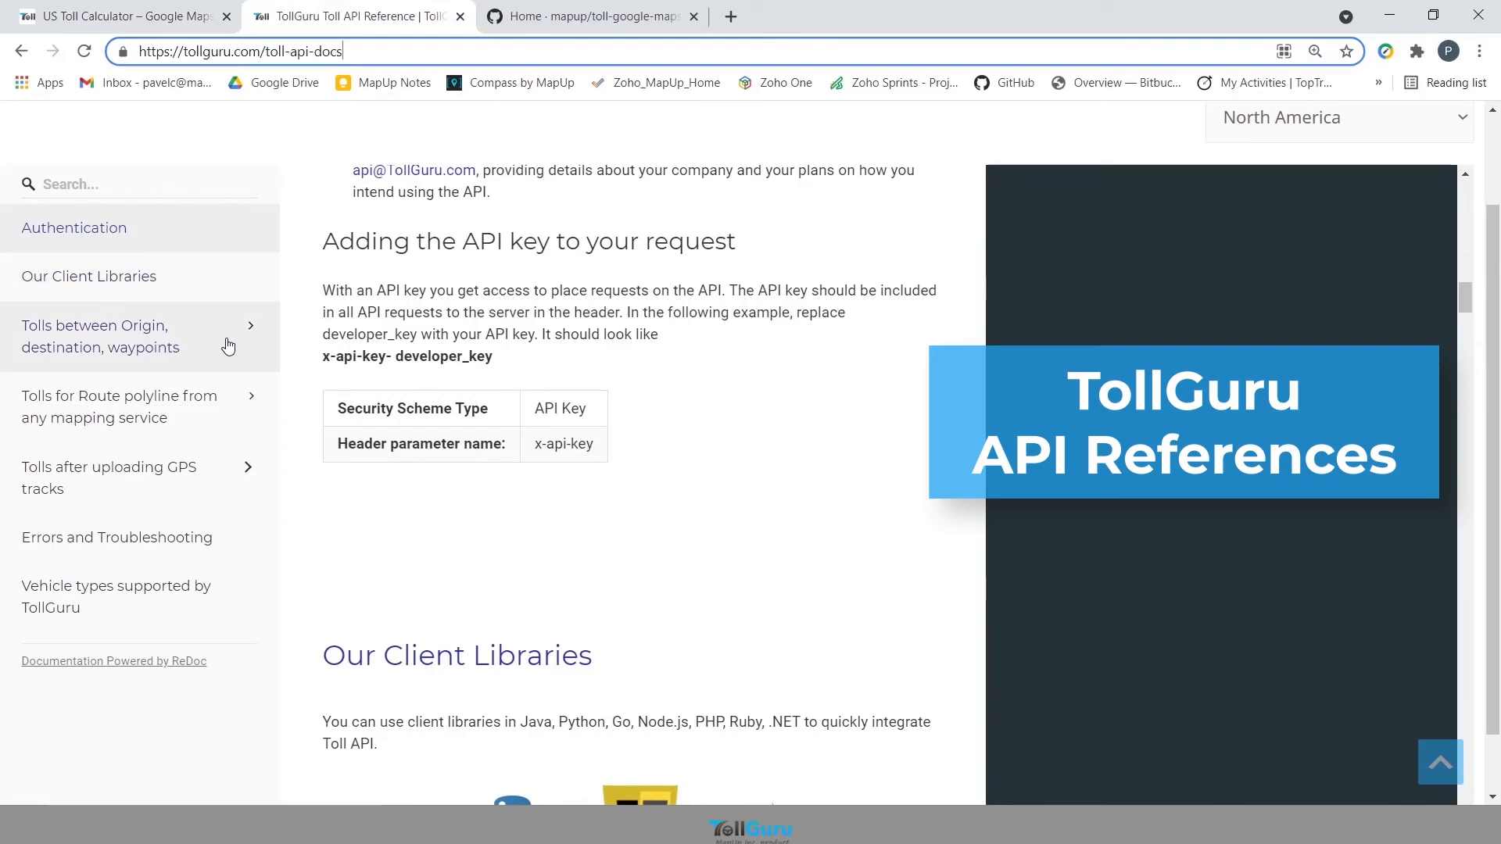
Follow the API docs link on adding the API key to requests.
{"action": "left_click", "coordinate": [100, 336]}
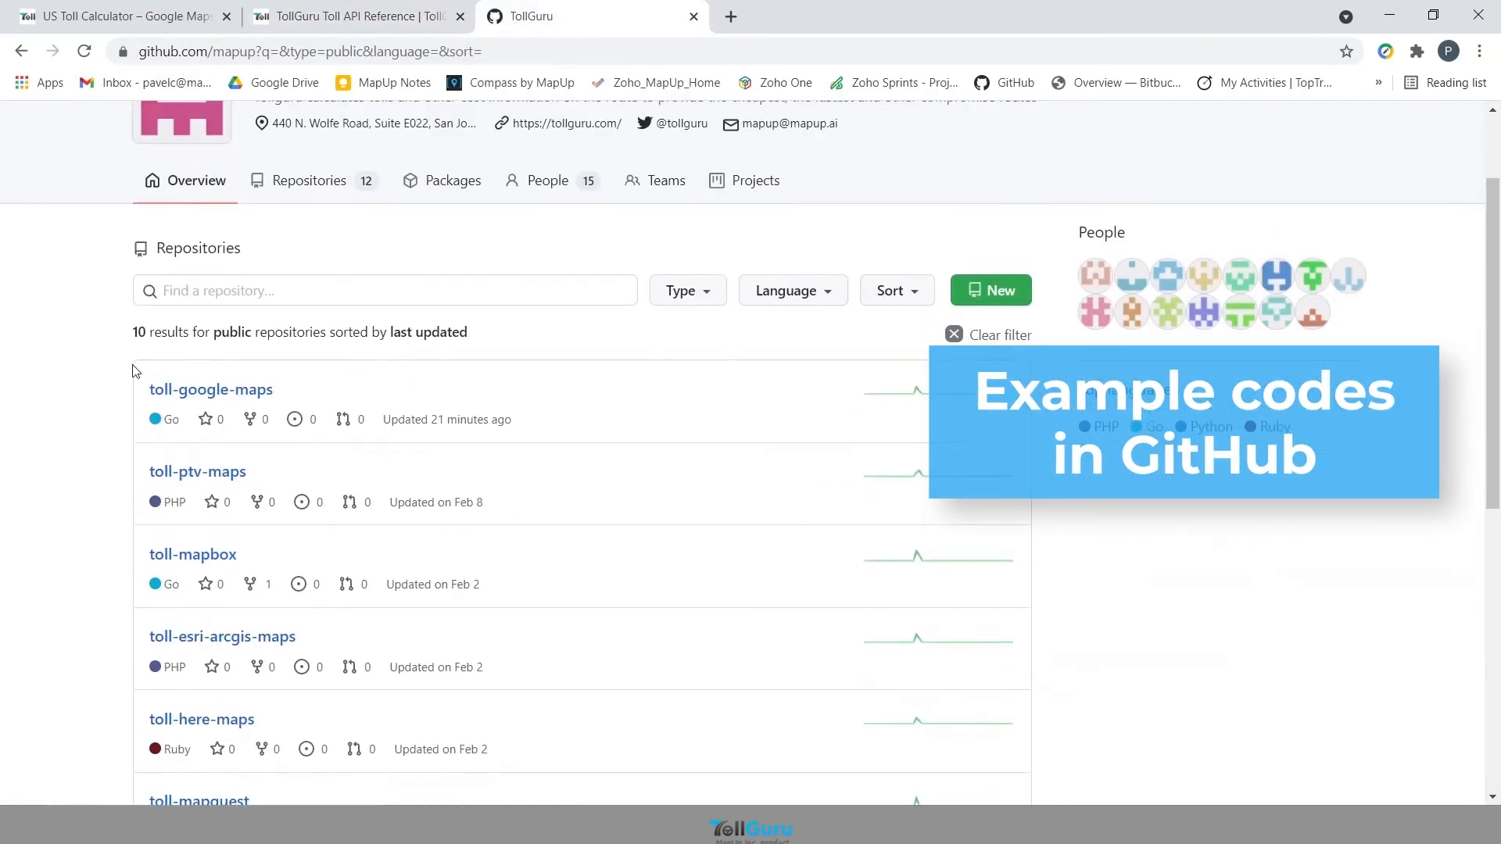
Open the mapup/toll-google-maps repository and its Wiki Home page with the table of content.
{"action": "scroll", "scroll_direction": "down", "scroll_amount": 3}
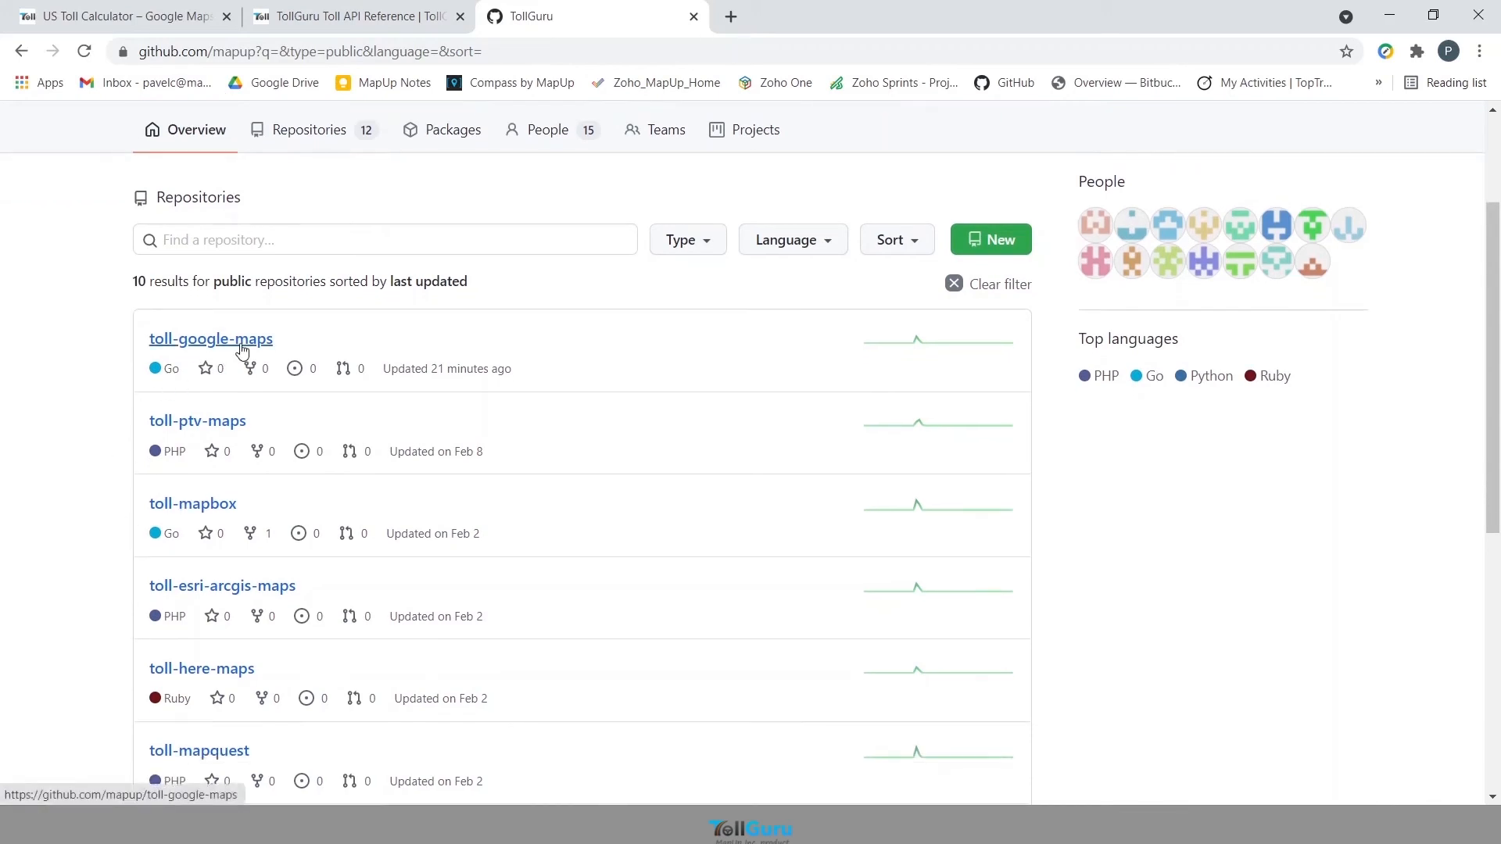
{"action": "left_click", "coordinate": [211, 338]}
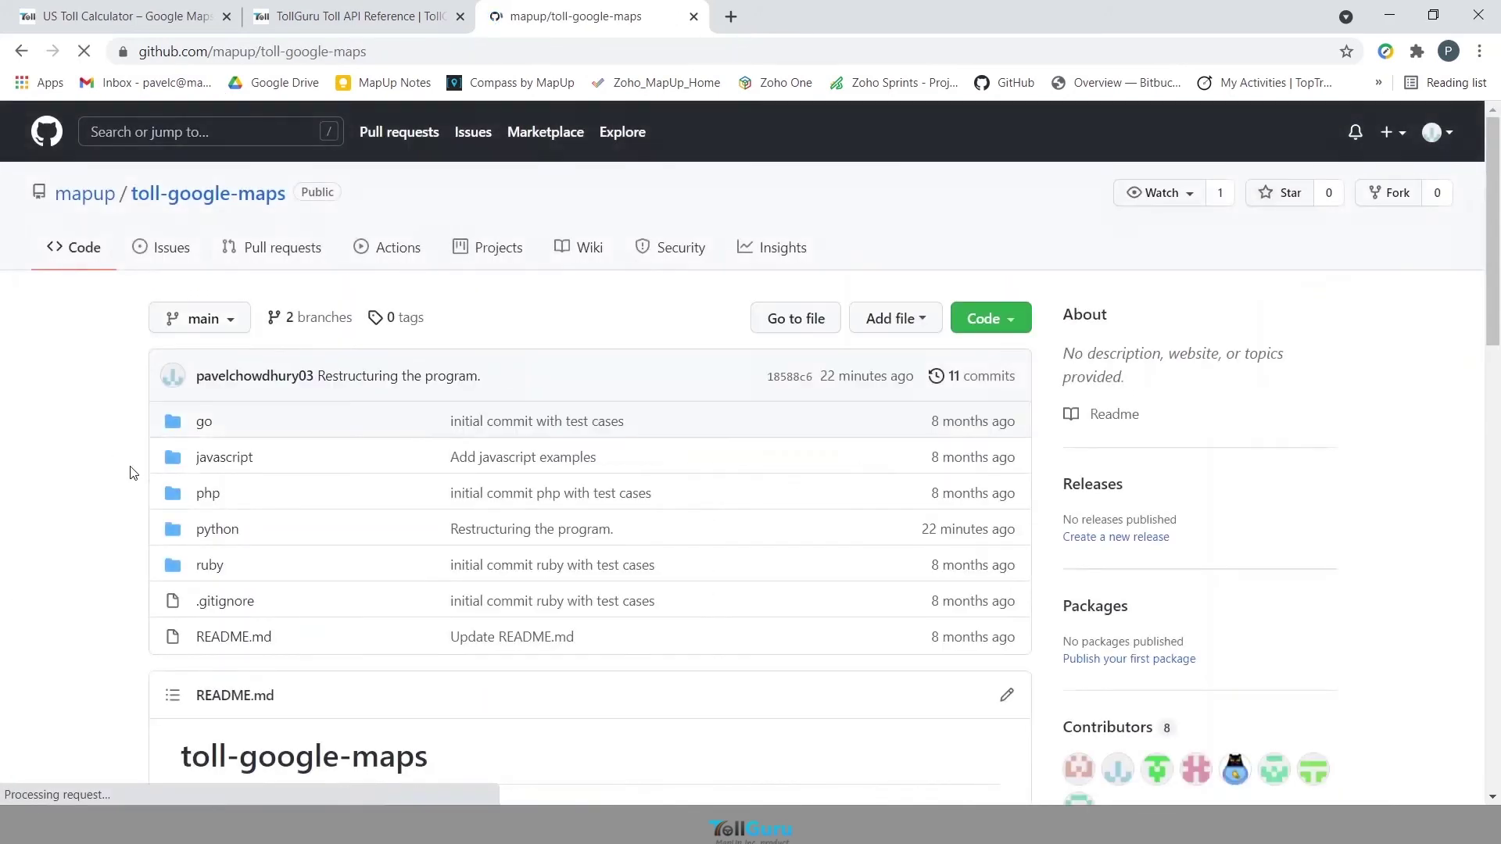
{"action": "mouse_move", "coordinate": [226, 533]}
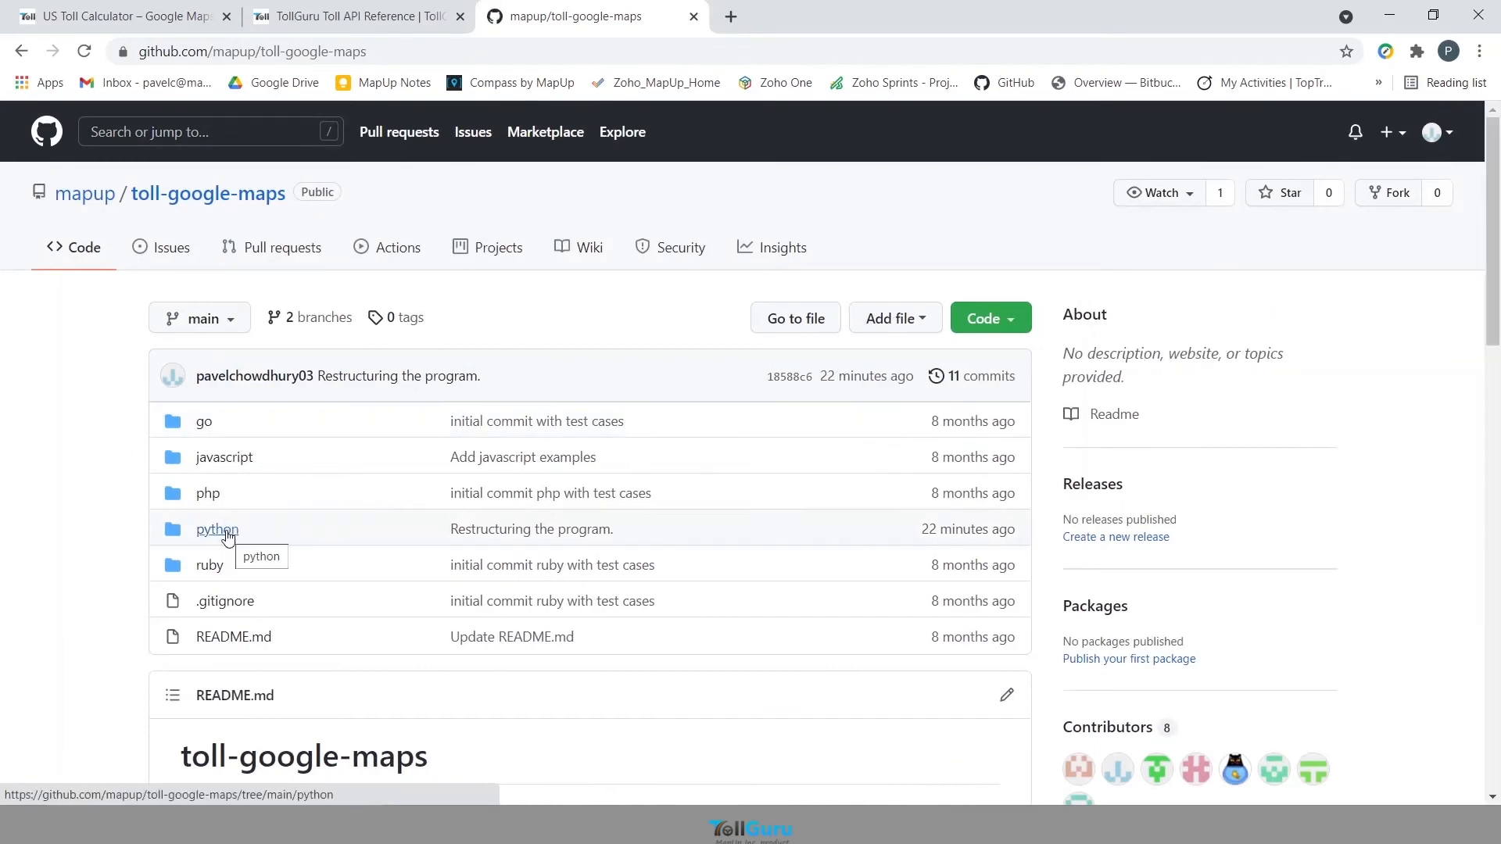
{"action": "left_click", "coordinate": [589, 248]}
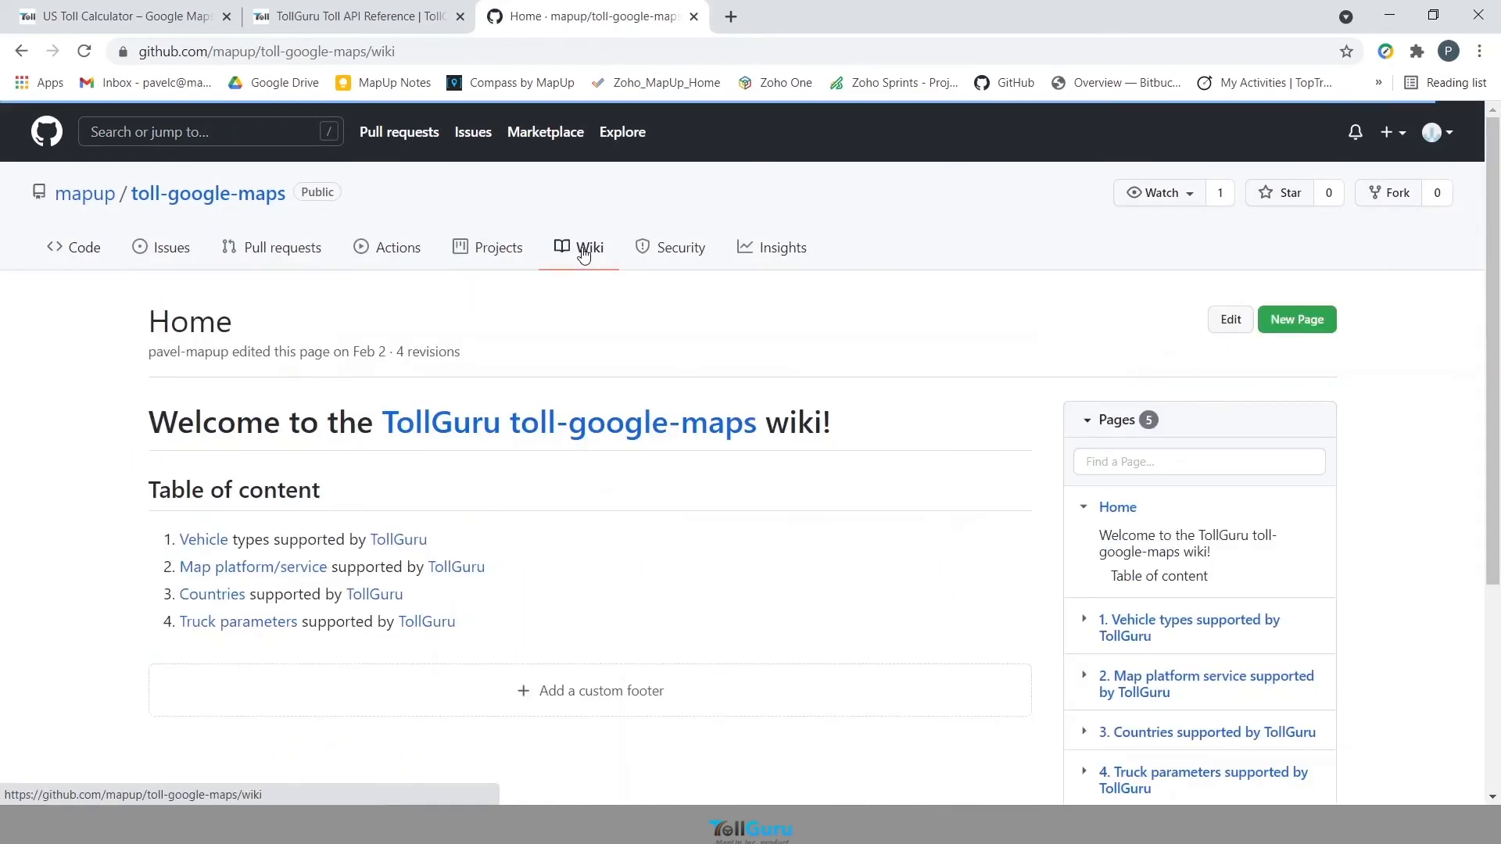
{"action": "mouse_move", "coordinate": [498, 644]}
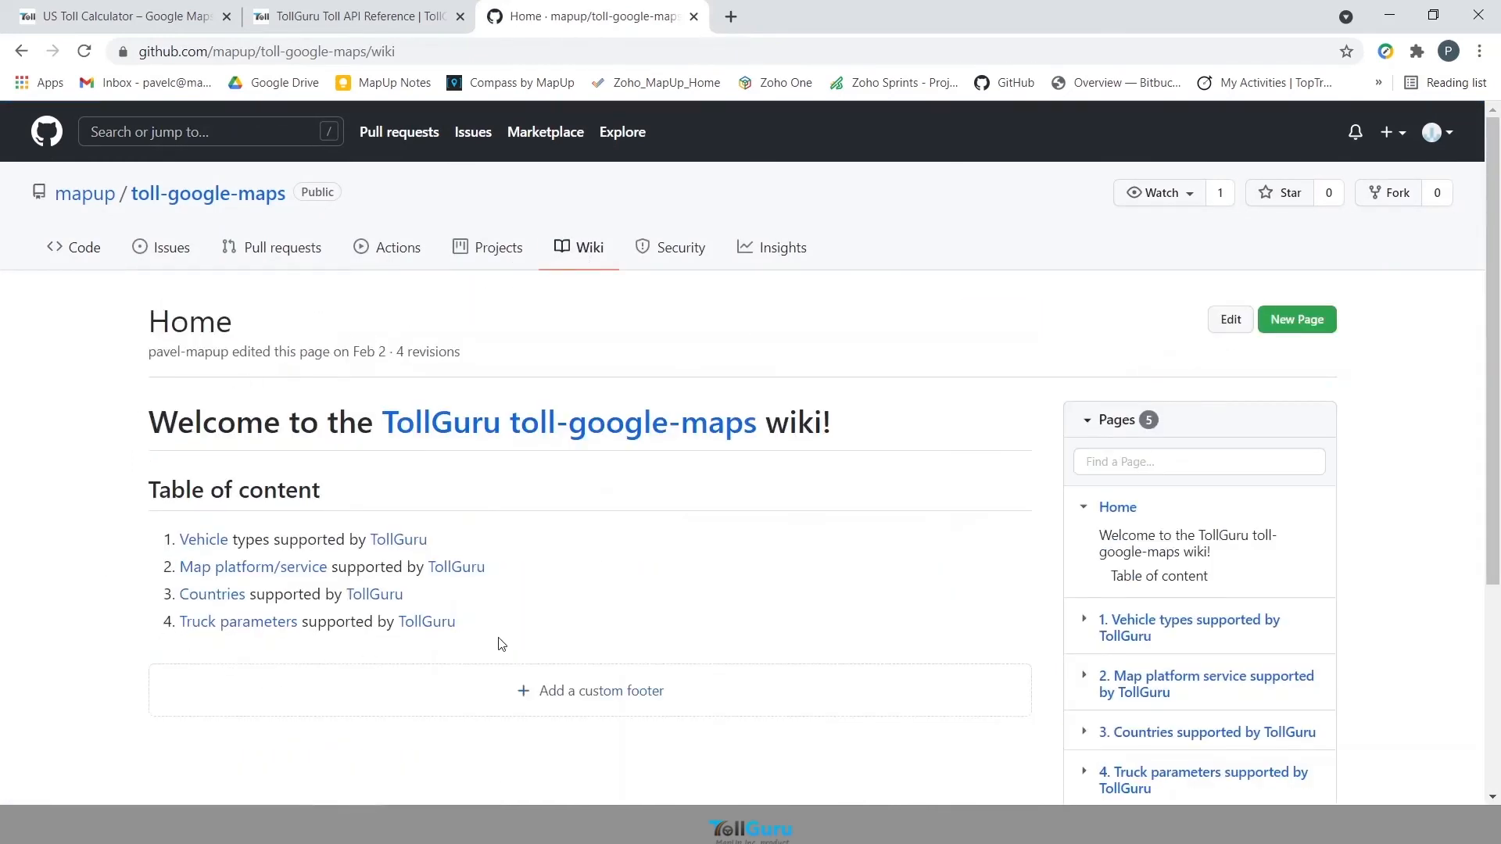